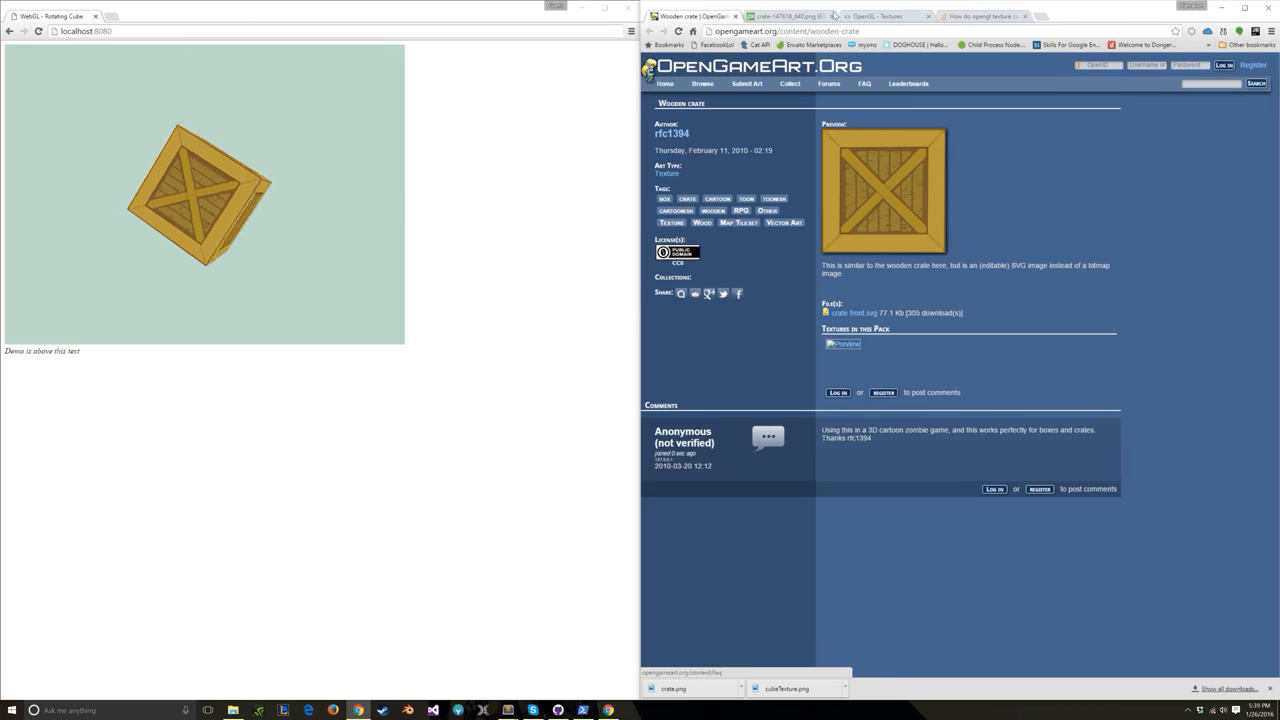
Switch to the full-size pixabay crate image and start saving it with 'Save image as…'.
click(789, 16)
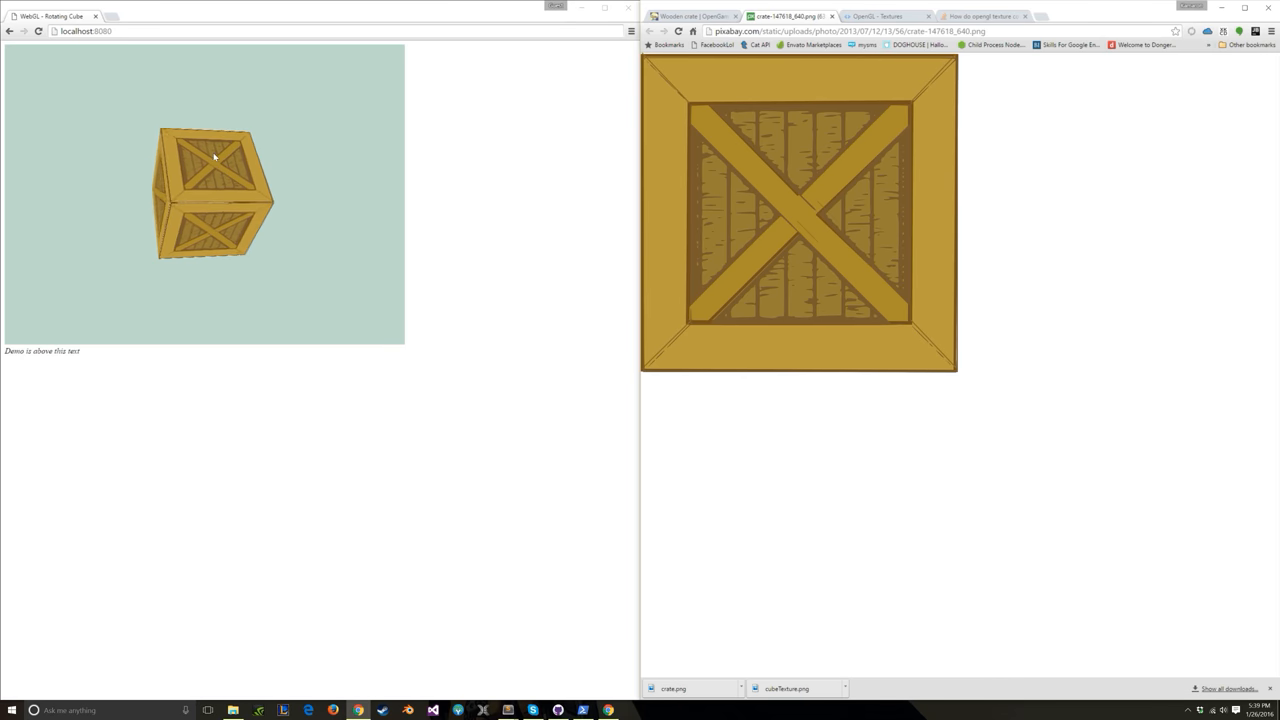
right_click(798, 210)
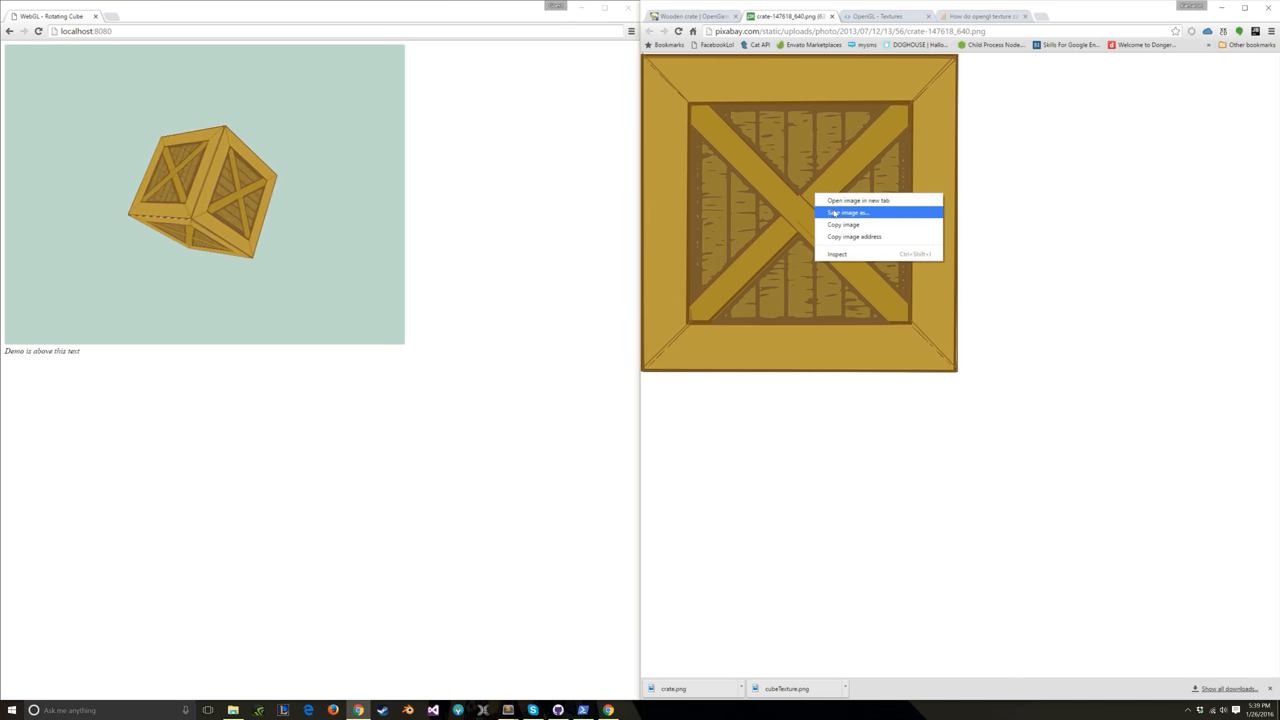
click(847, 212)
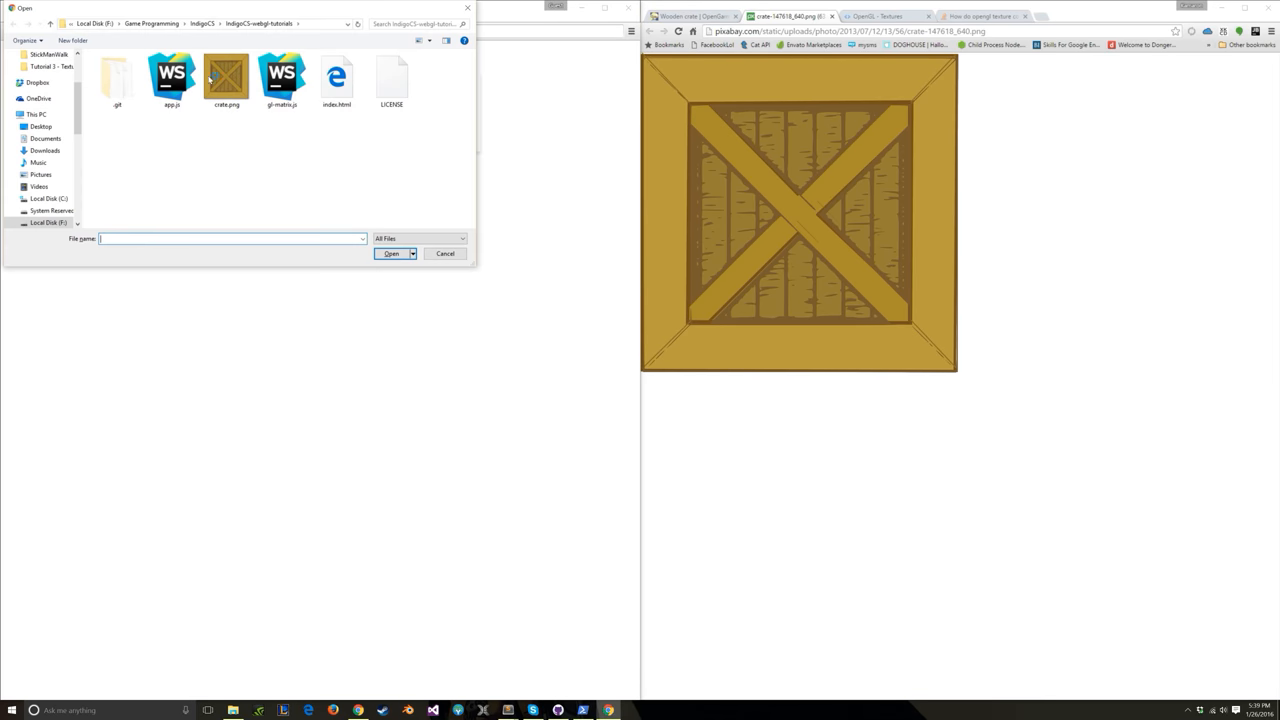
mouse_move(242, 138)
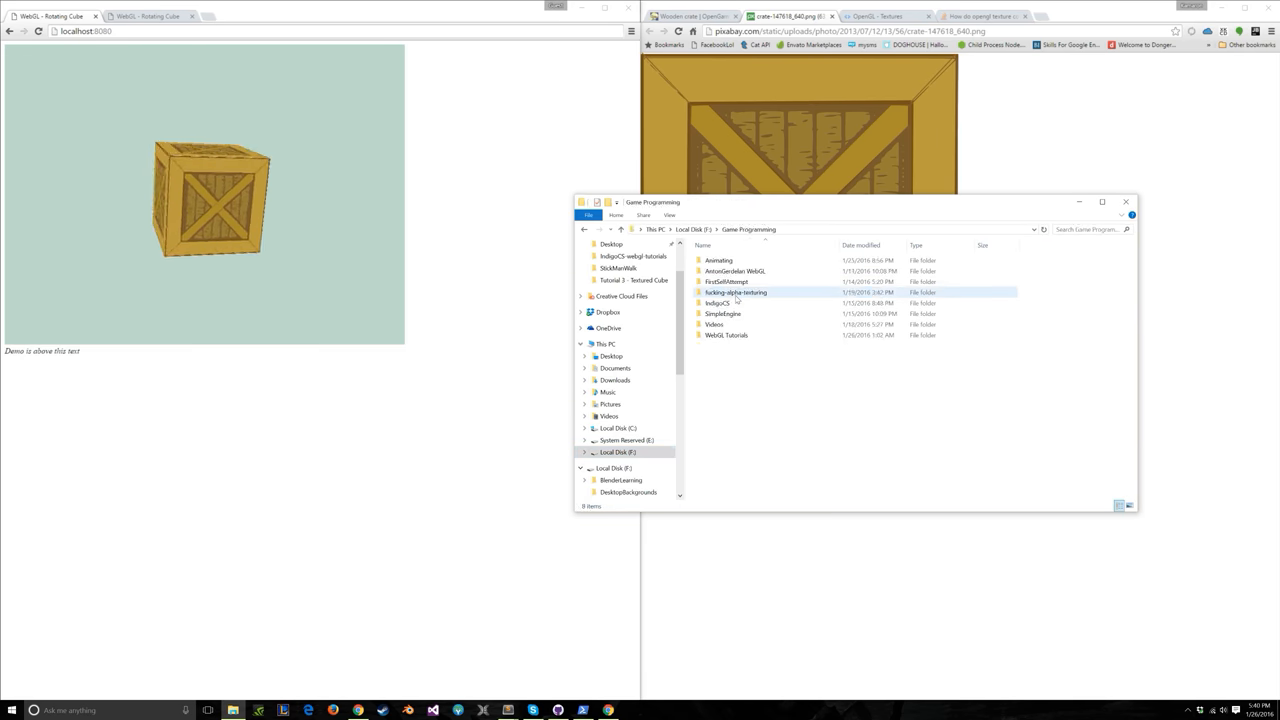
Open the IndigoCS project folder and open crate.png in Paint.
click(720, 303)
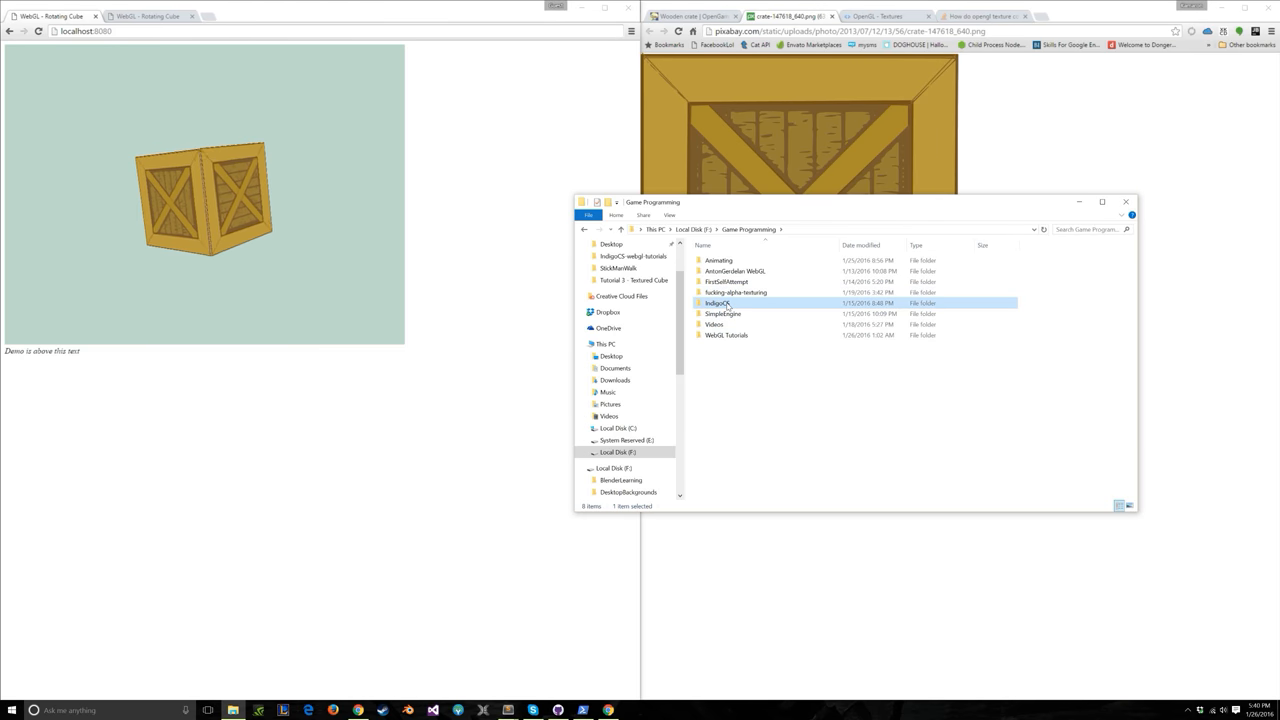
double_click(720, 303)
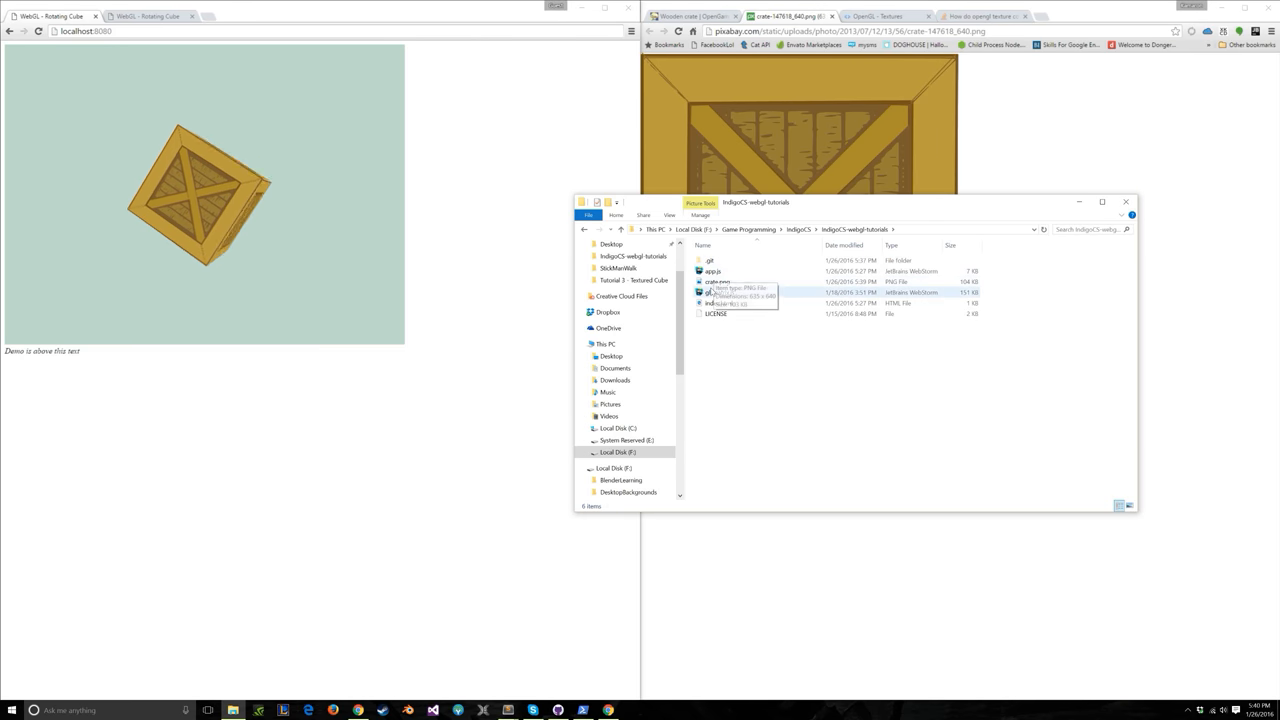
click(717, 281)
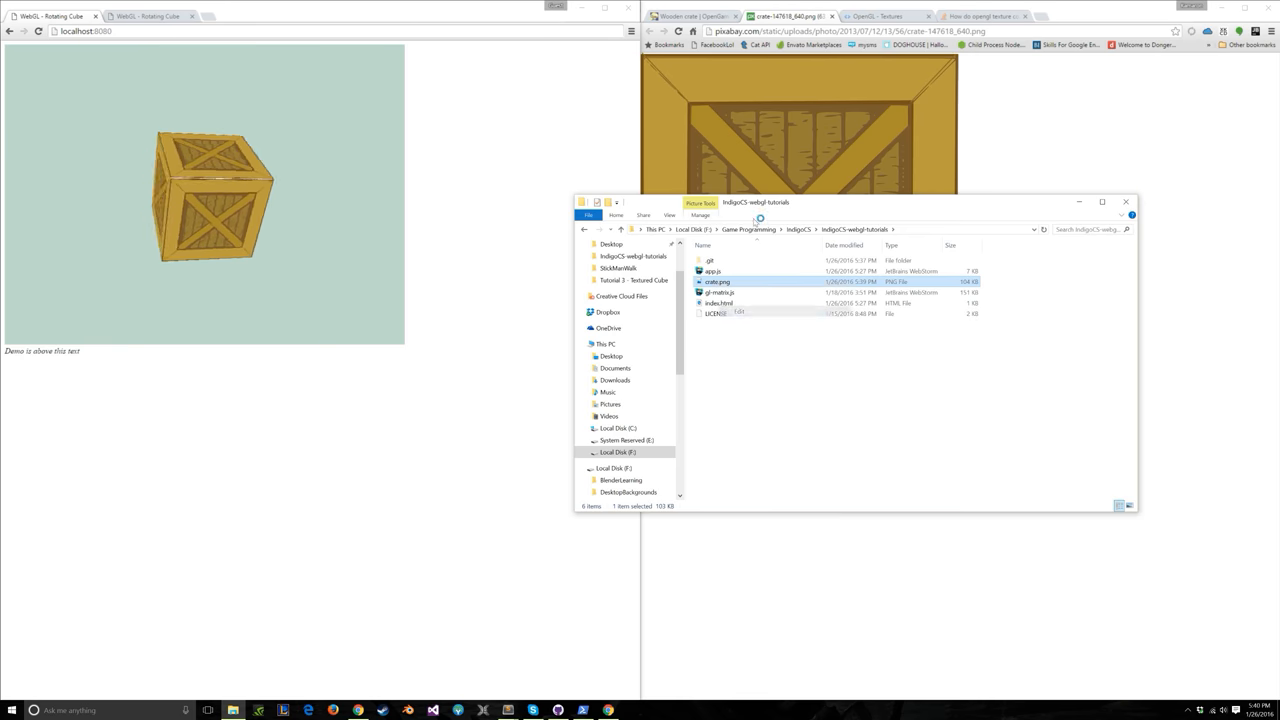
double_click(717, 281)
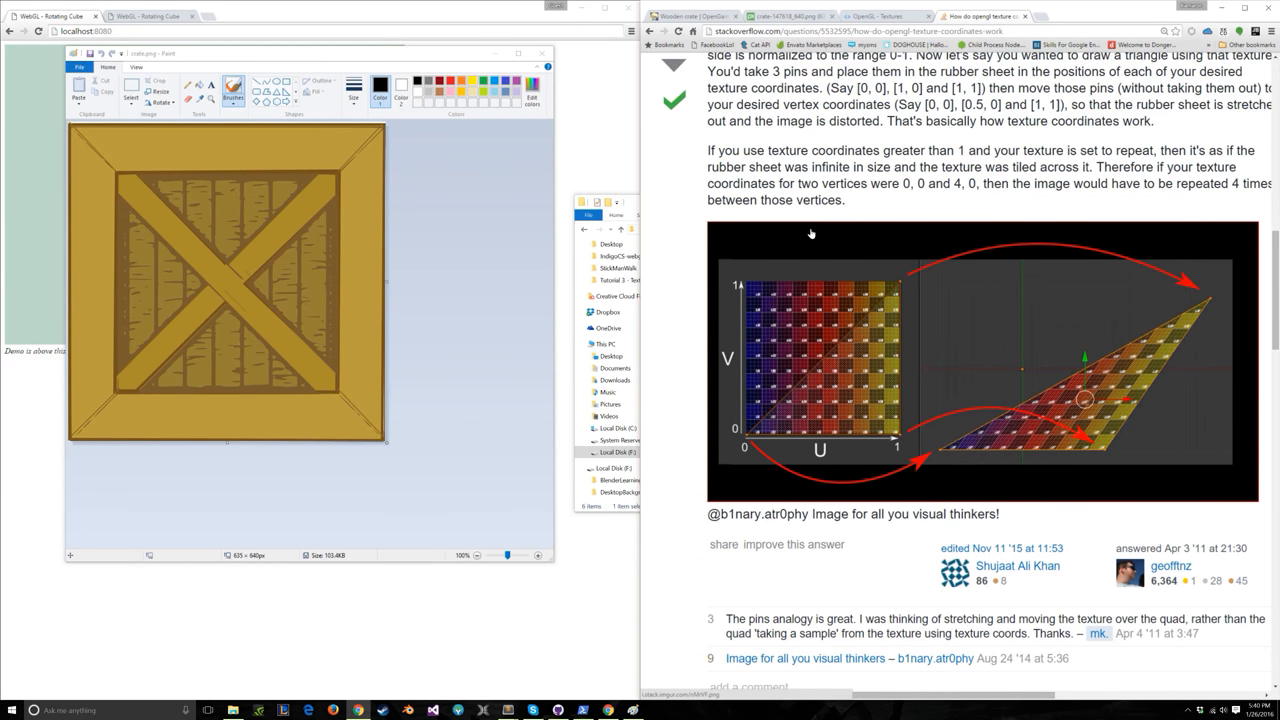
mouse_move(839, 265)
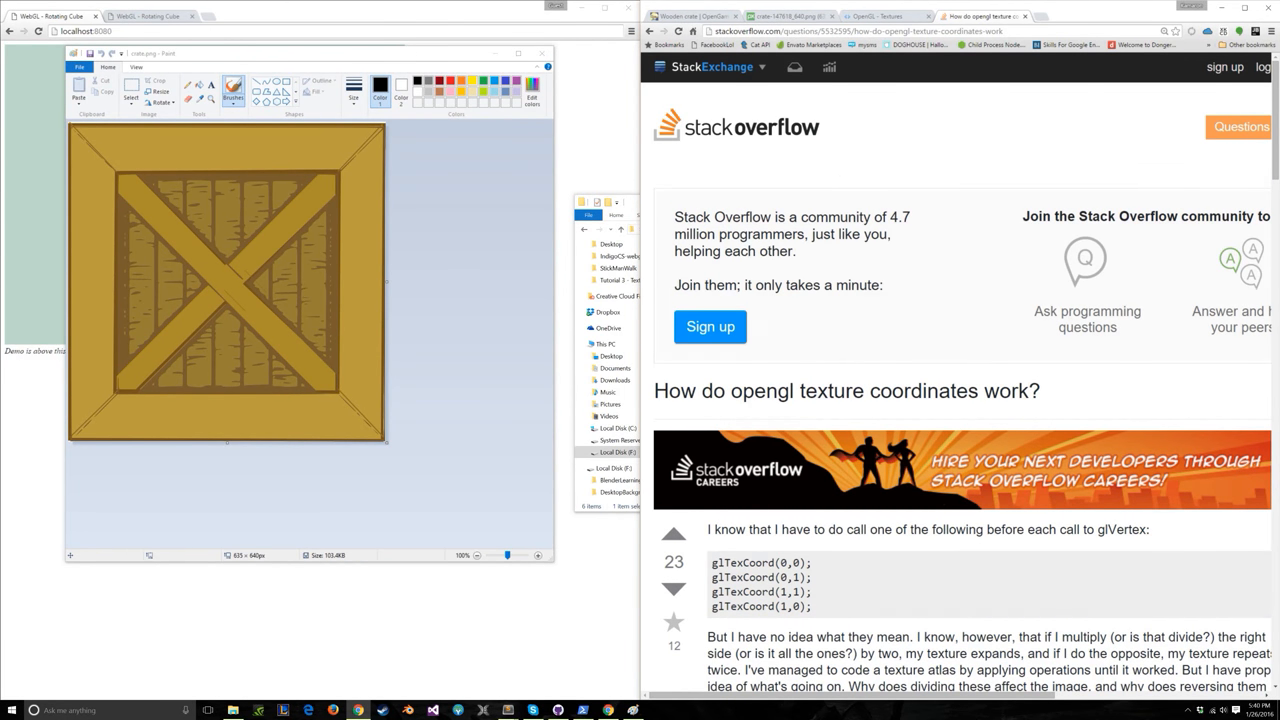
Scroll through the texture pages toward the OpenGL Textures 'Using a texture' section.
scroll(down, 3)
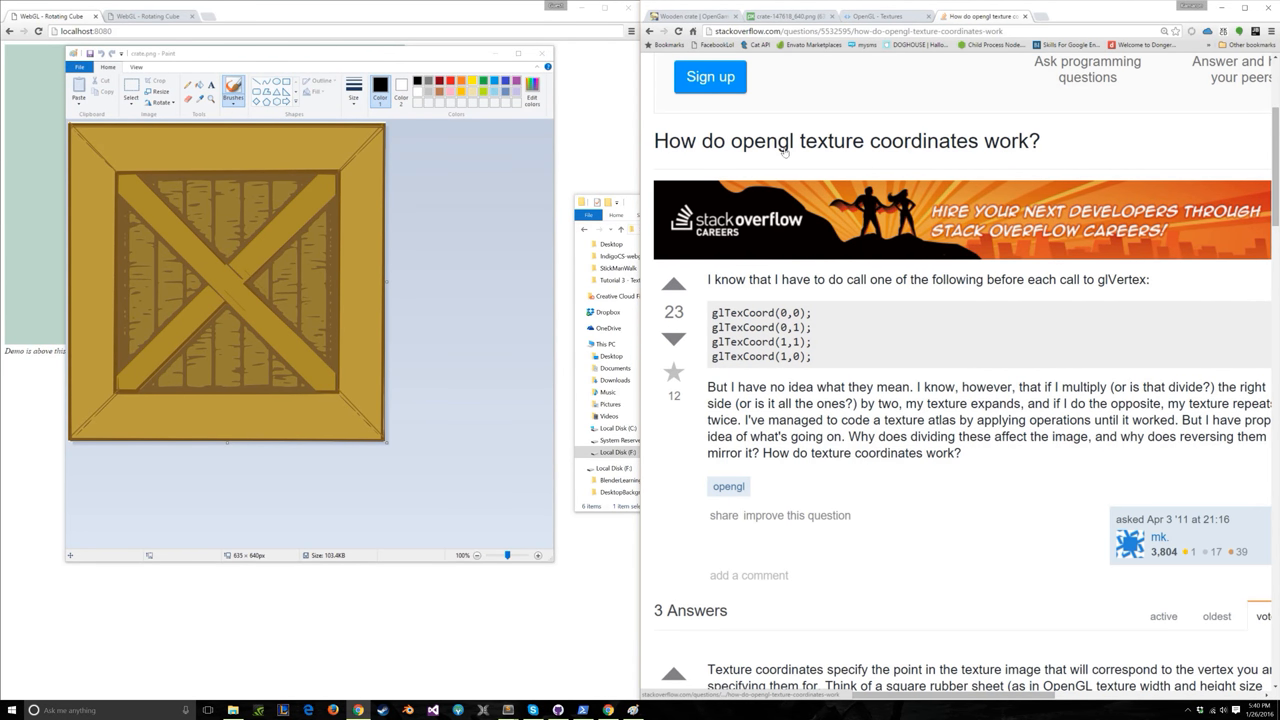
scroll(down, 3)
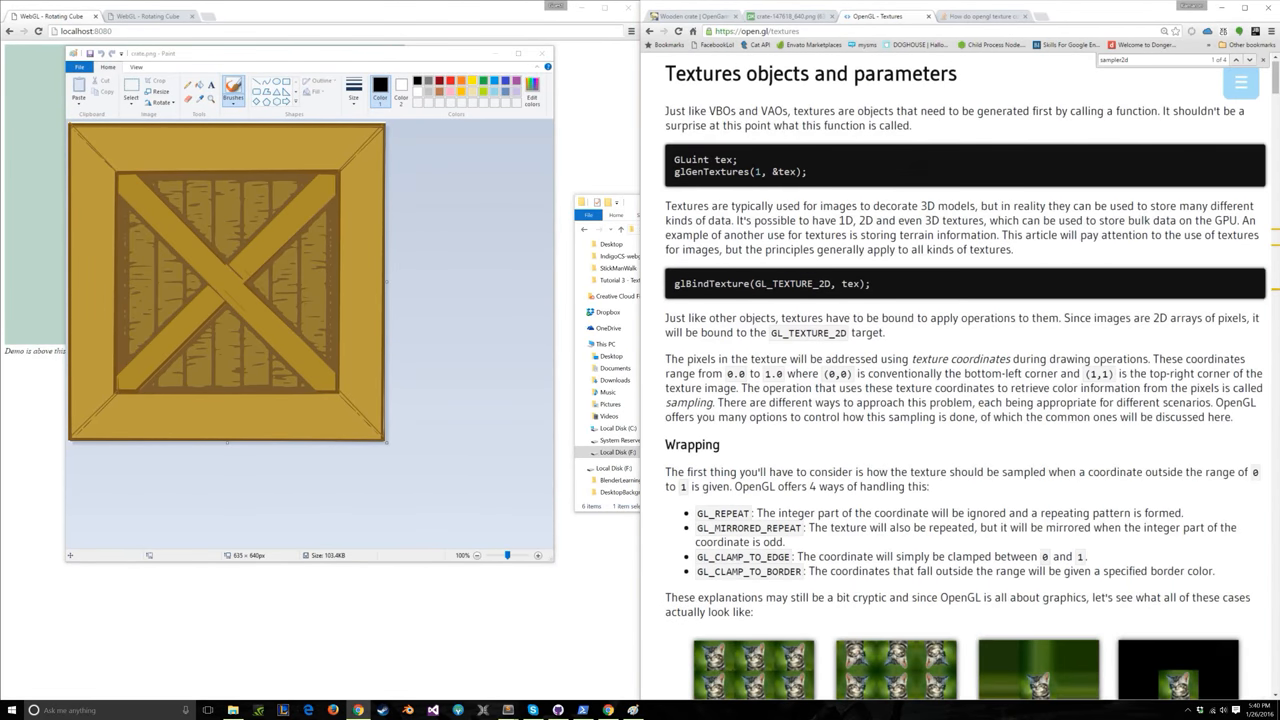
scroll(down, 3)
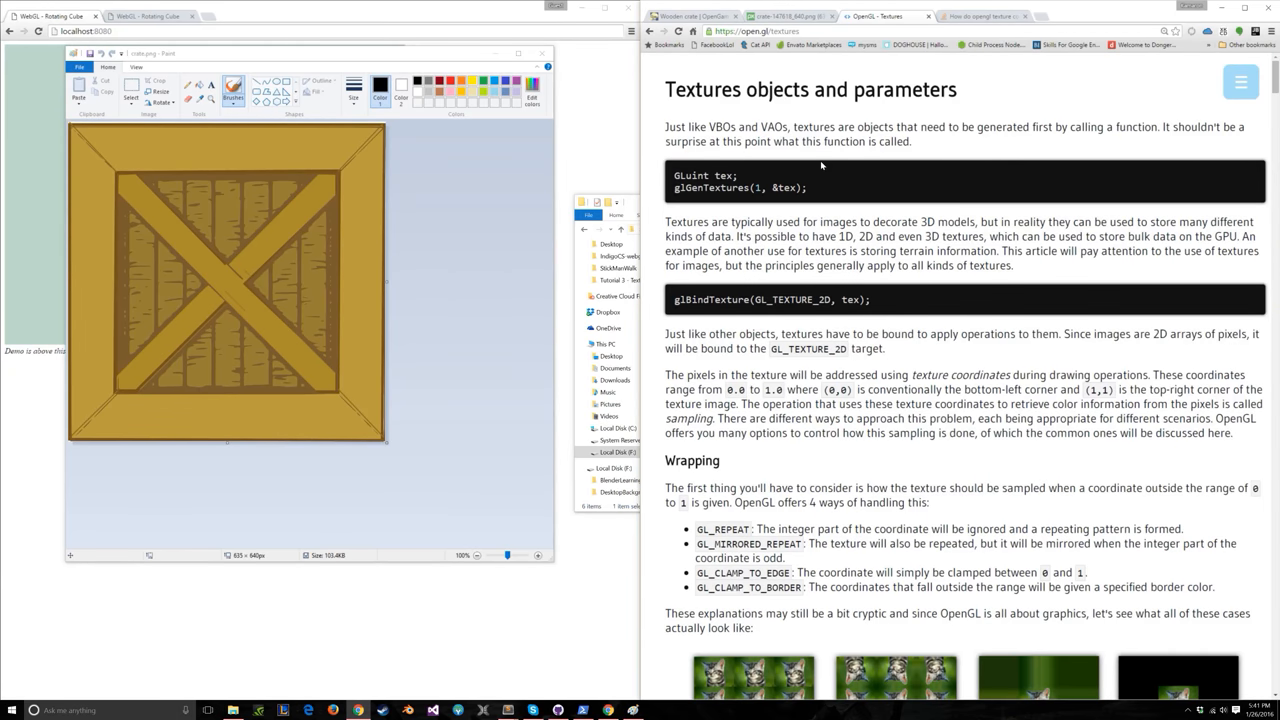
scroll(down, 3)
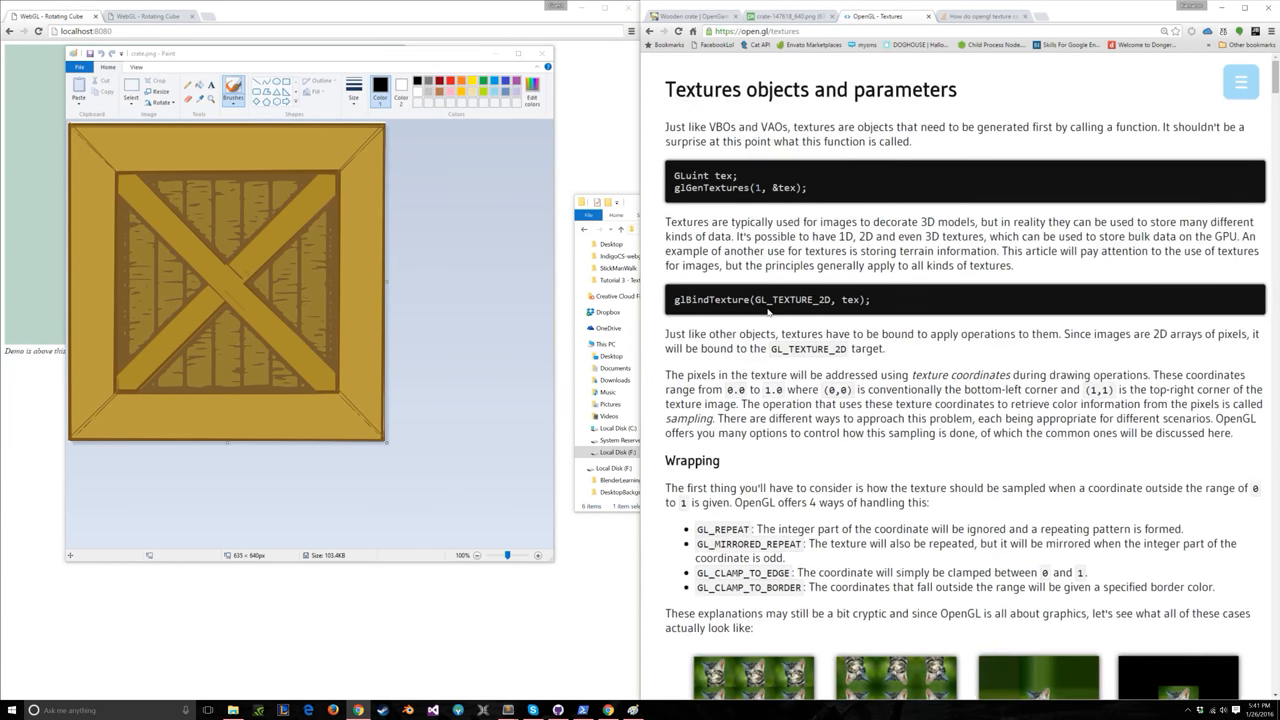
scroll(down, 3)
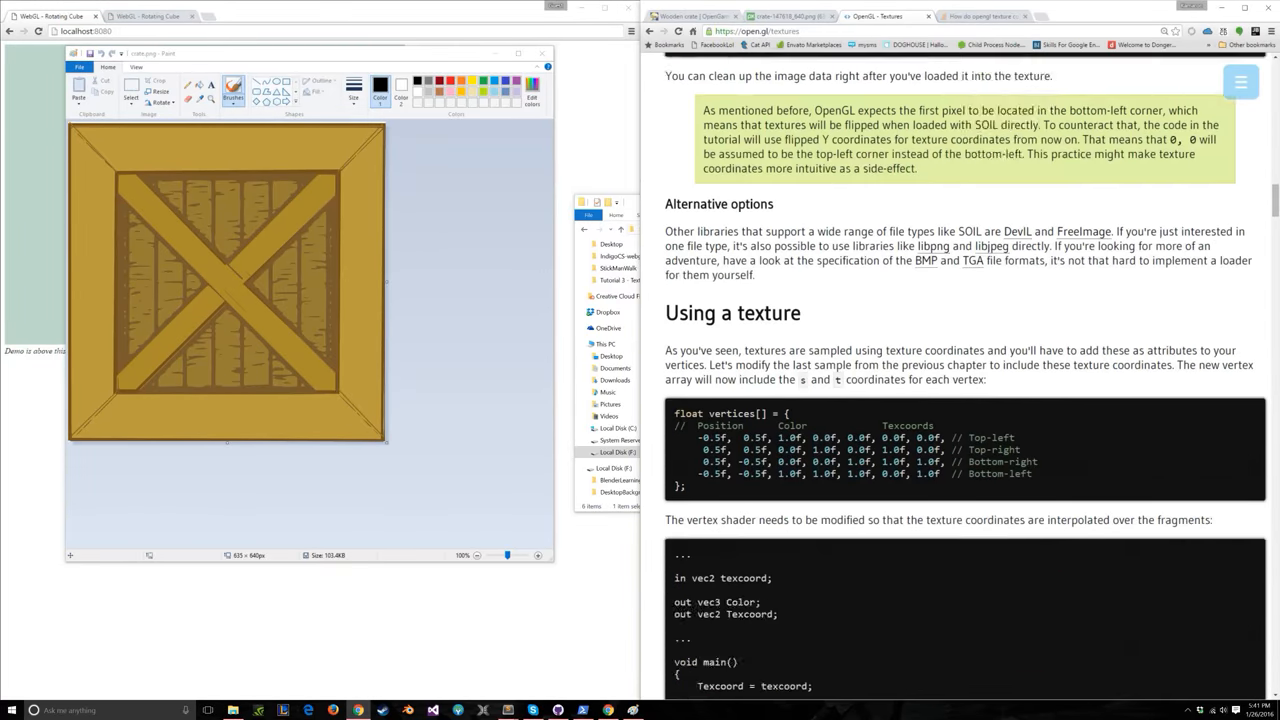
scroll(down, 3)
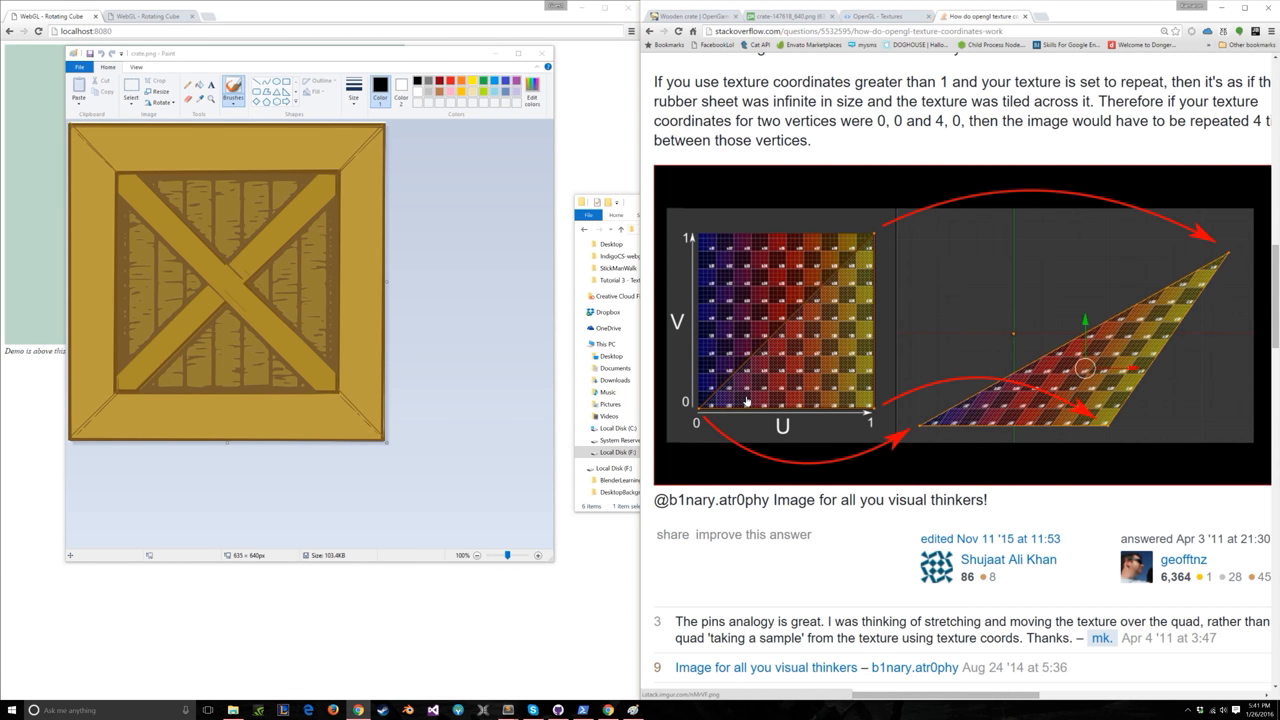
mouse_move(720, 400)
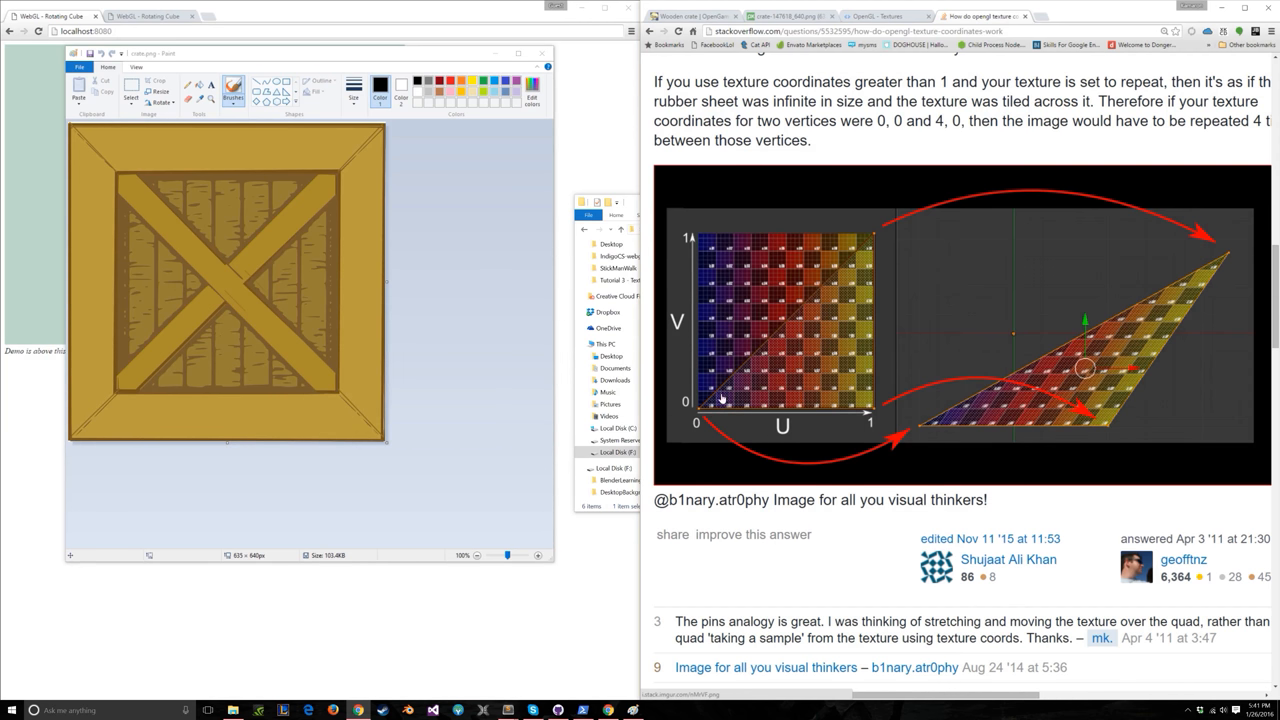
mouse_move(659, 333)
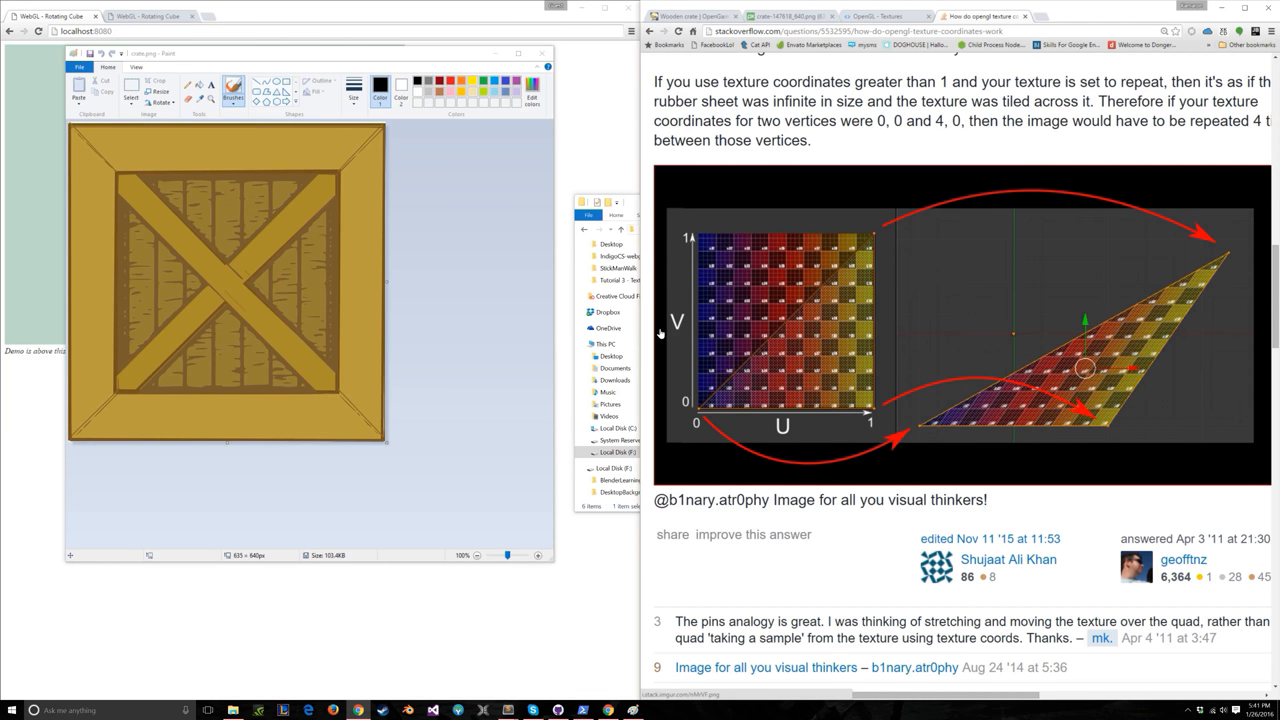
mouse_move(893, 273)
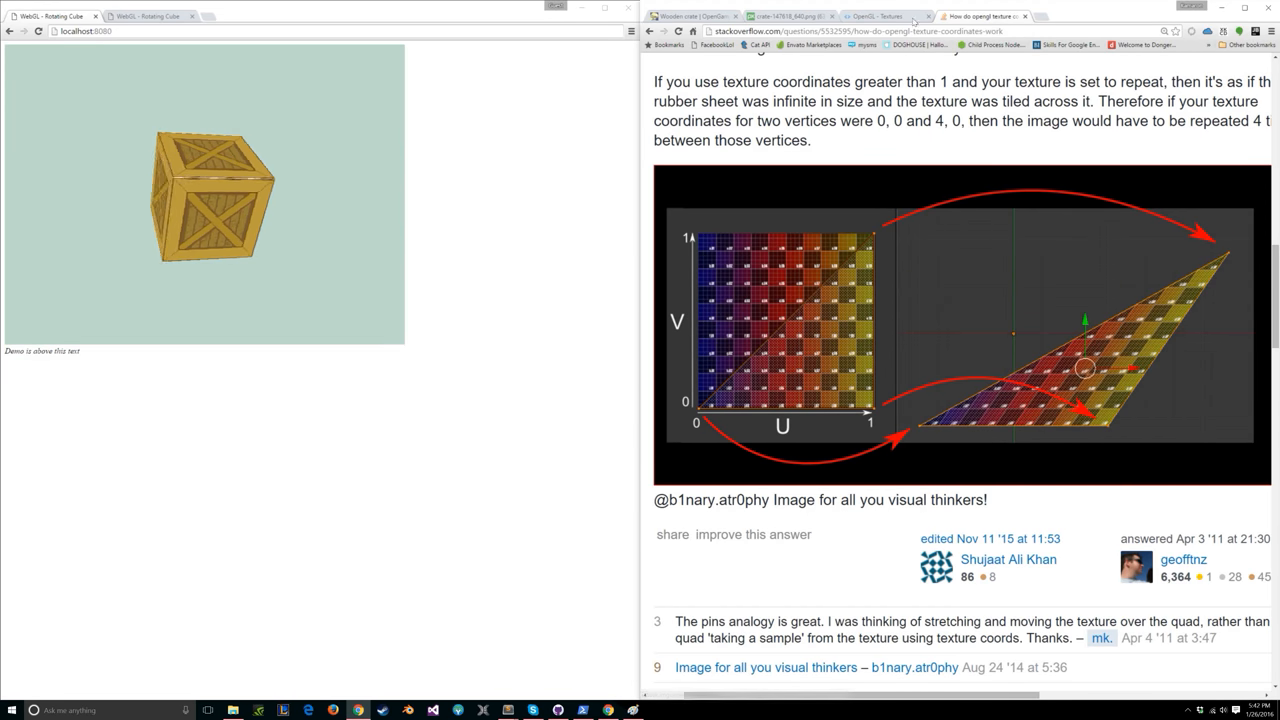
Read the OpenGL Textures tutorial's wrapping, filtering and loading texture images sections.
click(880, 16)
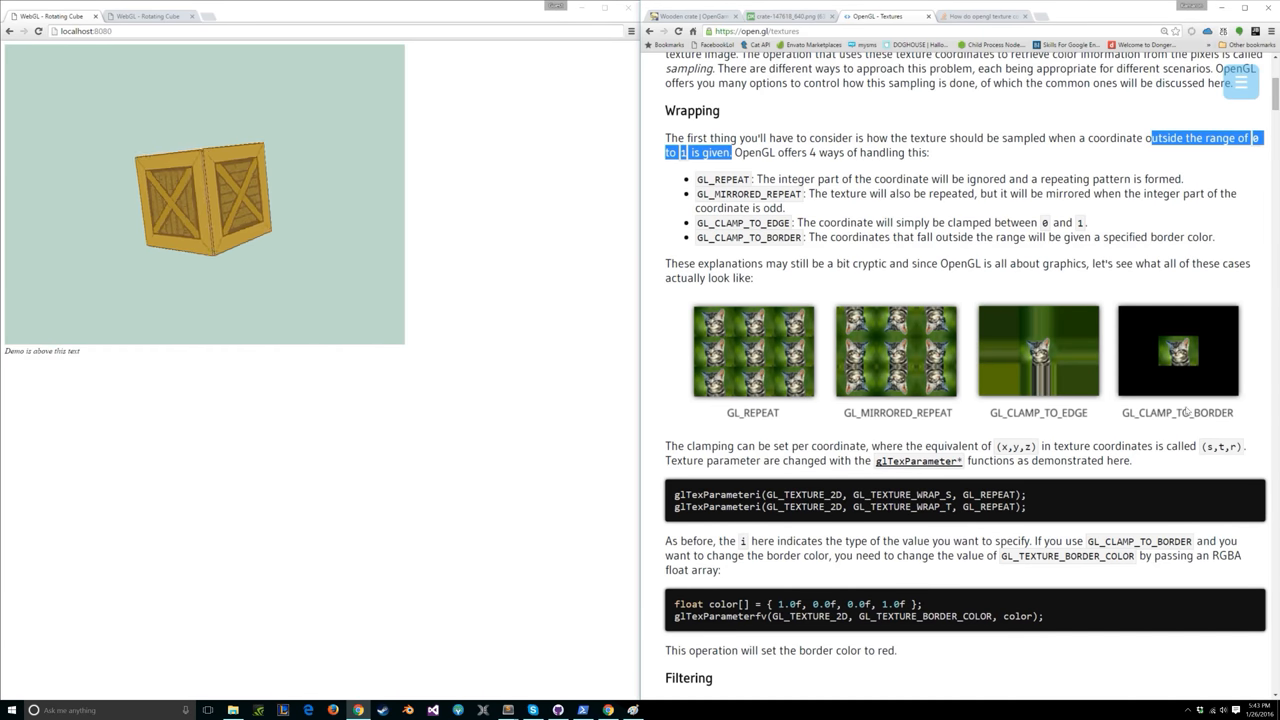
scroll(down, 3)
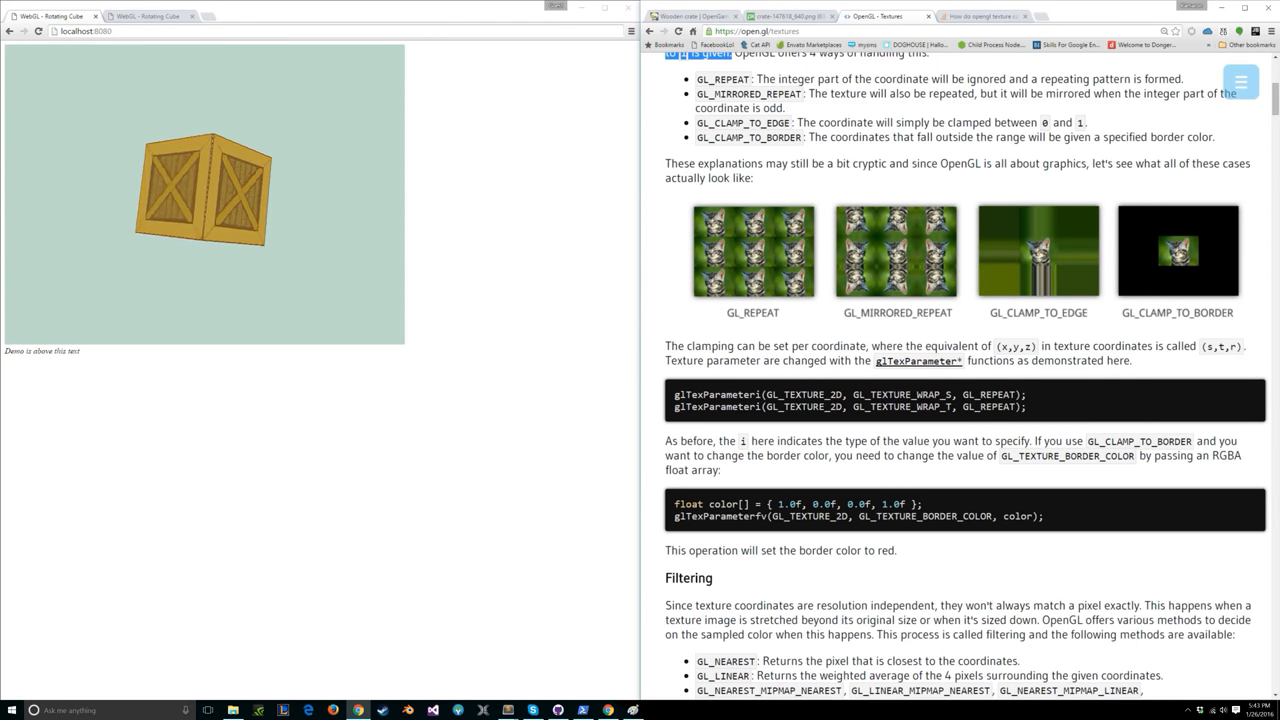
scroll(down, 3)
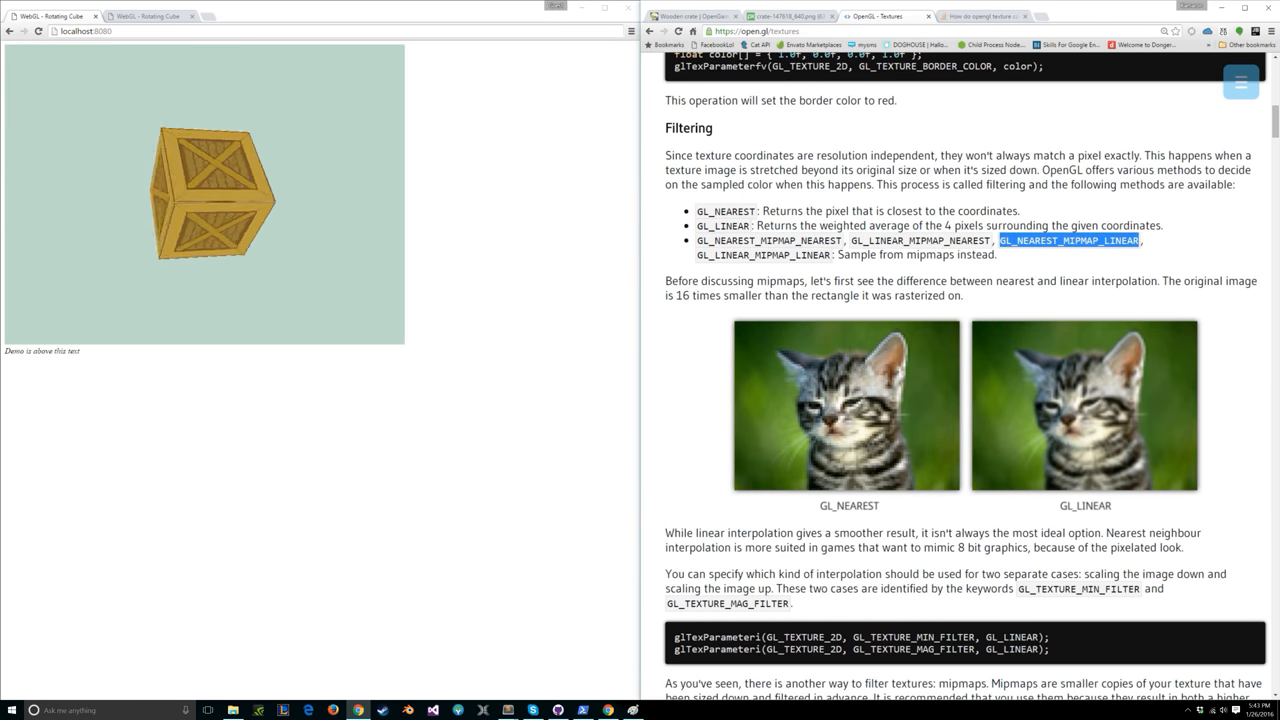
scroll(down, 3)
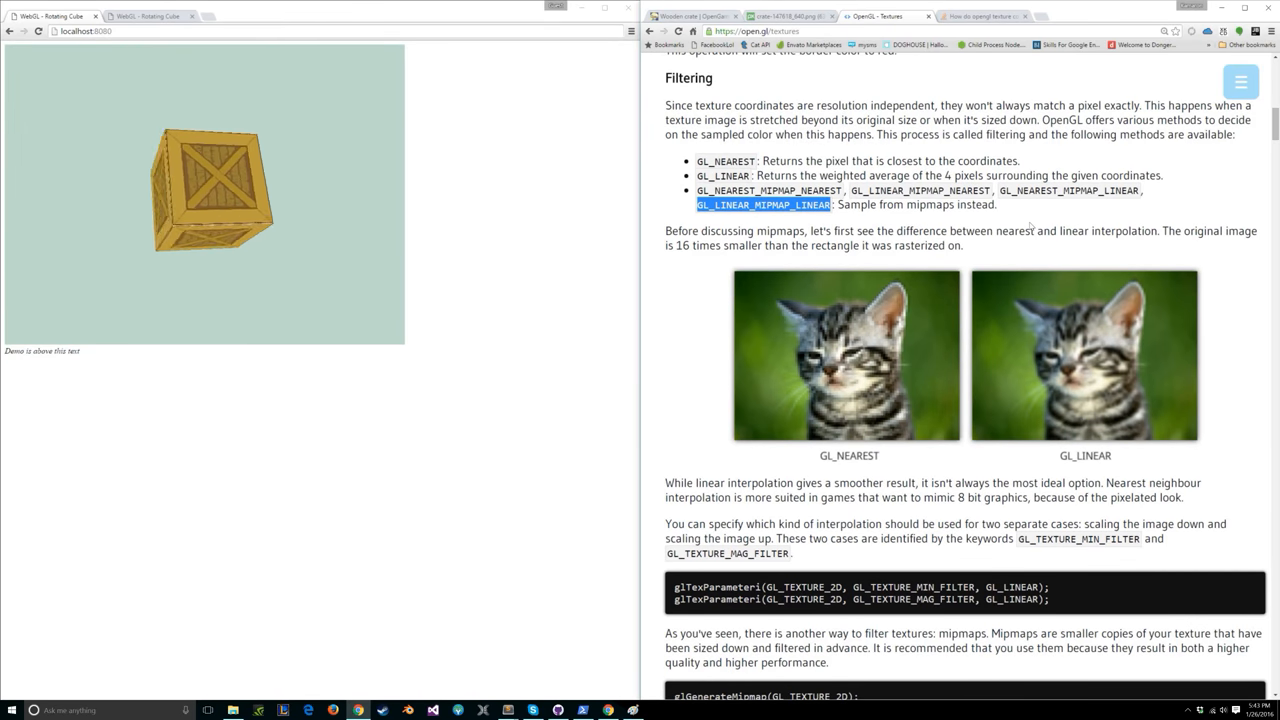
scroll(down, 3)
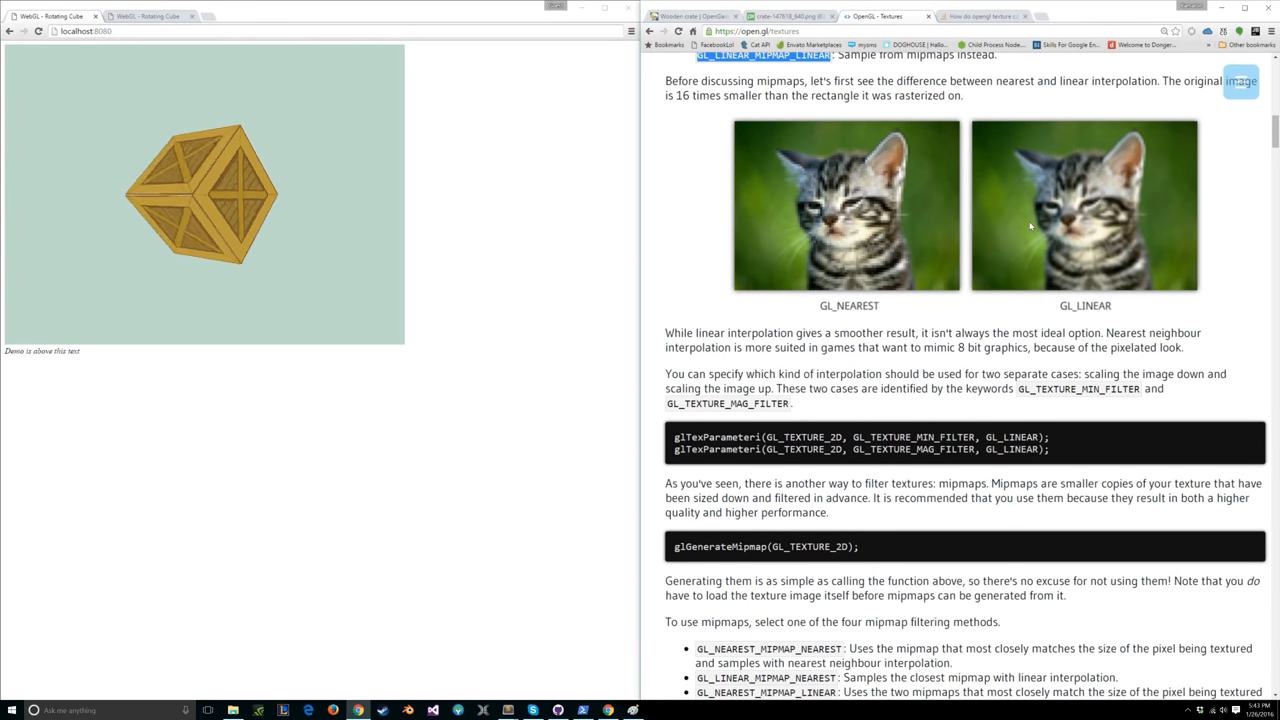
scroll(down, 3)
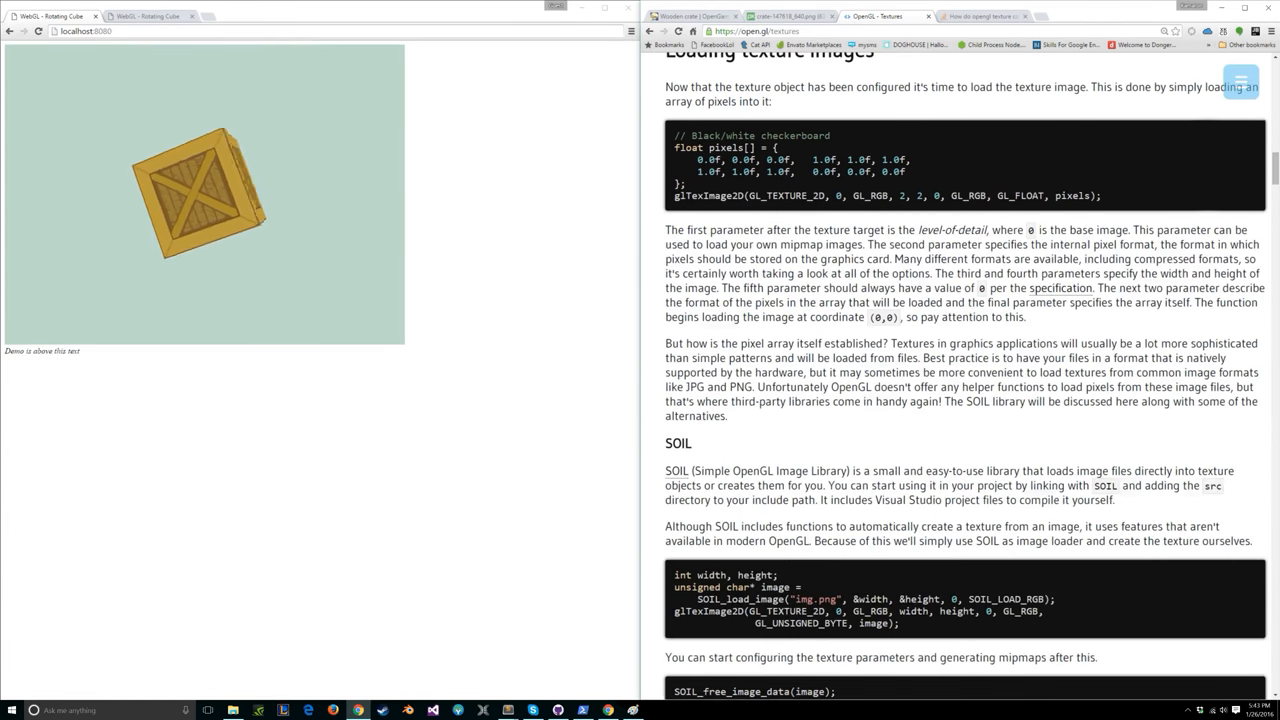
scroll(down, 3)
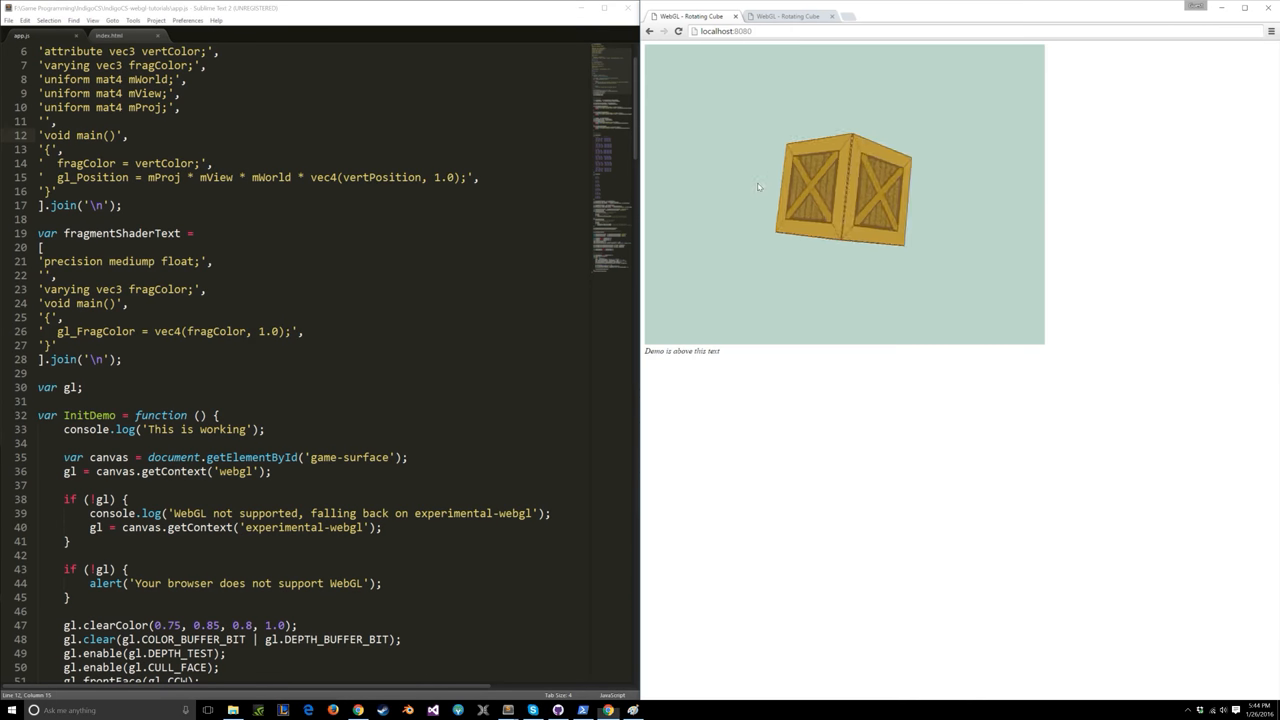
Review the app.js shader code, then go back to index.html.
click(109, 35)
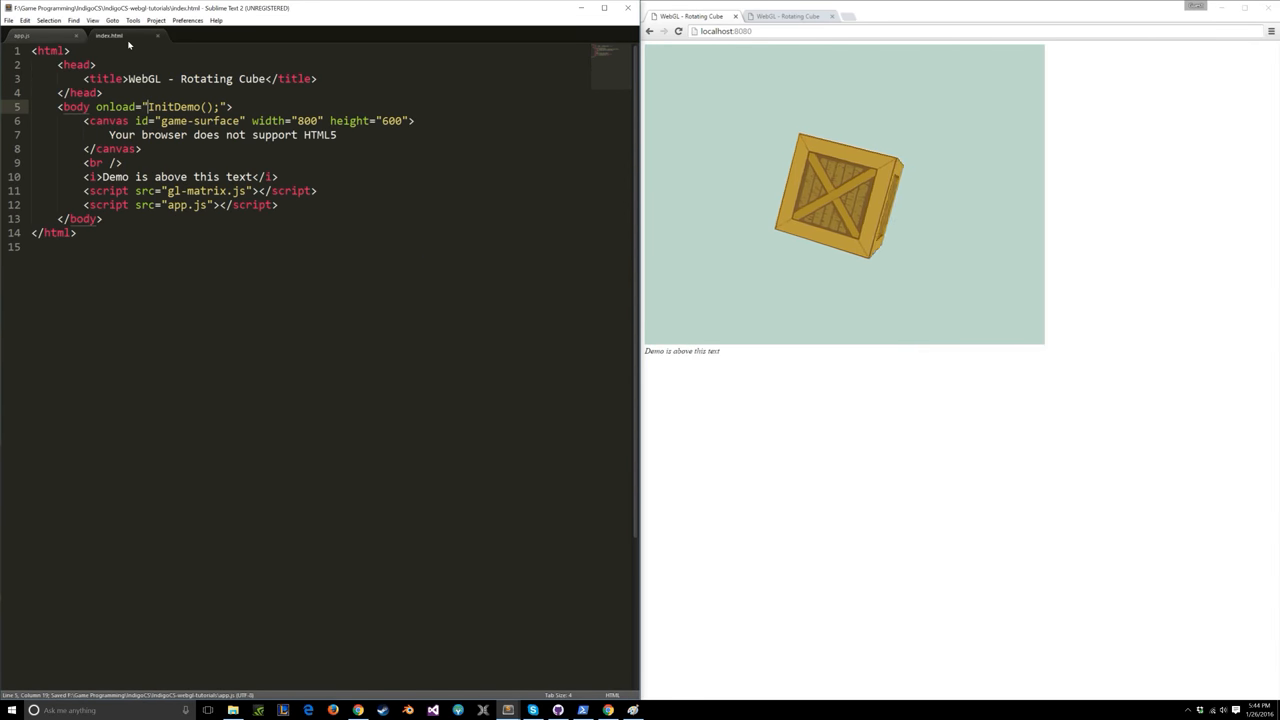
click(22, 35)
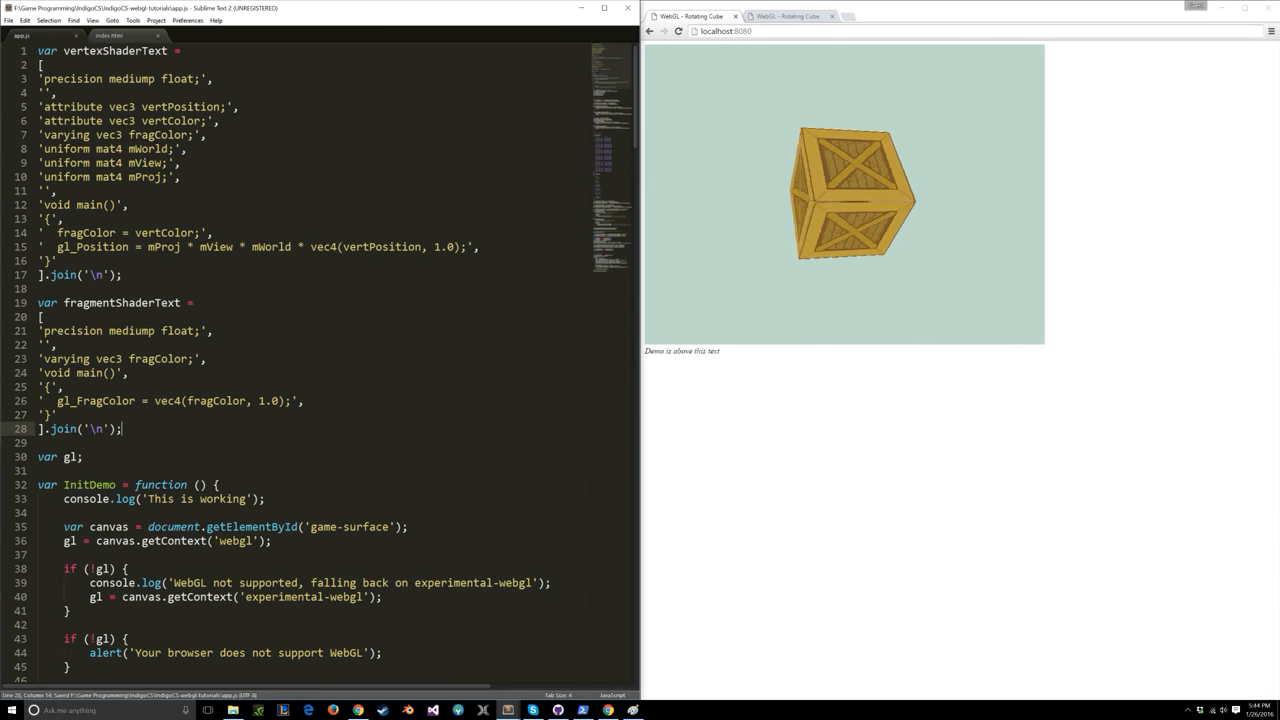
scroll(down, 3)
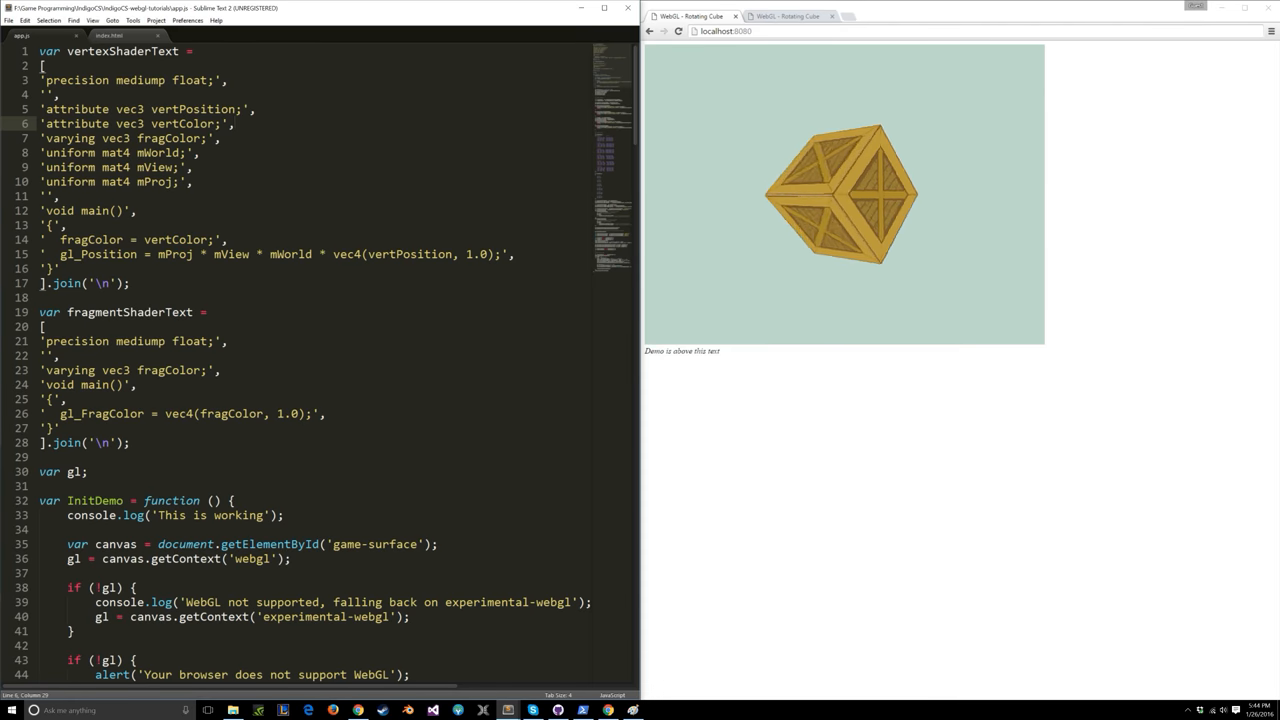
click(109, 35)
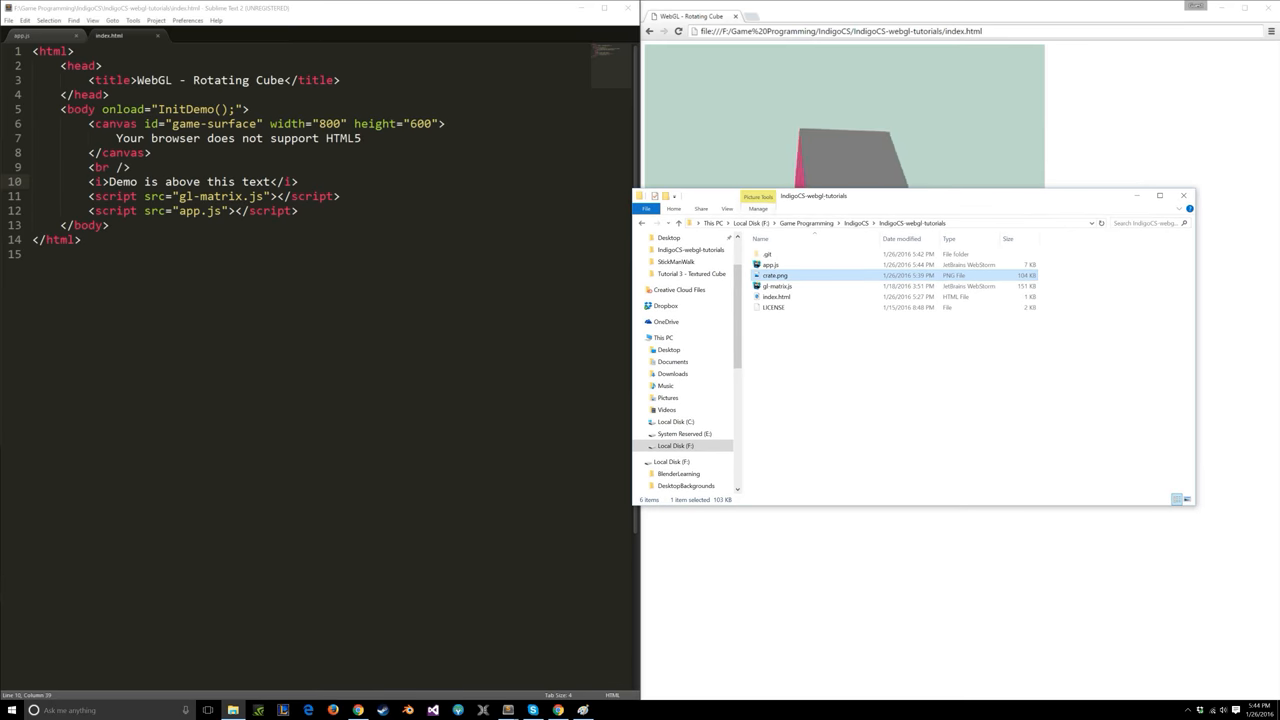
Type <img id="crate-image" src="crate.png" width="0" height="0"> into index.html.
text(<img)
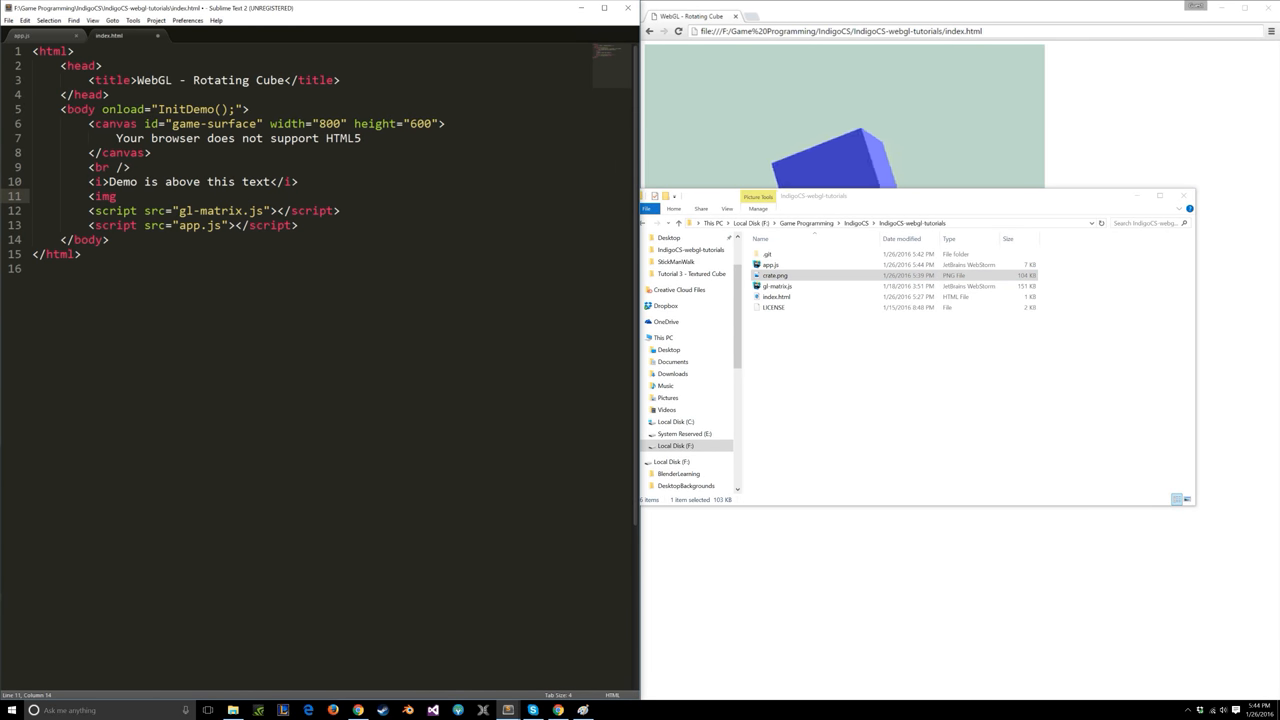
text(src="crate.png"></img>)
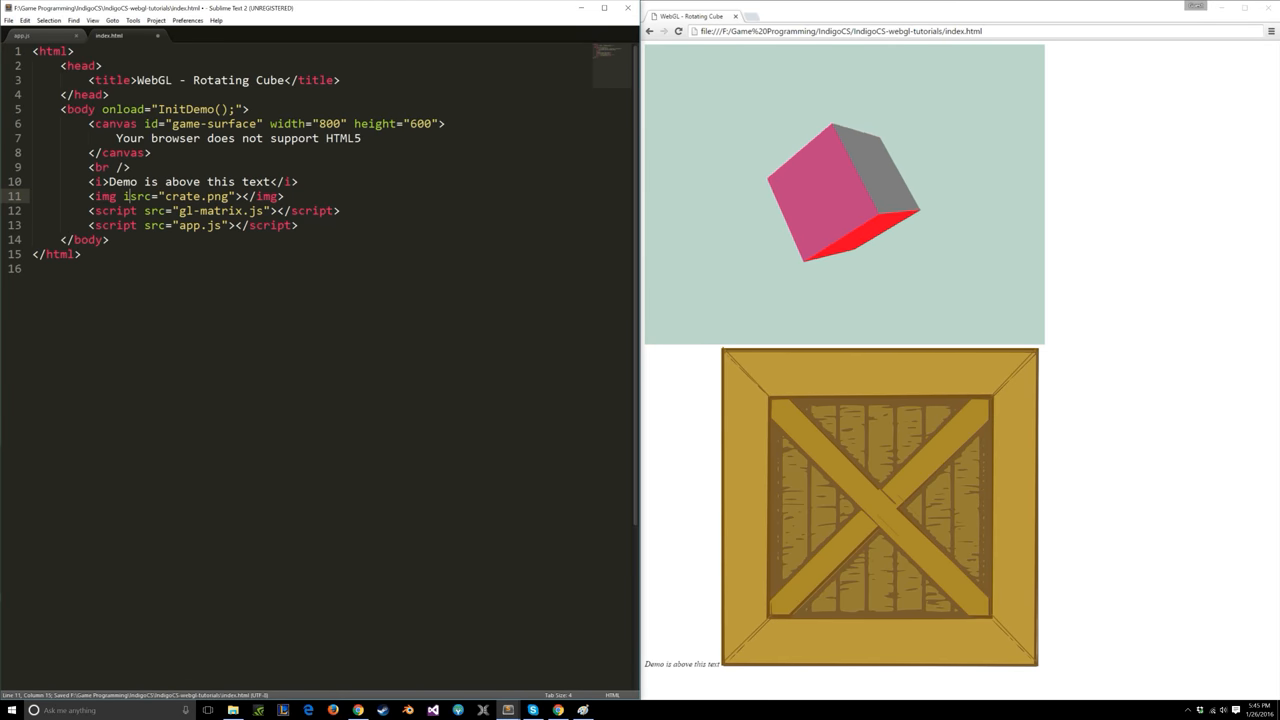
text(id="")
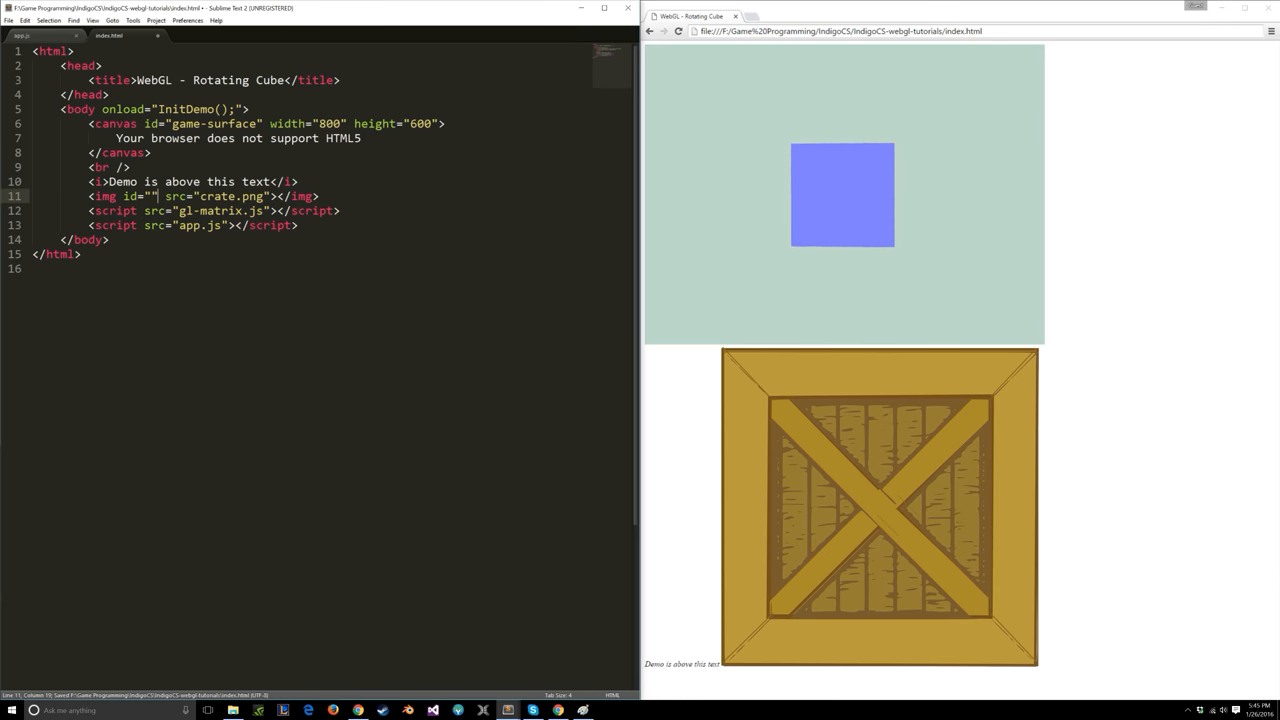
text(crate-)
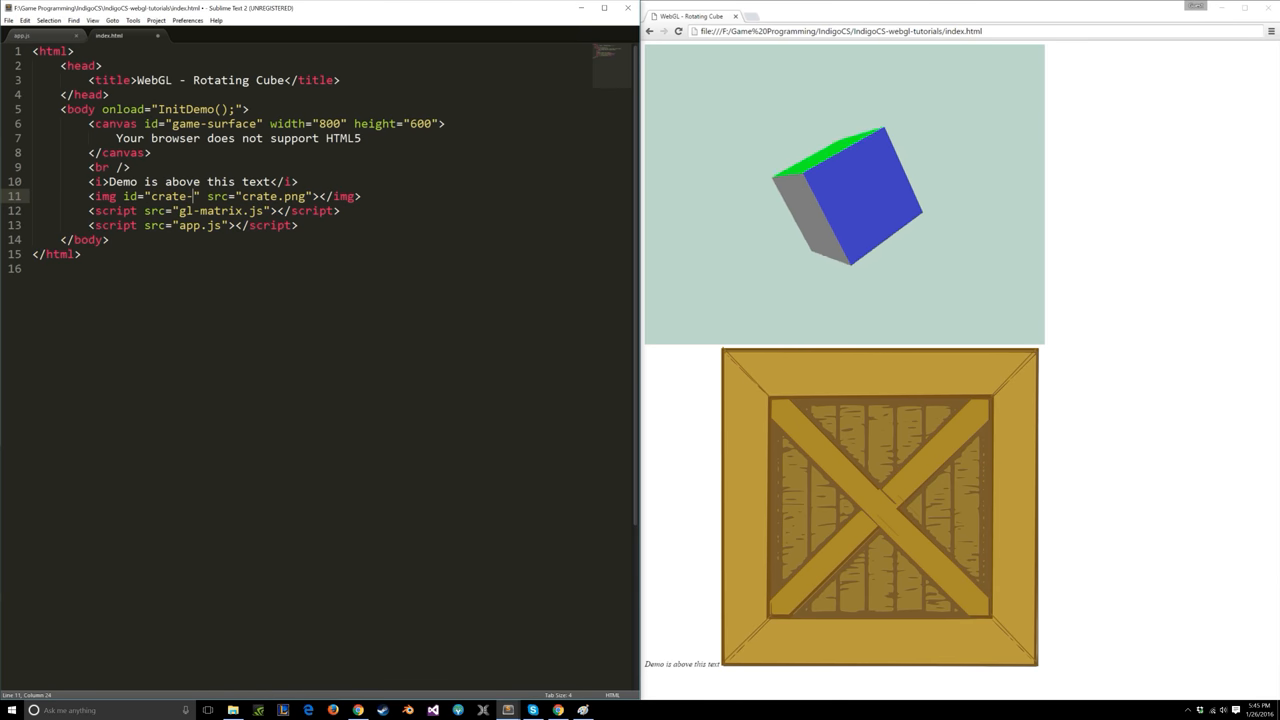
text(image)
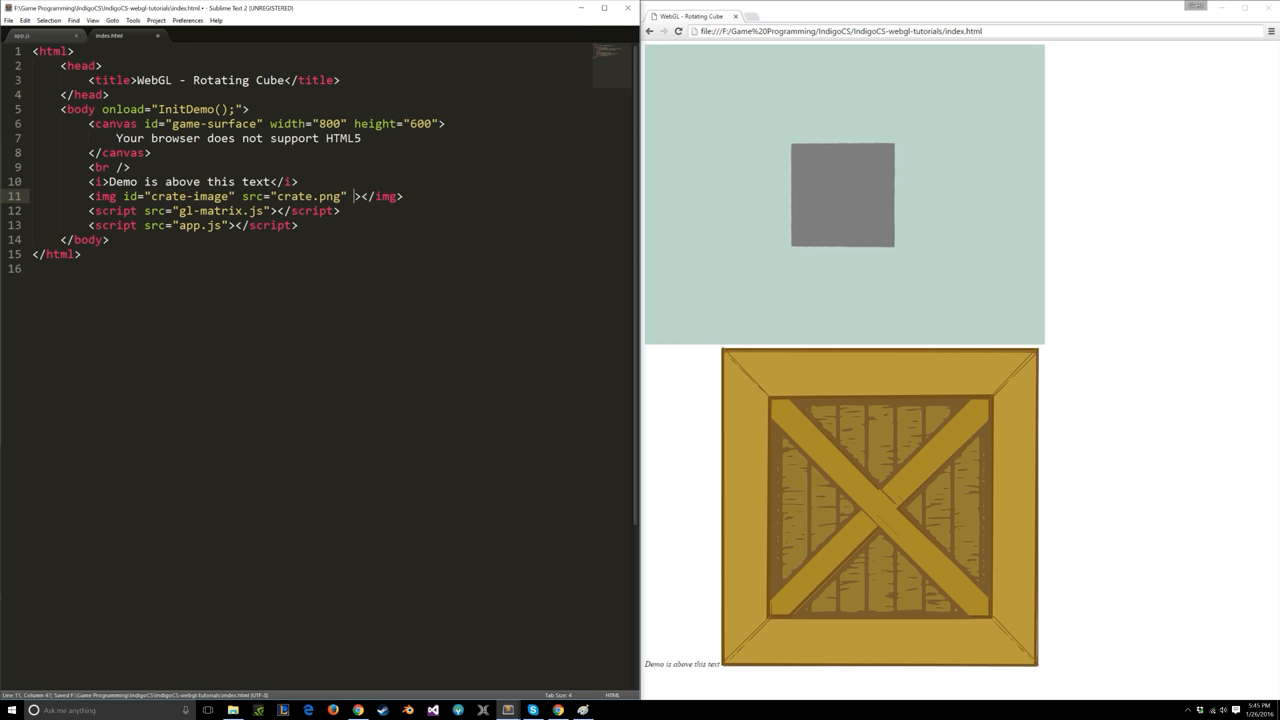
text(width="0")
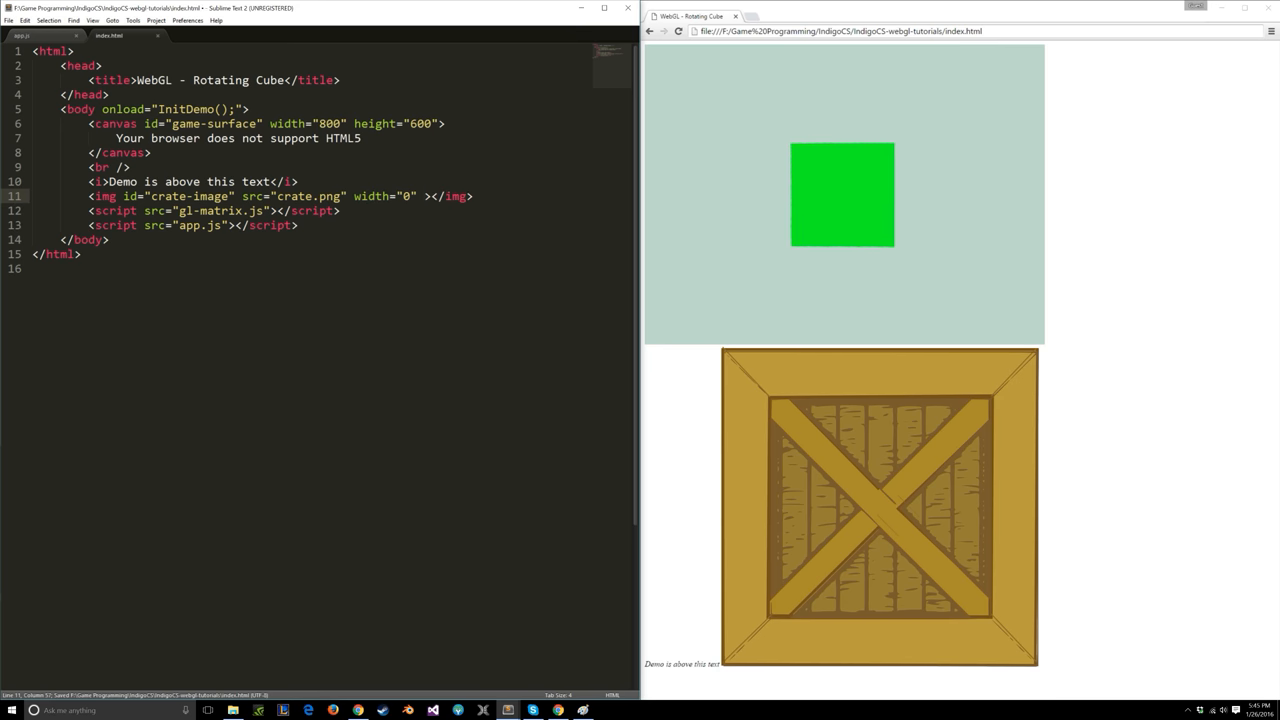
text(height="0")
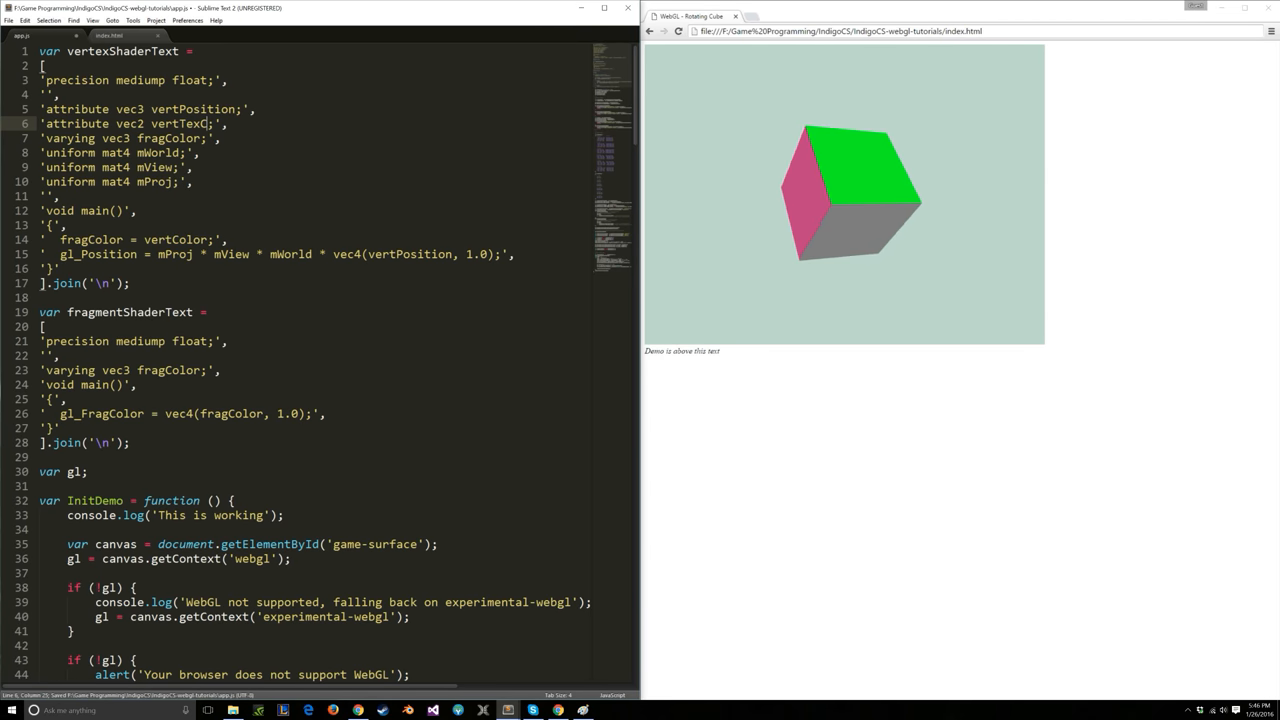
Rename the colour varyings to vec2 vertTexCoord and fragTexCoord, then save app.js.
text(Coord)
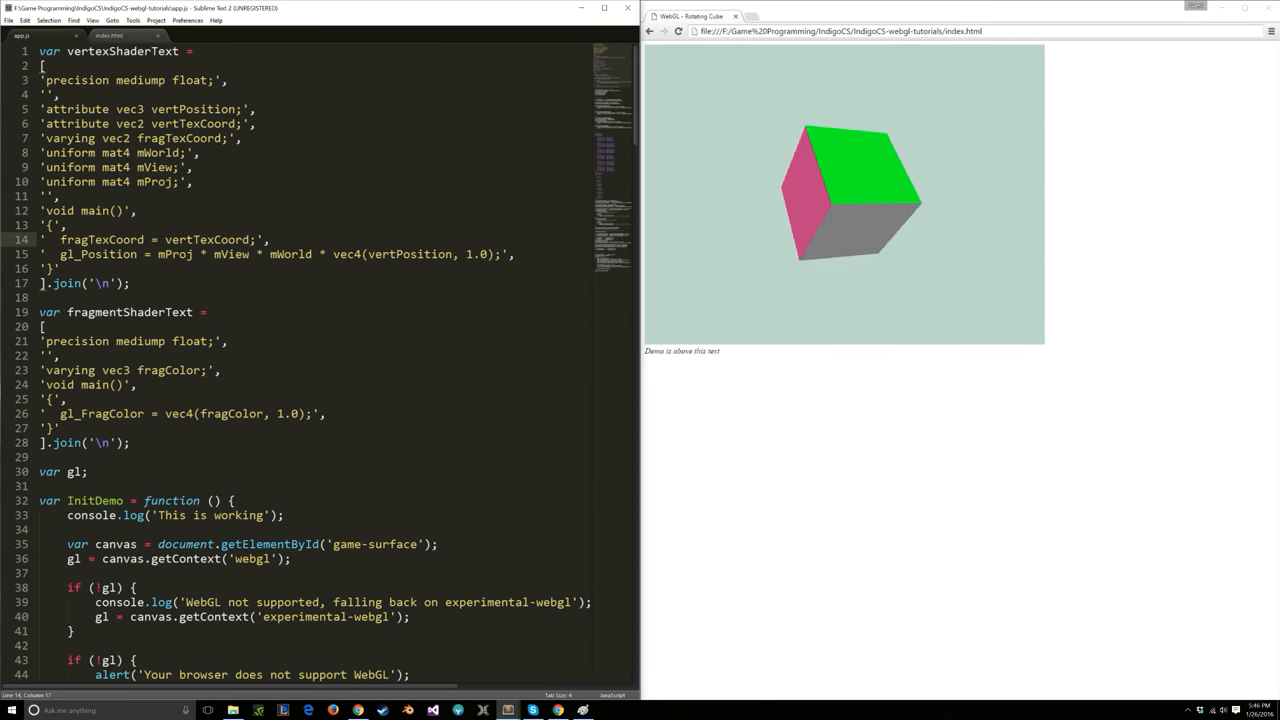
key(ctrl+s)
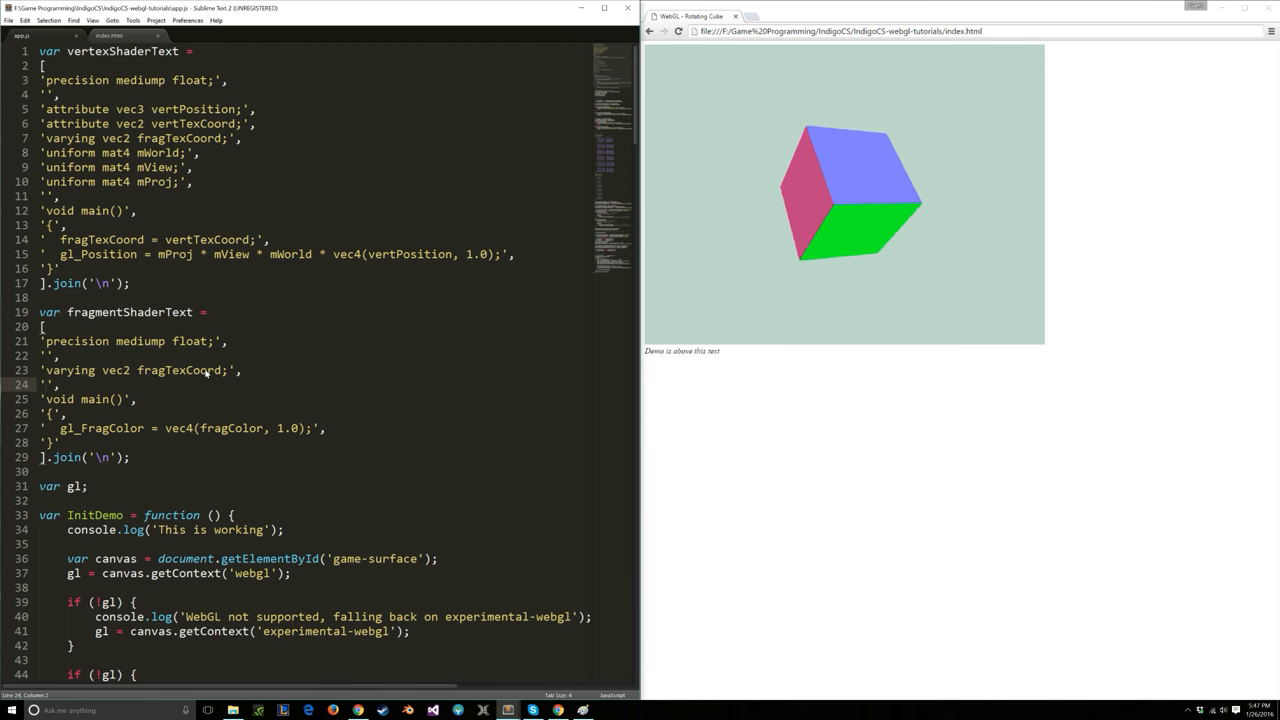
Declare 'uniform sampler2D sampler;' in the fragment shader and search for getUni.
text(uniform)
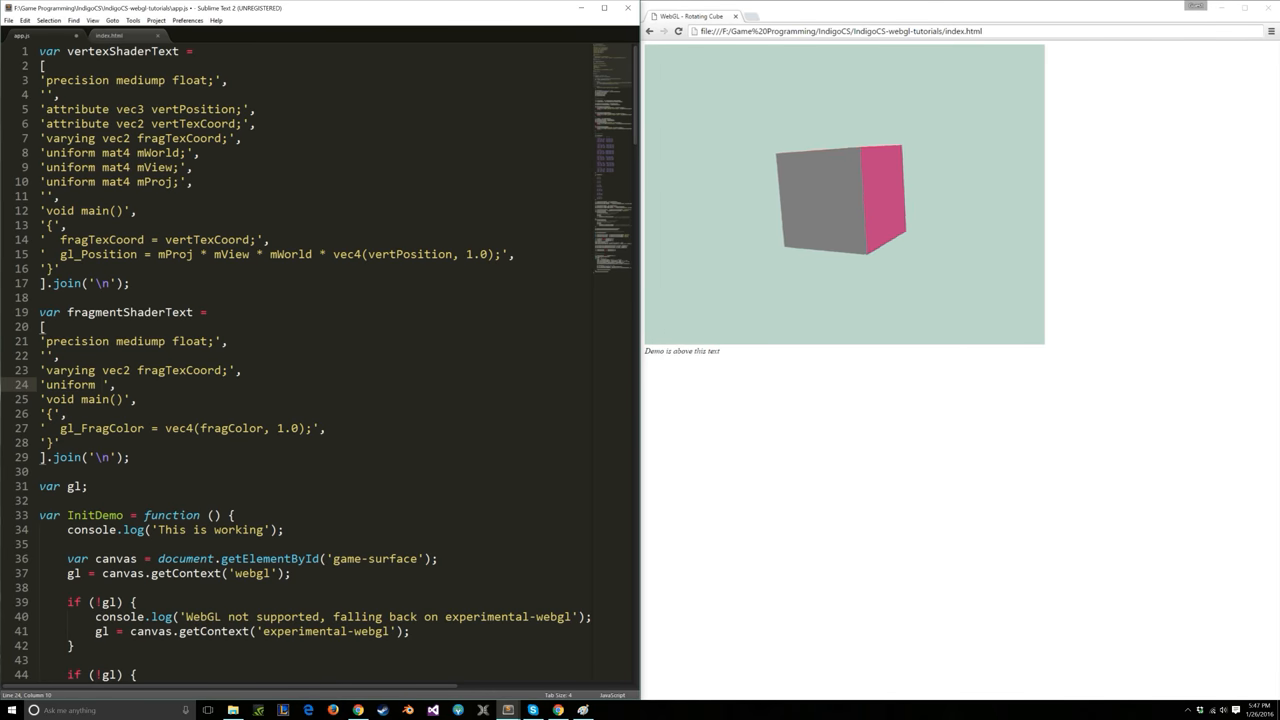
text(sampler2D sampler;)
text('',)
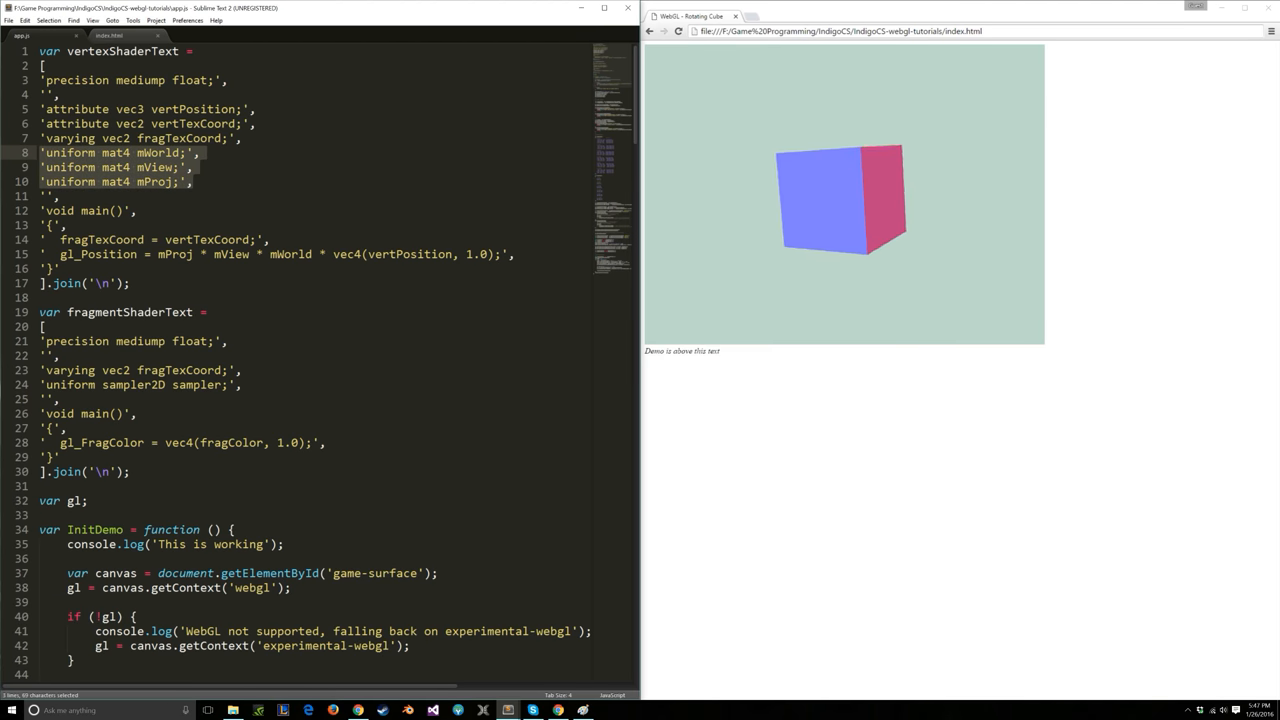
click(143, 385)
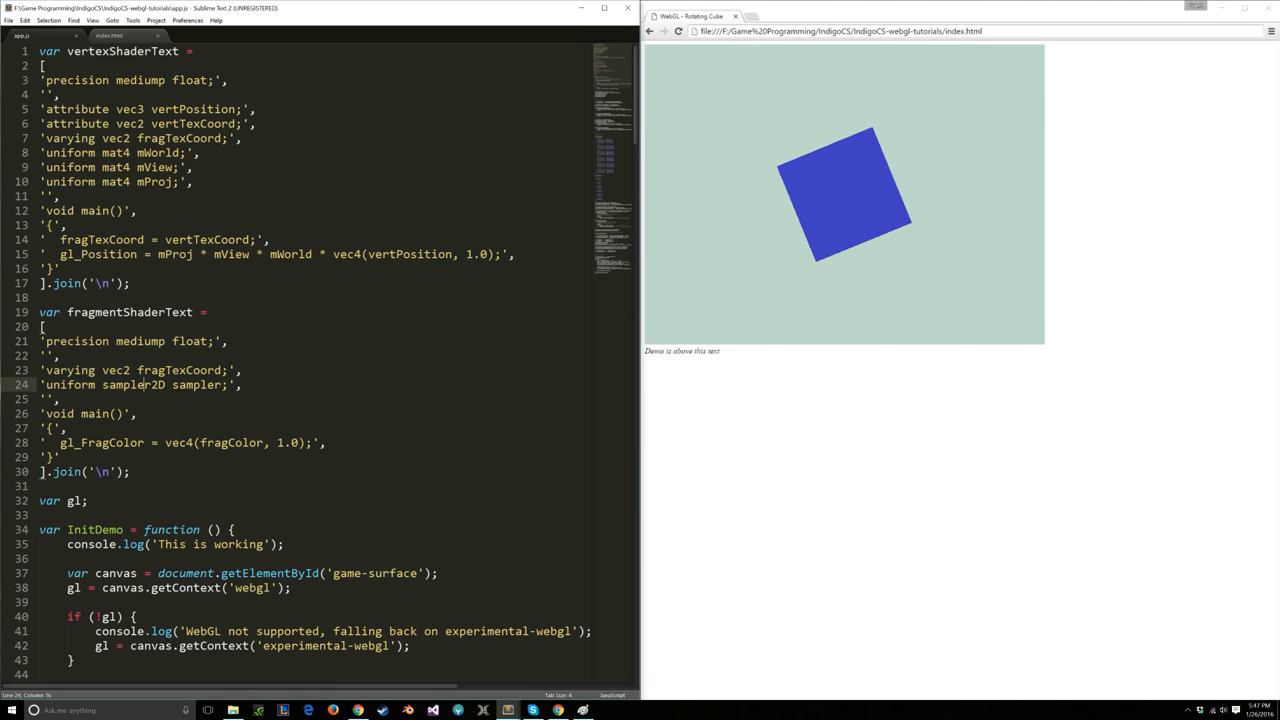
text(getUni)
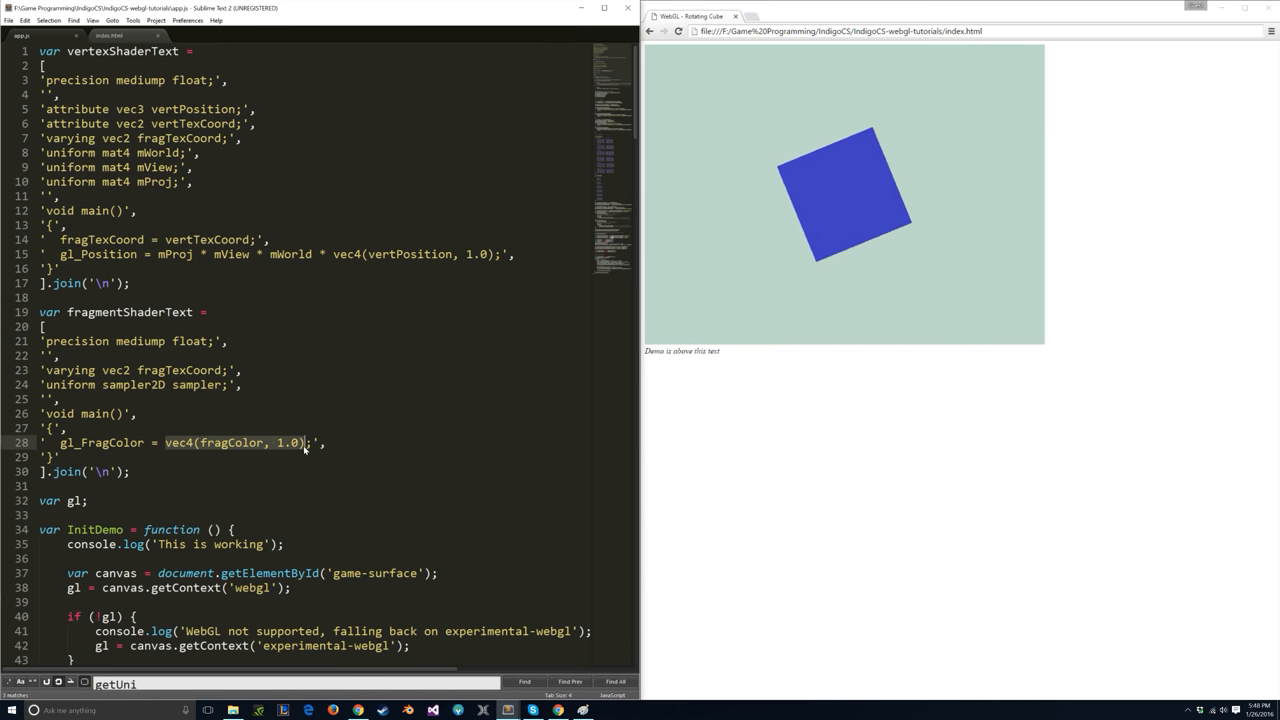
Replace the vec4 colour output with texture2D(sampler, fragTexCoord).
key(Delete)
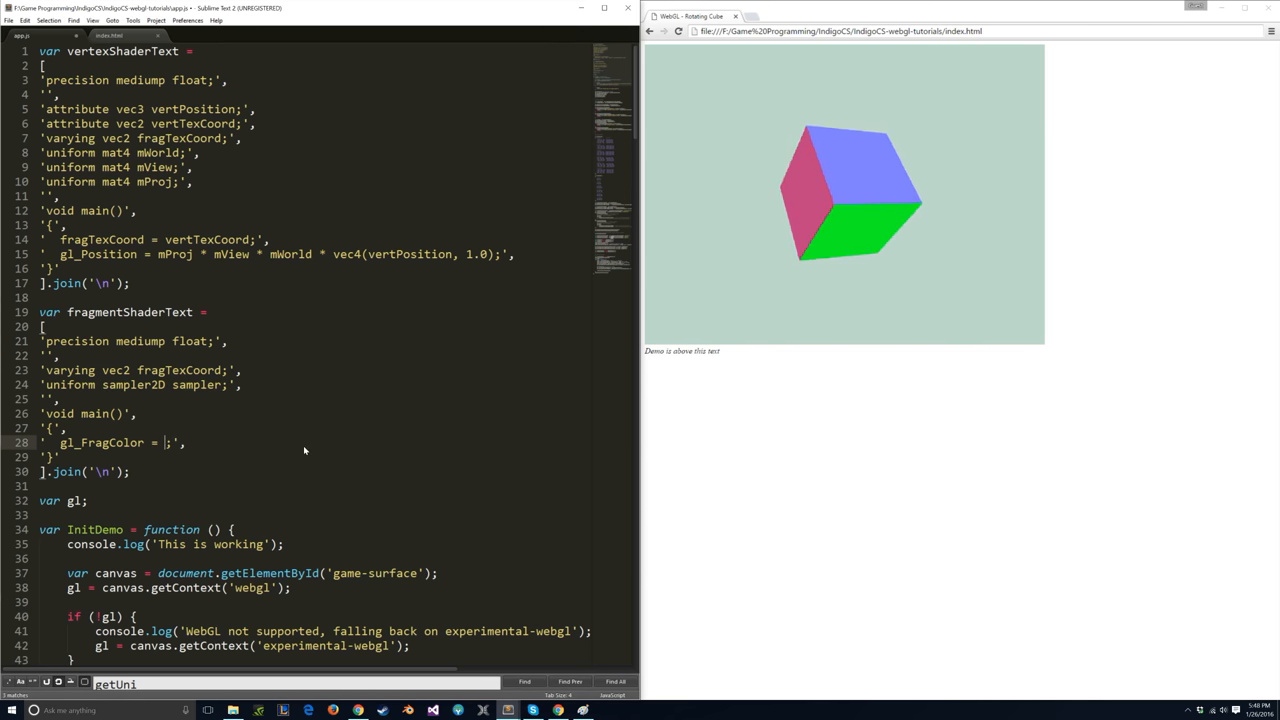
text(texture2ED)
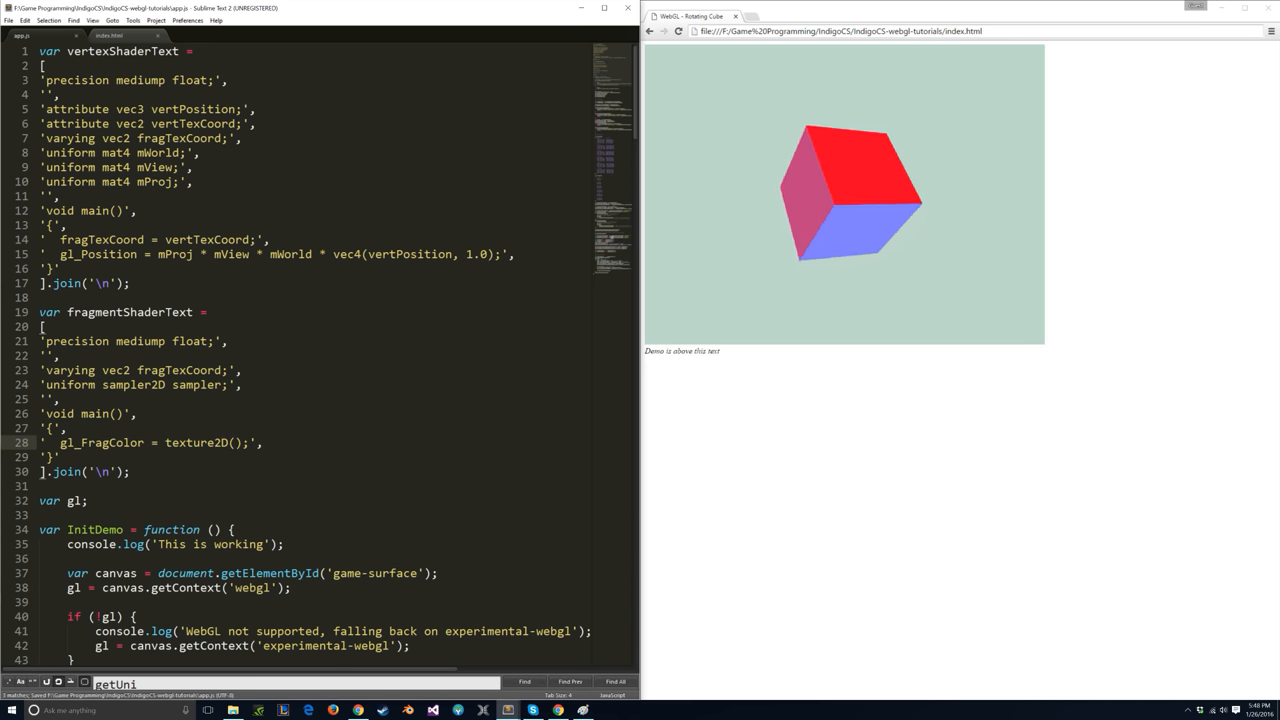
text(sampler,)
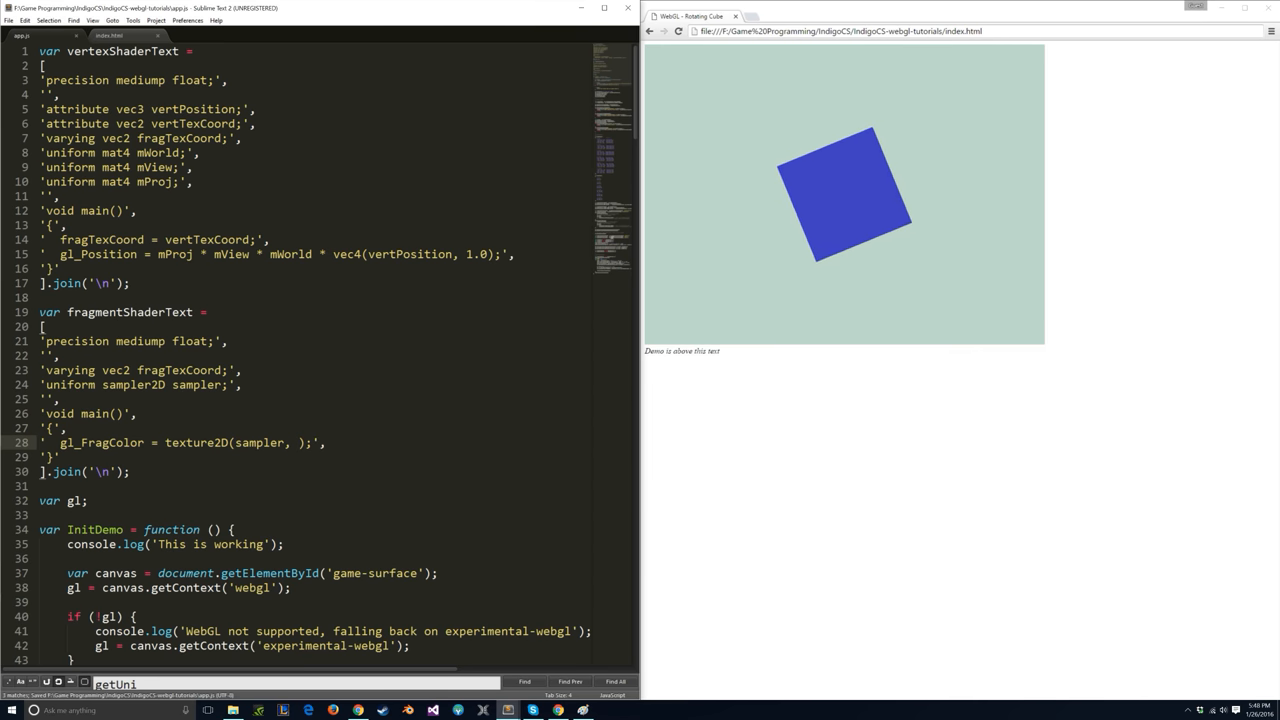
text(fragTexCoord)
text(:17)
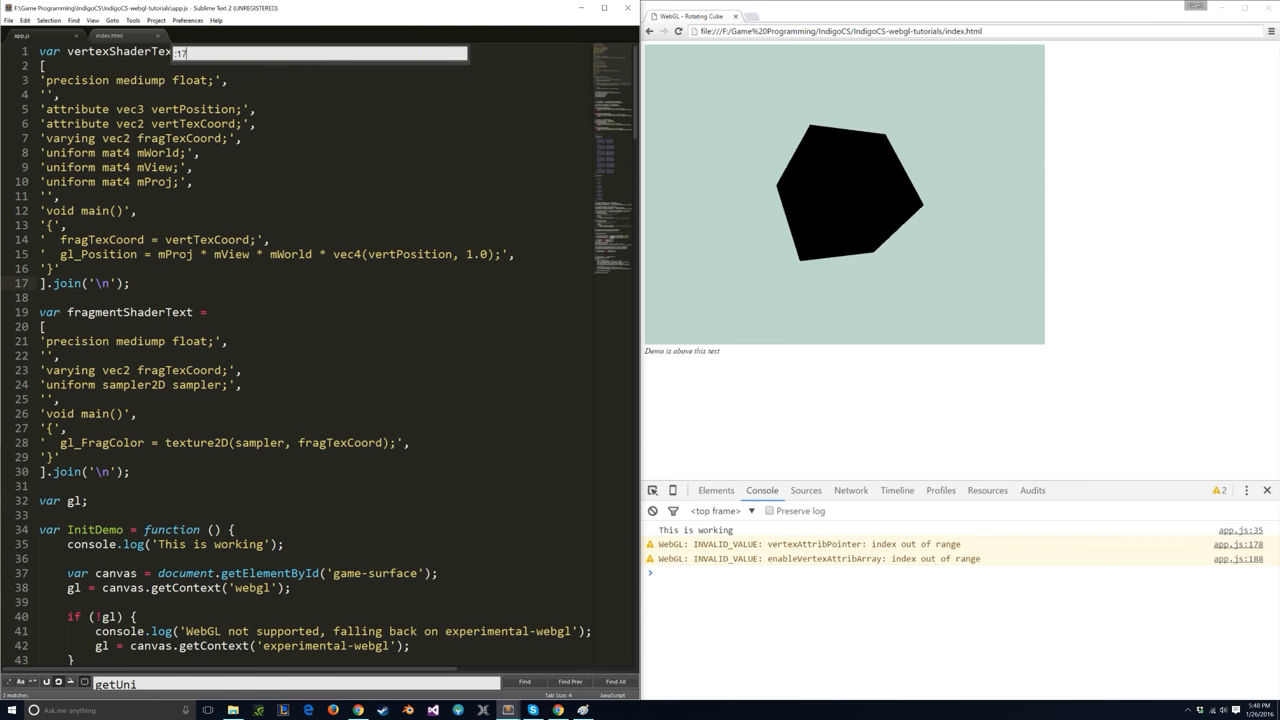
Rename colorAttribLocation to texCoordAttribLocation for vertTexCoord with 2 elements and enable it.
scroll(down, 3)
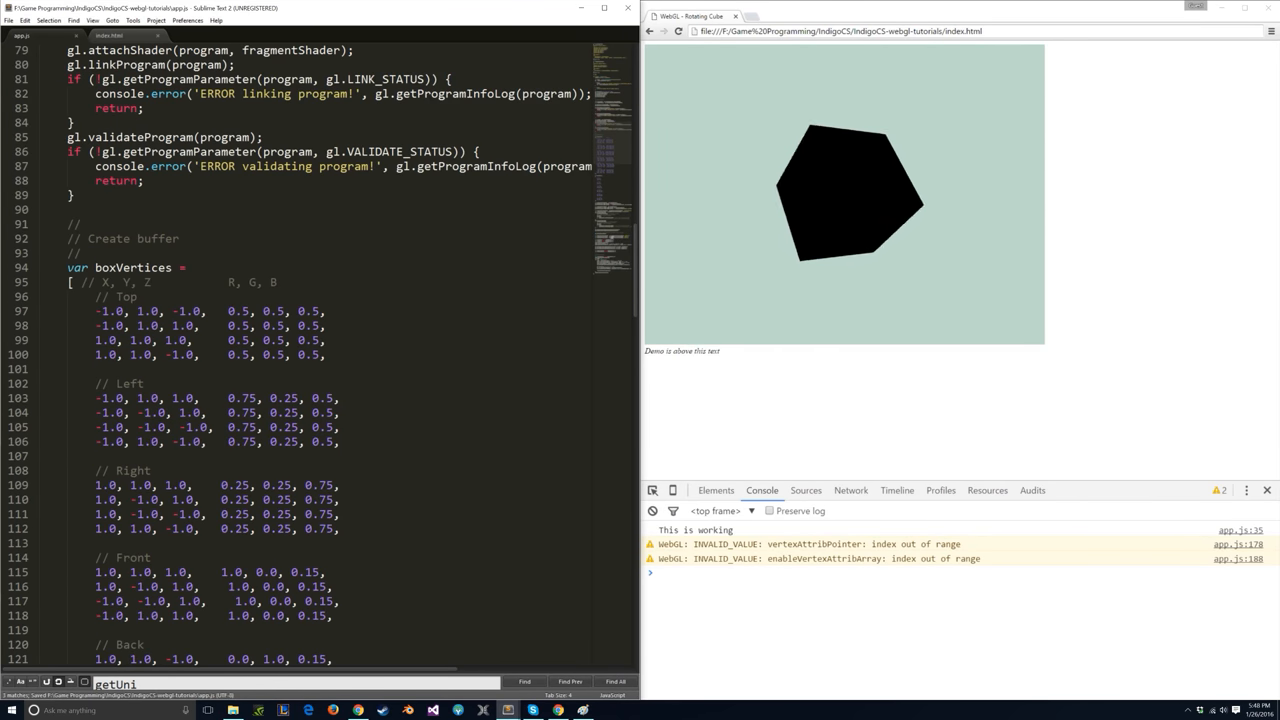
scroll(down, 3)
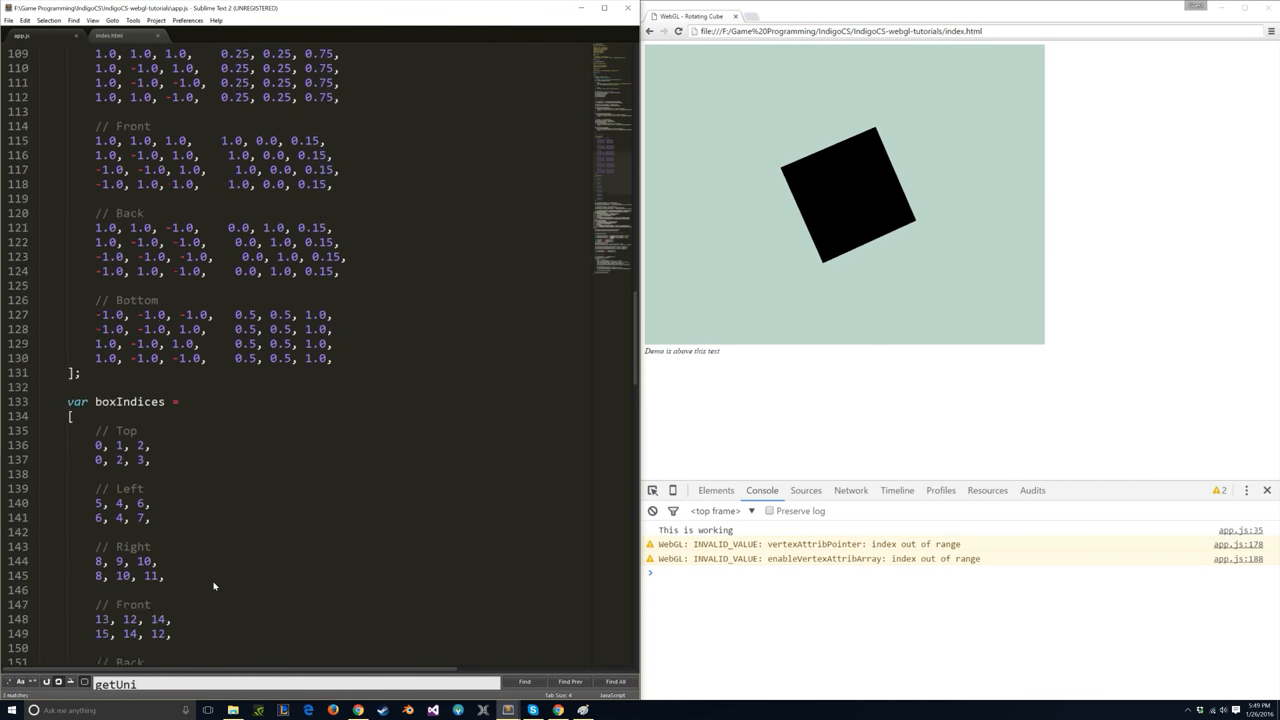
scroll(down, 3)
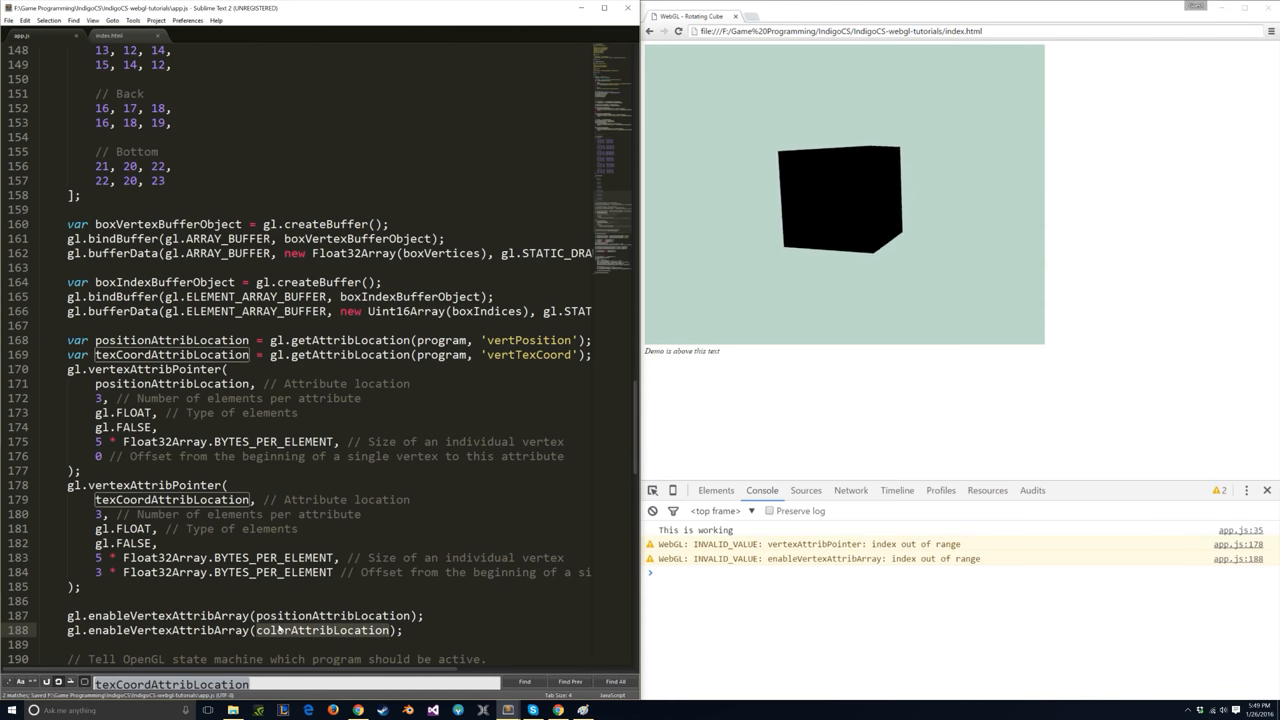
text(texCoordAttribLocation)
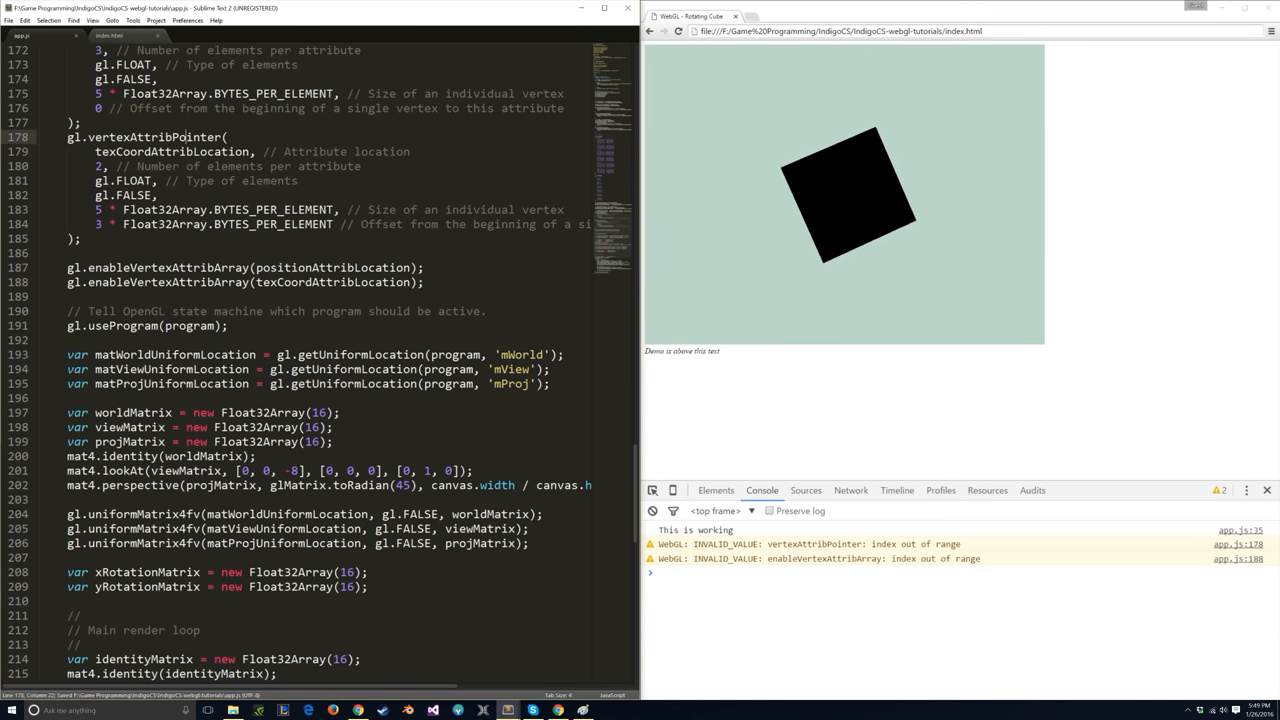
scroll(down, 3)
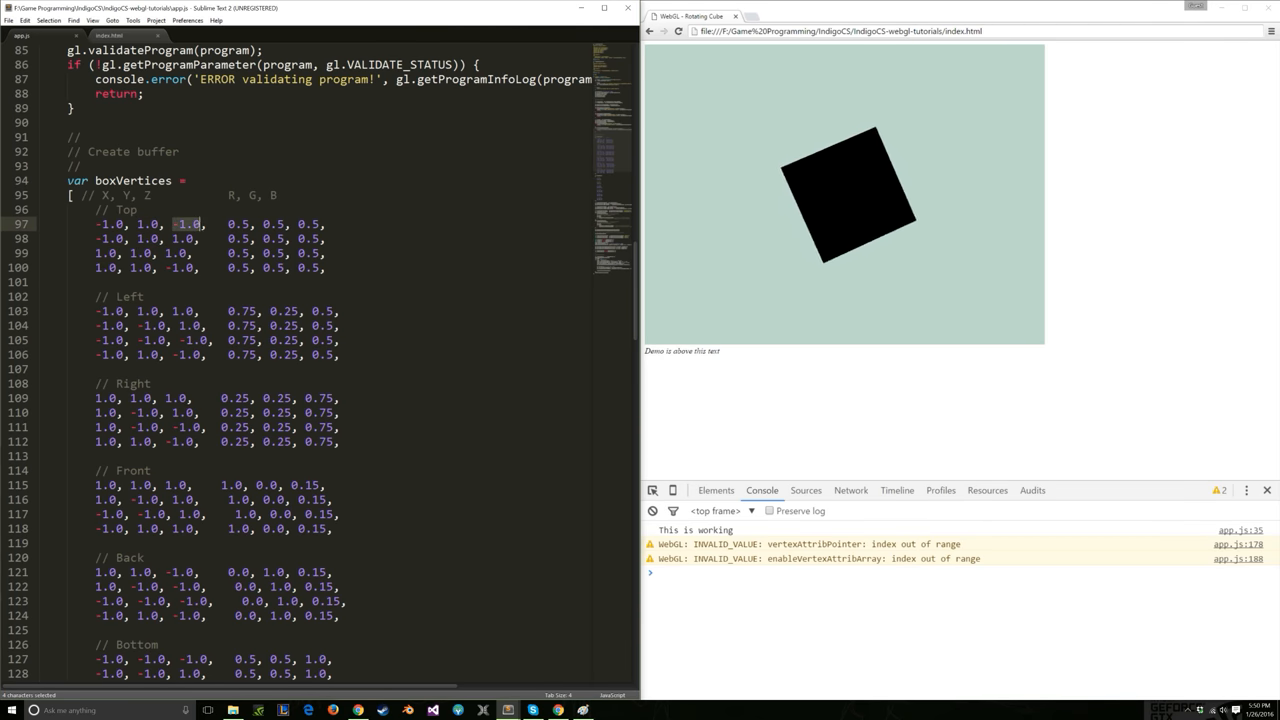
Label the columns U, V and give the Top face coordinates 0,0; 0,1; 1,1; 1,0.
scroll(down, 3)
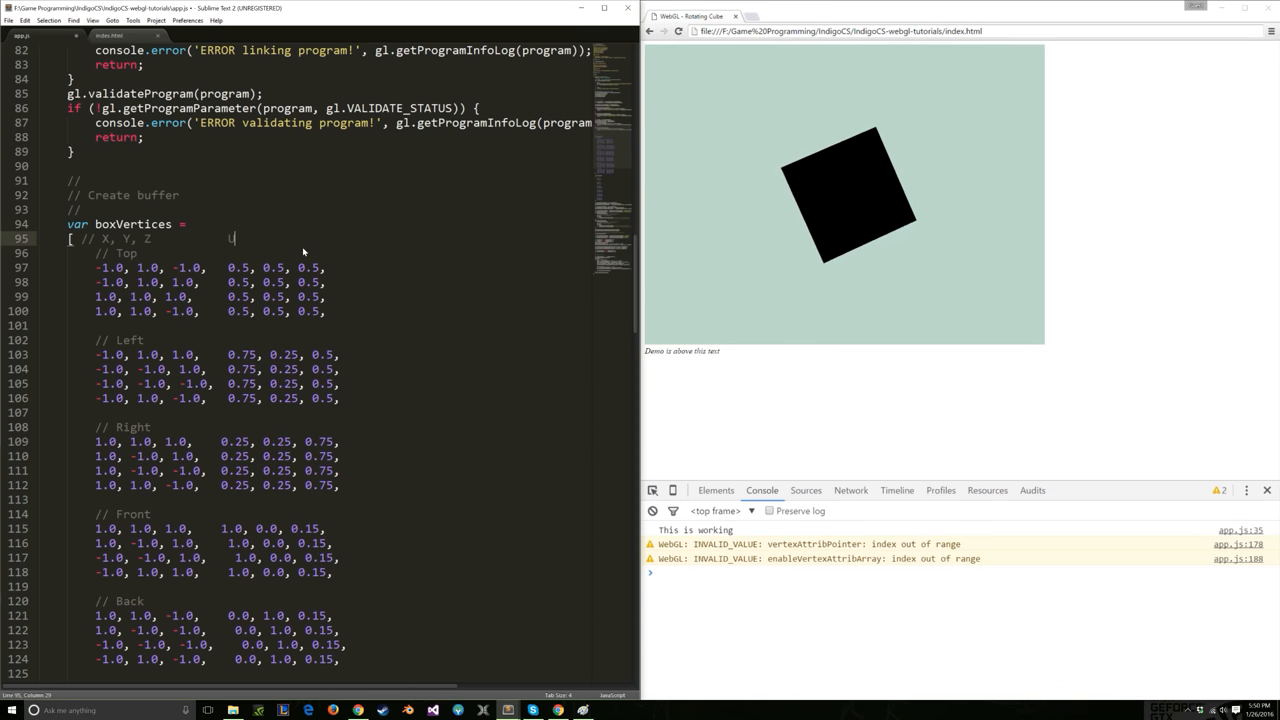
text(U, V)
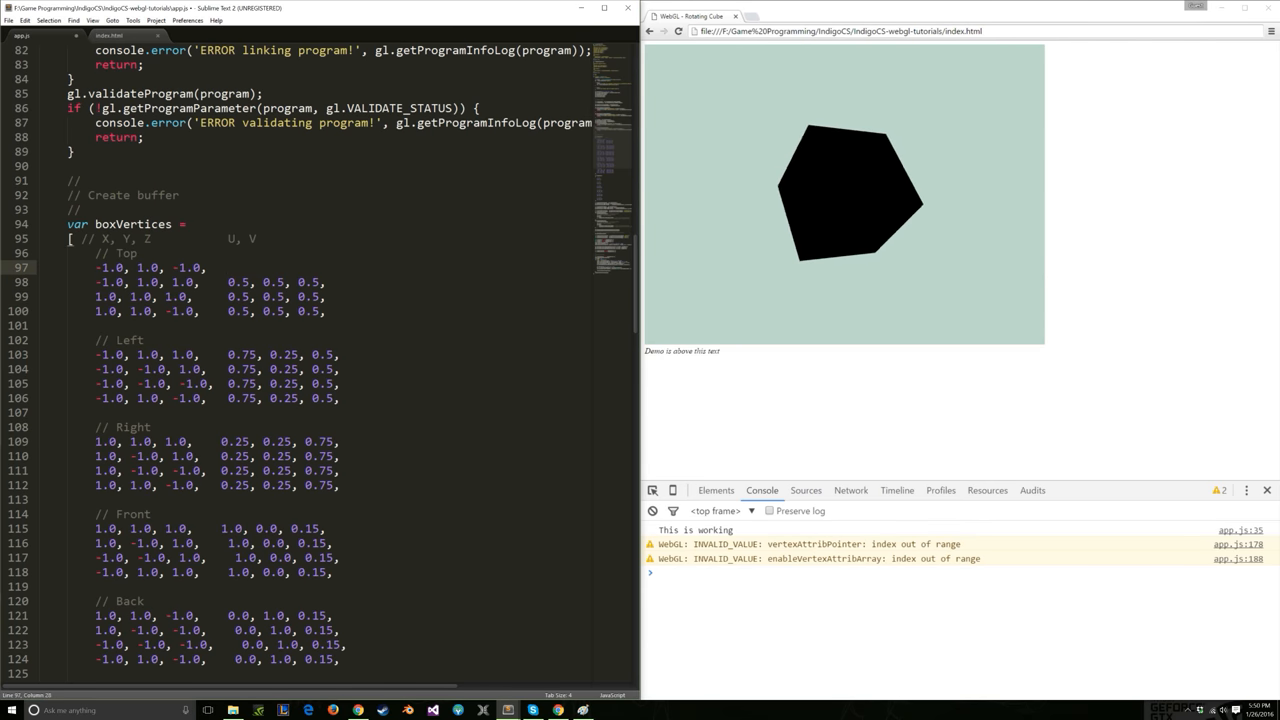
text(0,)
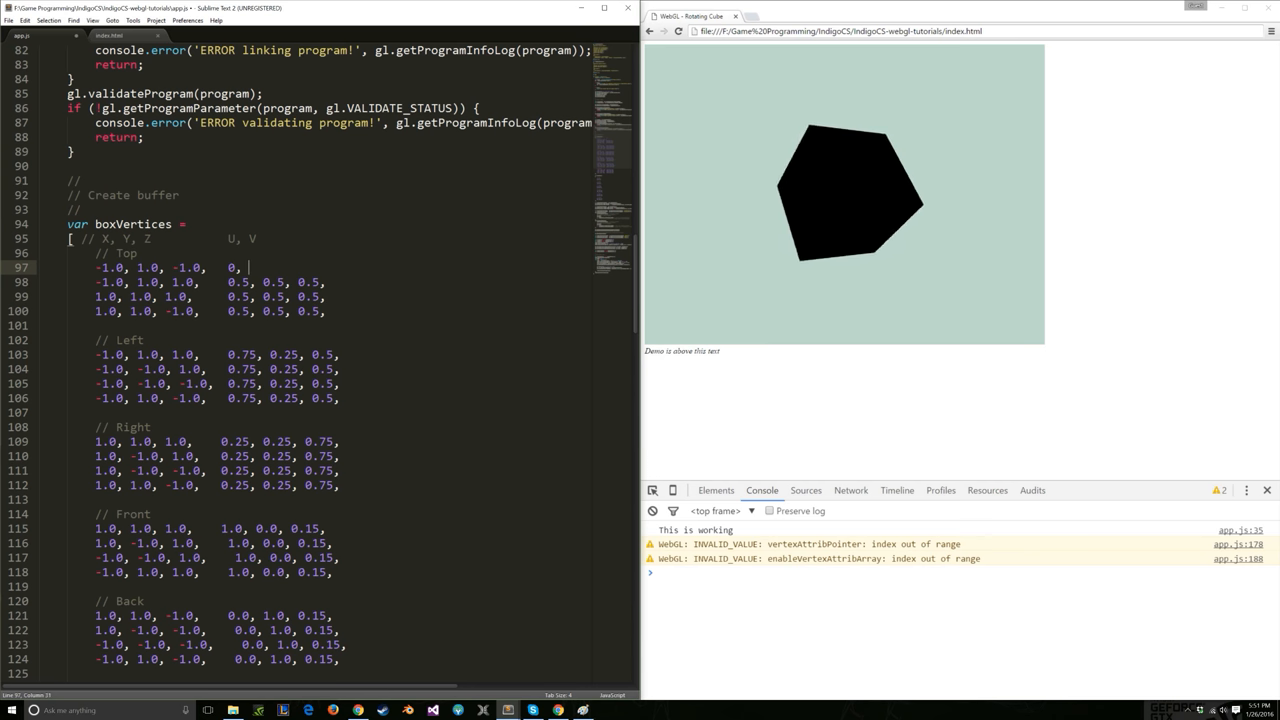
text(0,)
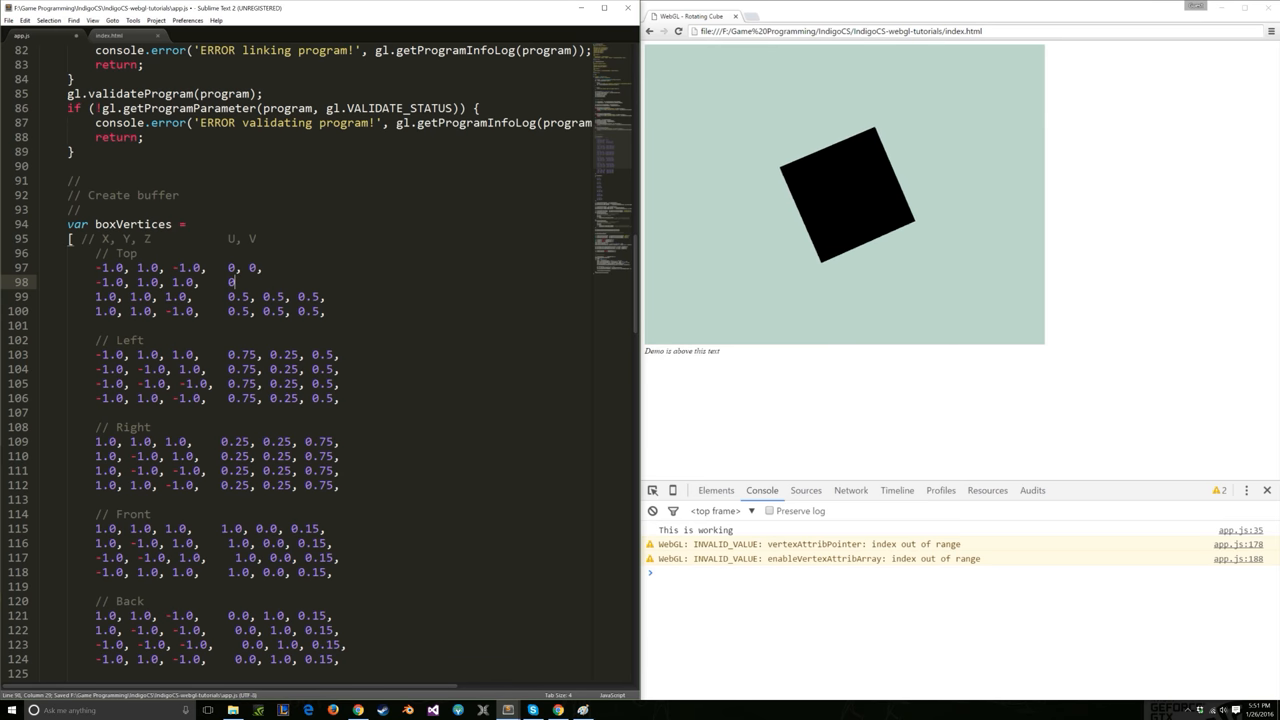
text(1,)
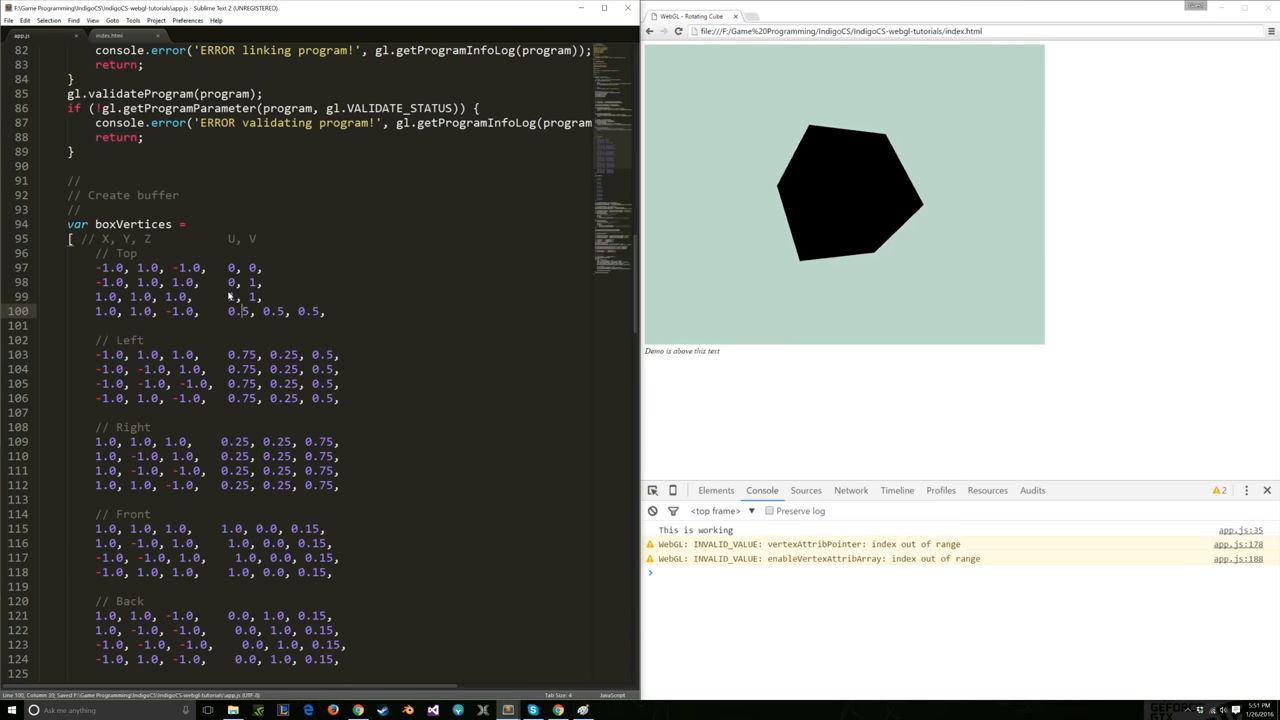
text(1, -1,)
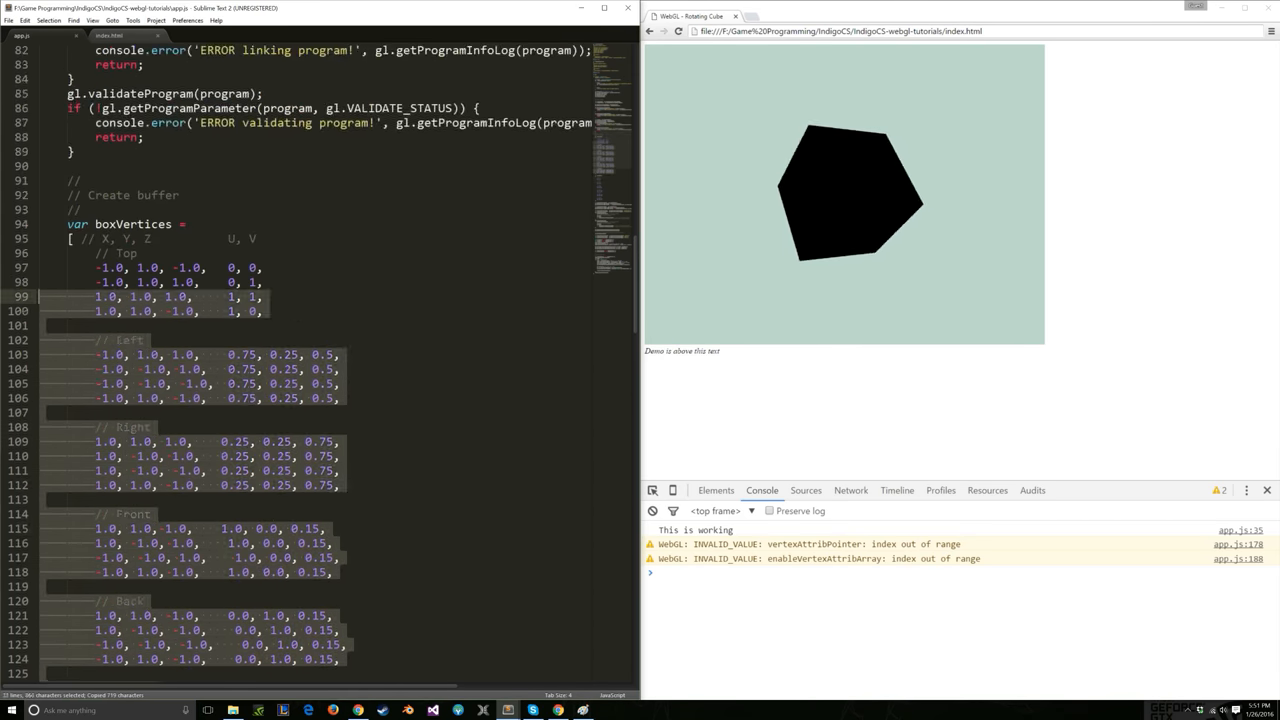
Scroll app.js down to the gl.vertexAttribPointer calls for texCoordAttribLocation.
scroll(down, 3)
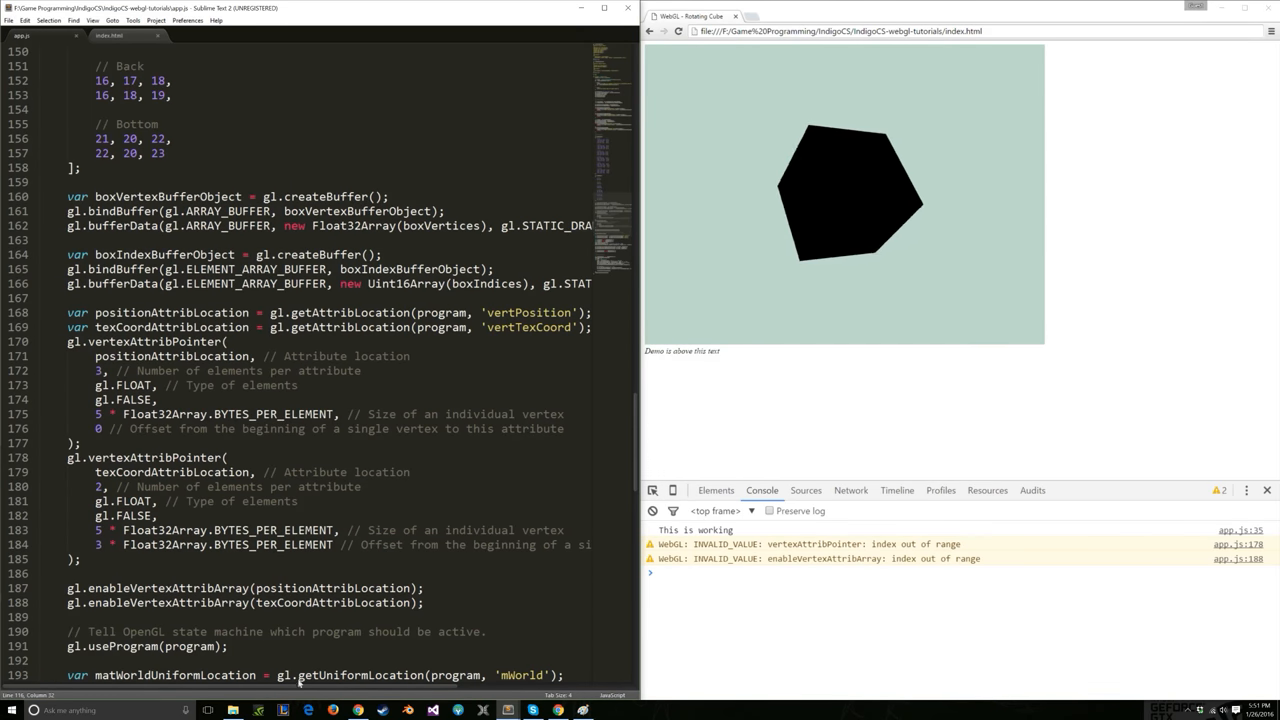
Scroll further to the enableVertexAttribArray calls and the useProgram line.
scroll(down, 3)
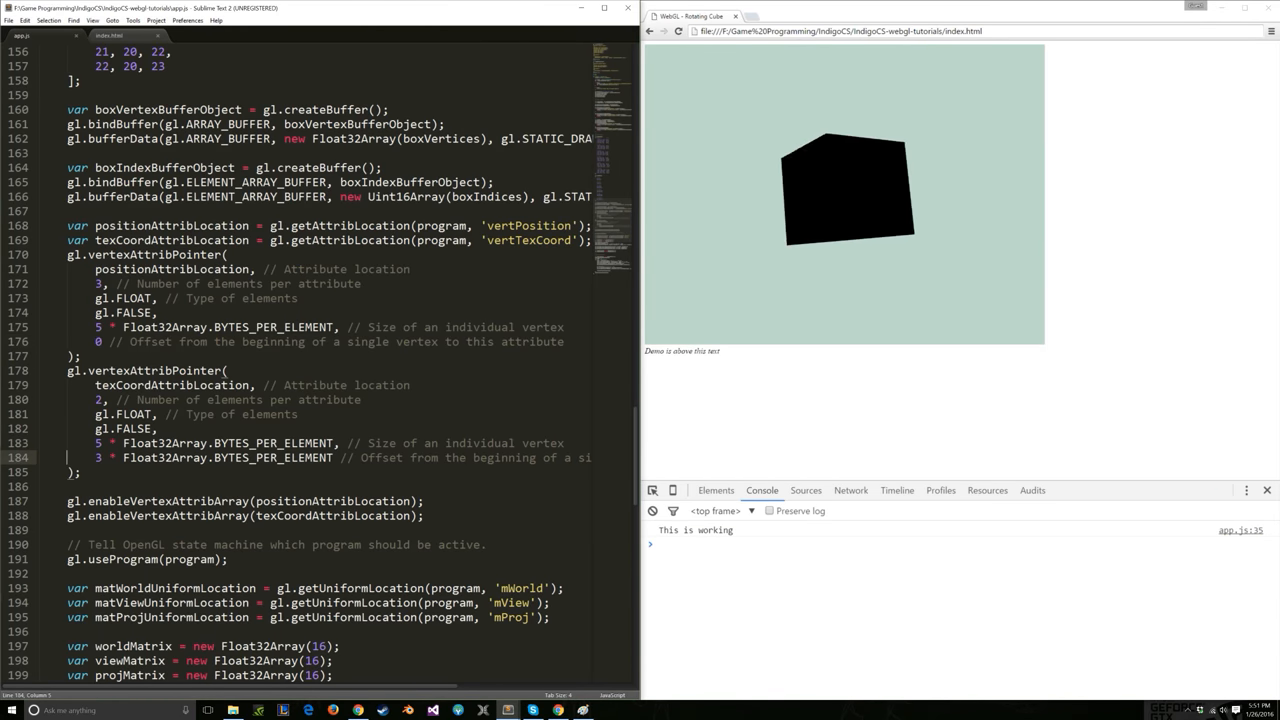
scroll(down, 3)
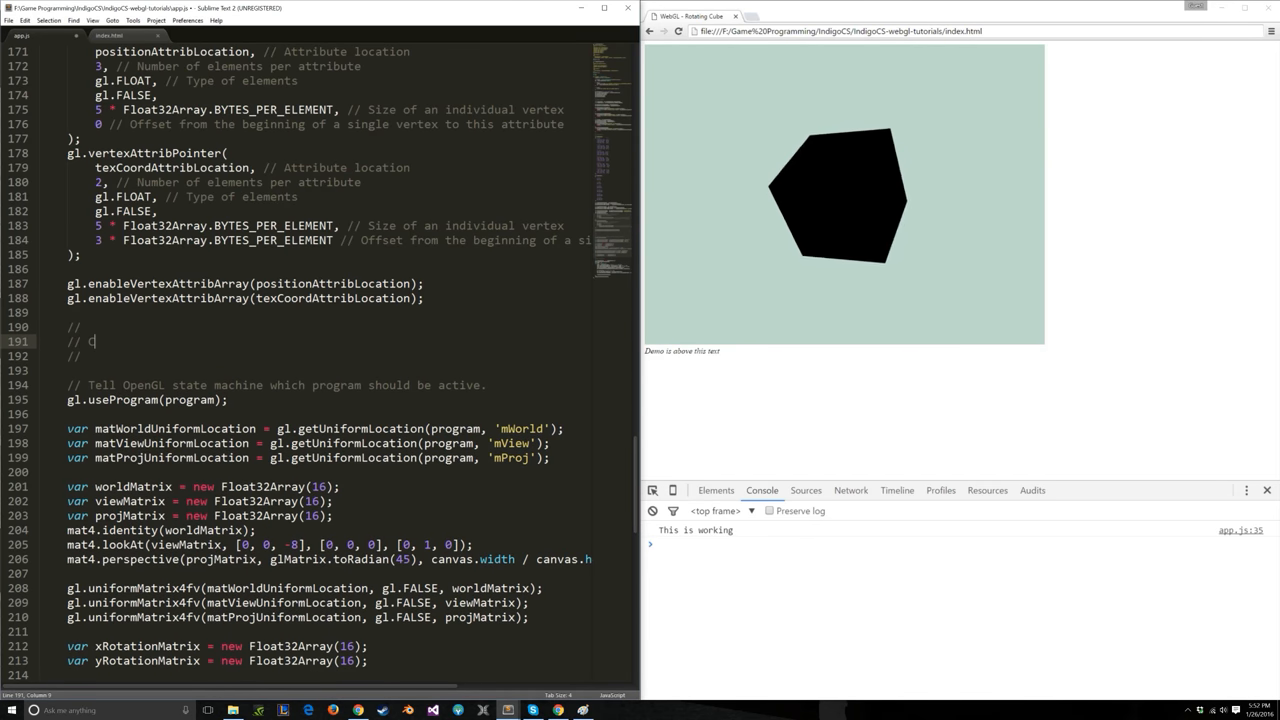
Add a '// Create texture' block creating boxTexture, binding it to gl.TEXTURE_2D, then binding null.
text(Create texture)
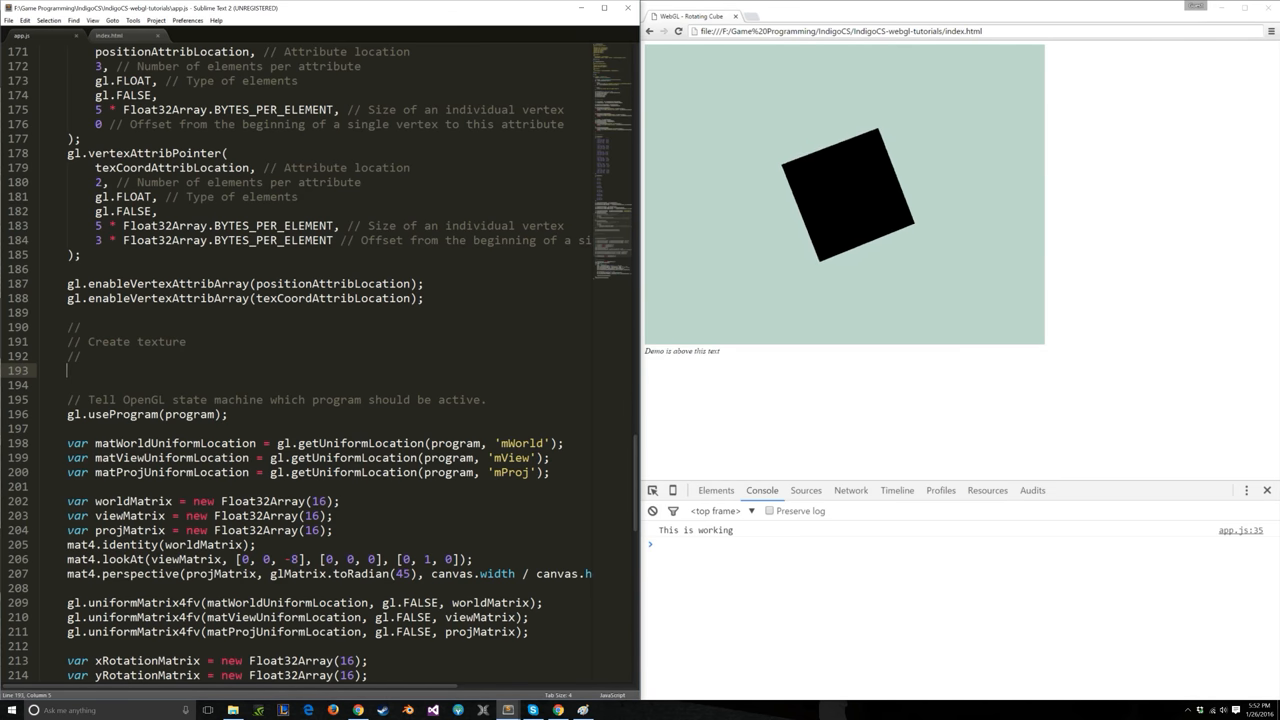
text(var)
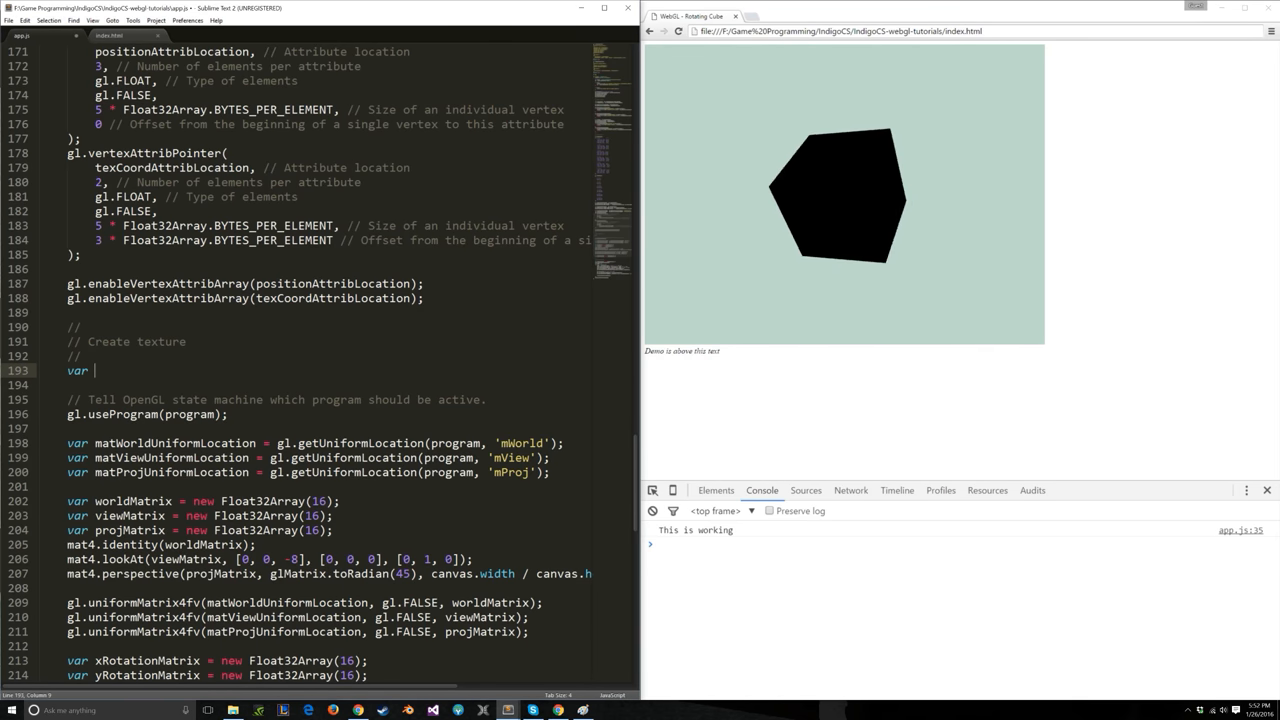
text(box)
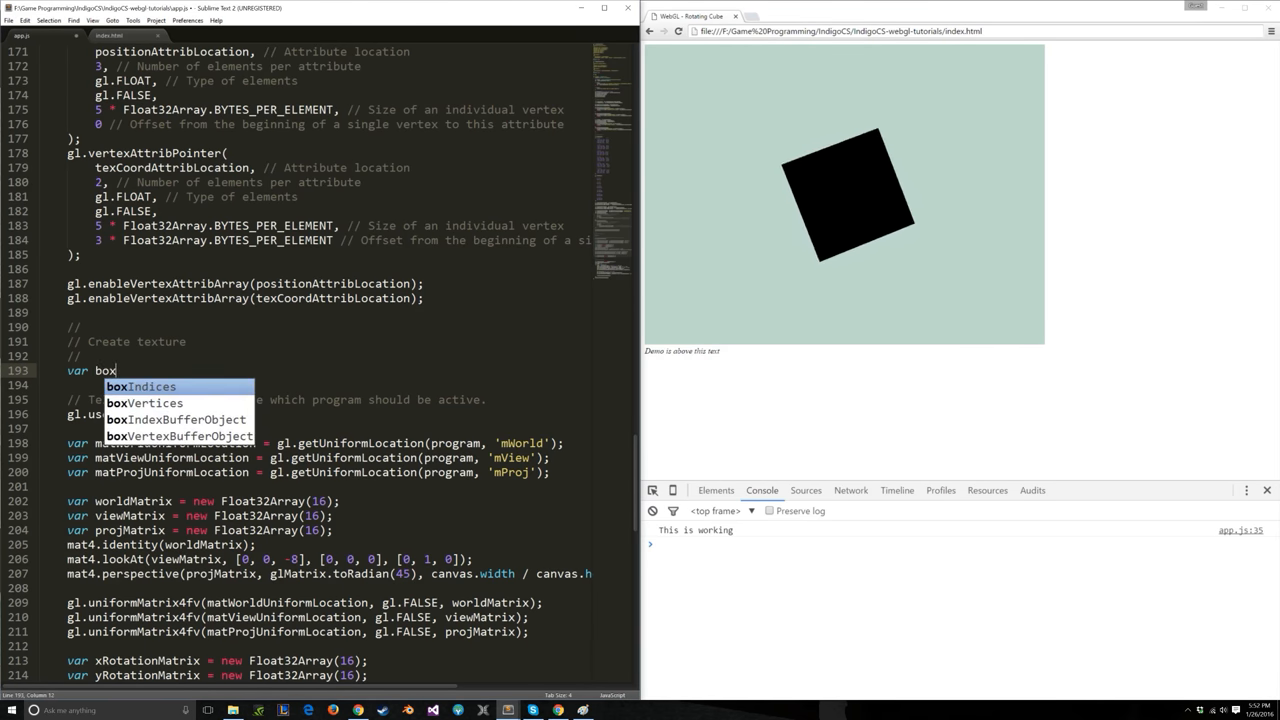
text(Texture = gl.createTexture();)
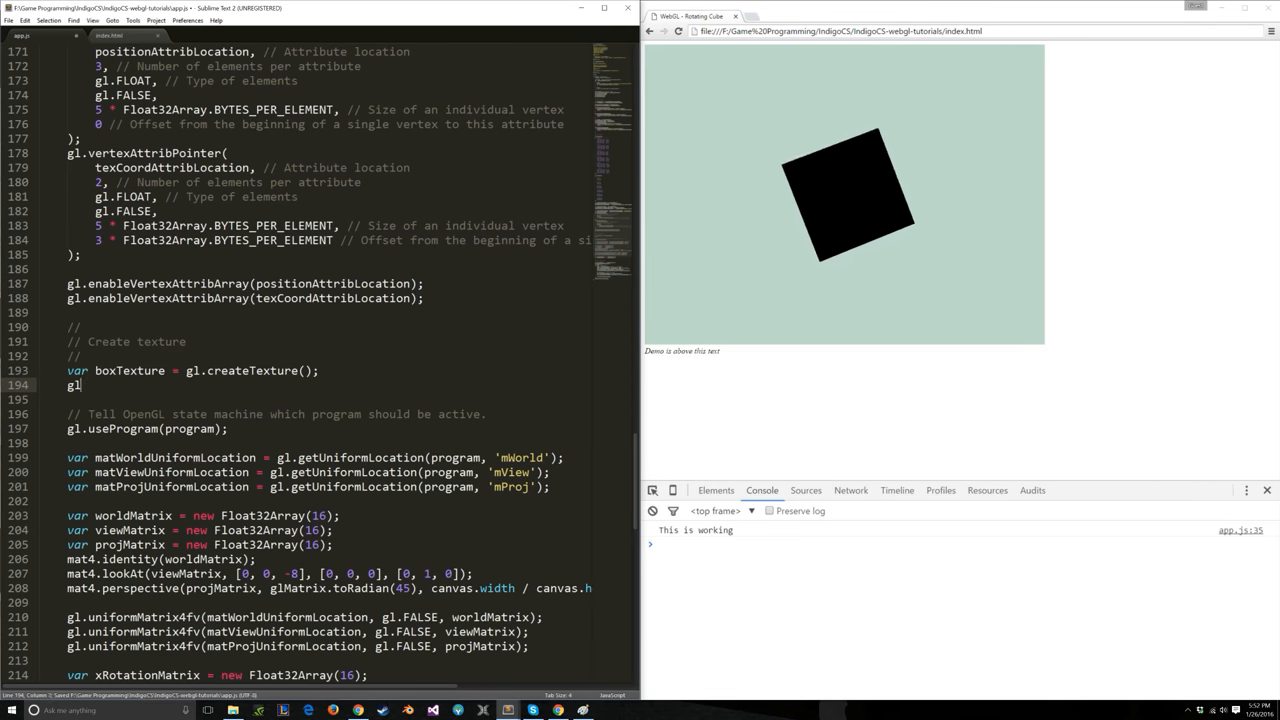
text(bindTexture())
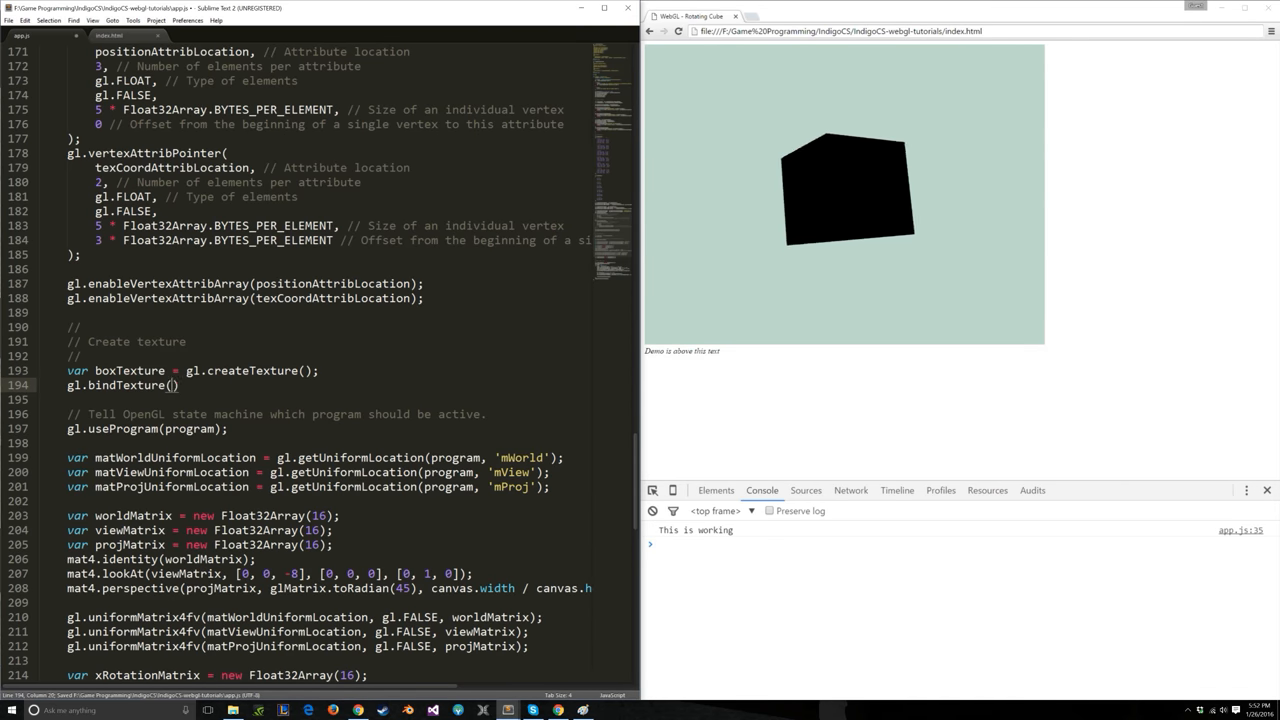
text(gl.TEXTURE_2D)
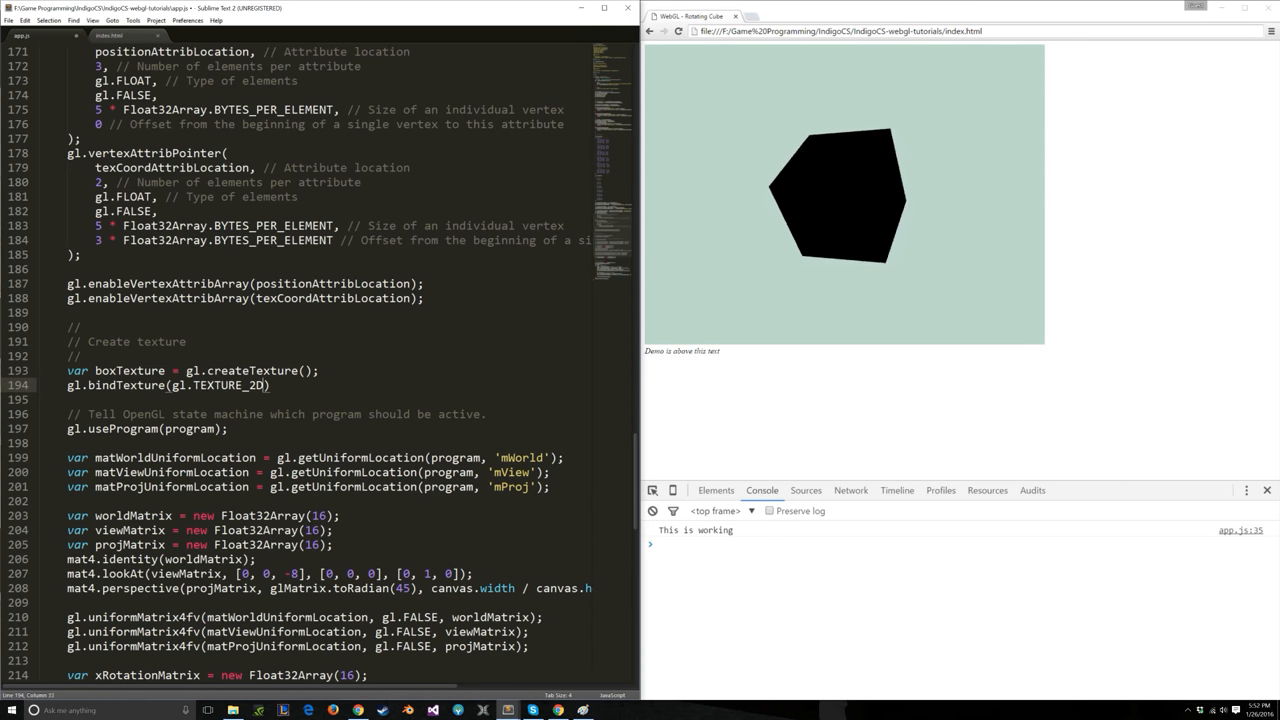
text(, boxTexture);)
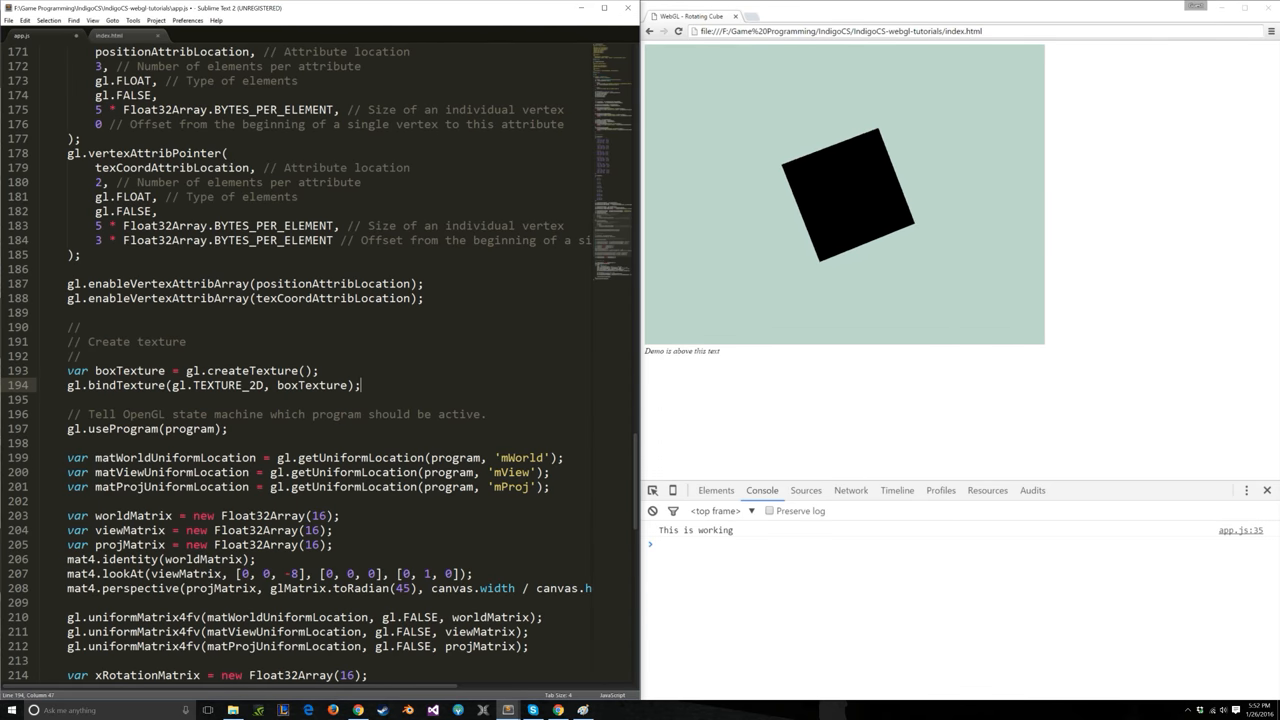
text(gl.bind)
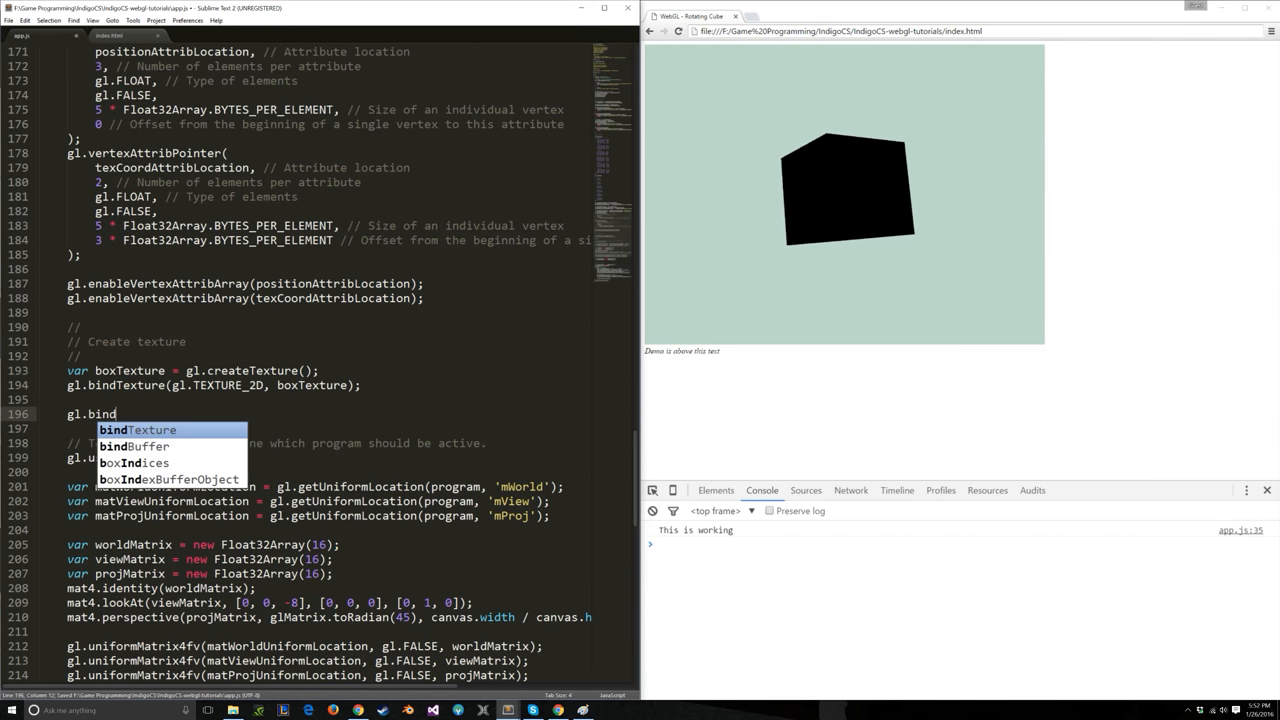
text(Texture(gl.TEXTURE_2D, null);)
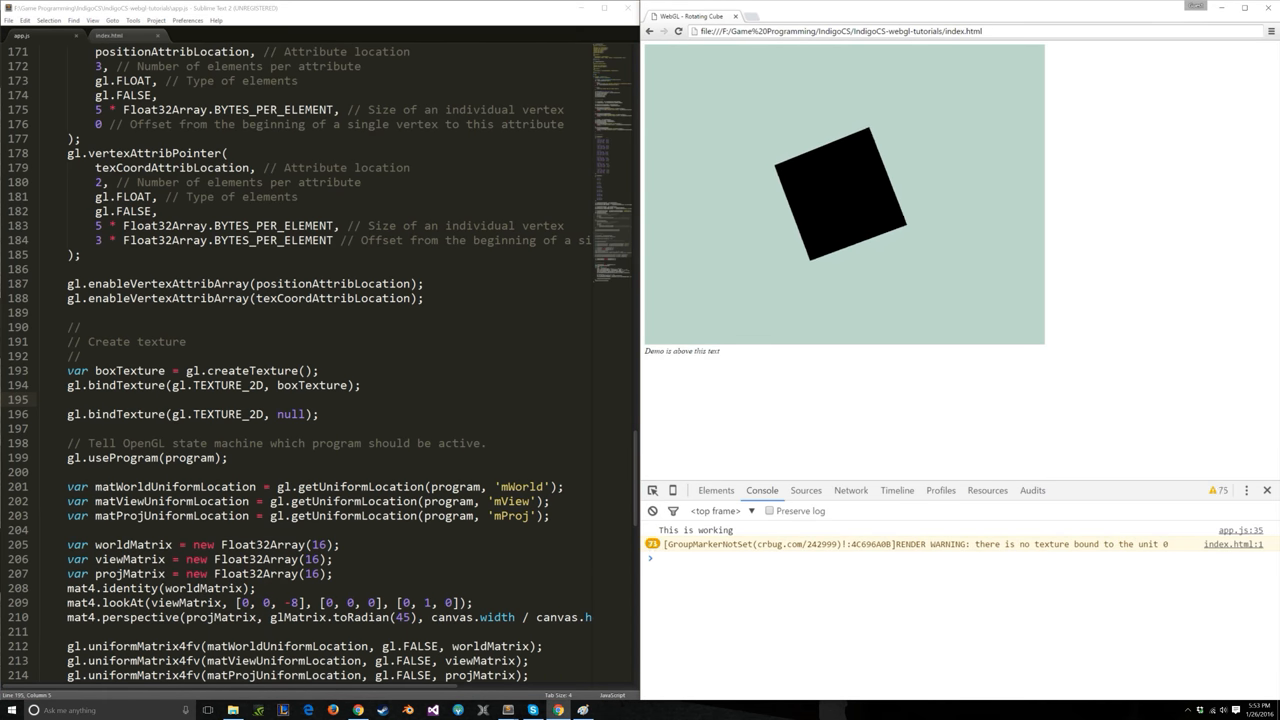
Save app.js and add gl.texParameteri setting gl.TEXTURE_WRAP_S to gl.CLAMP_TO_EDGE.
key(ctrl+s)
text(gl.t)
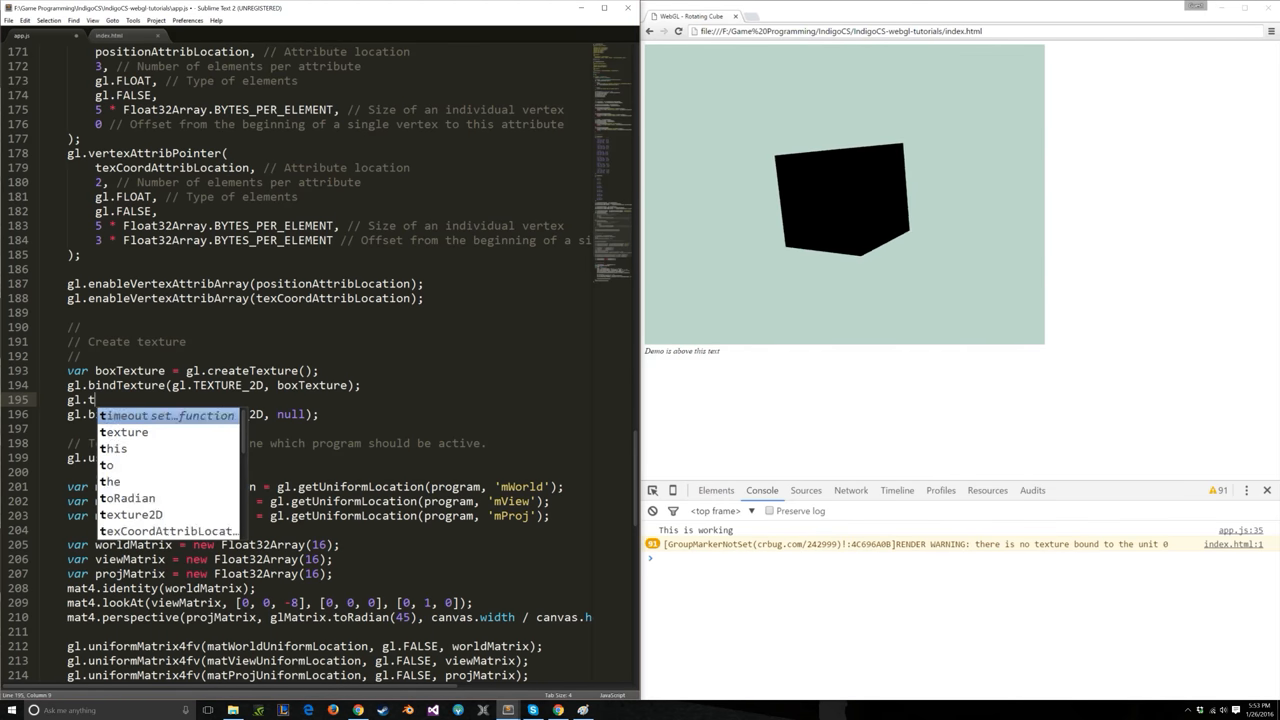
text(exParameter)
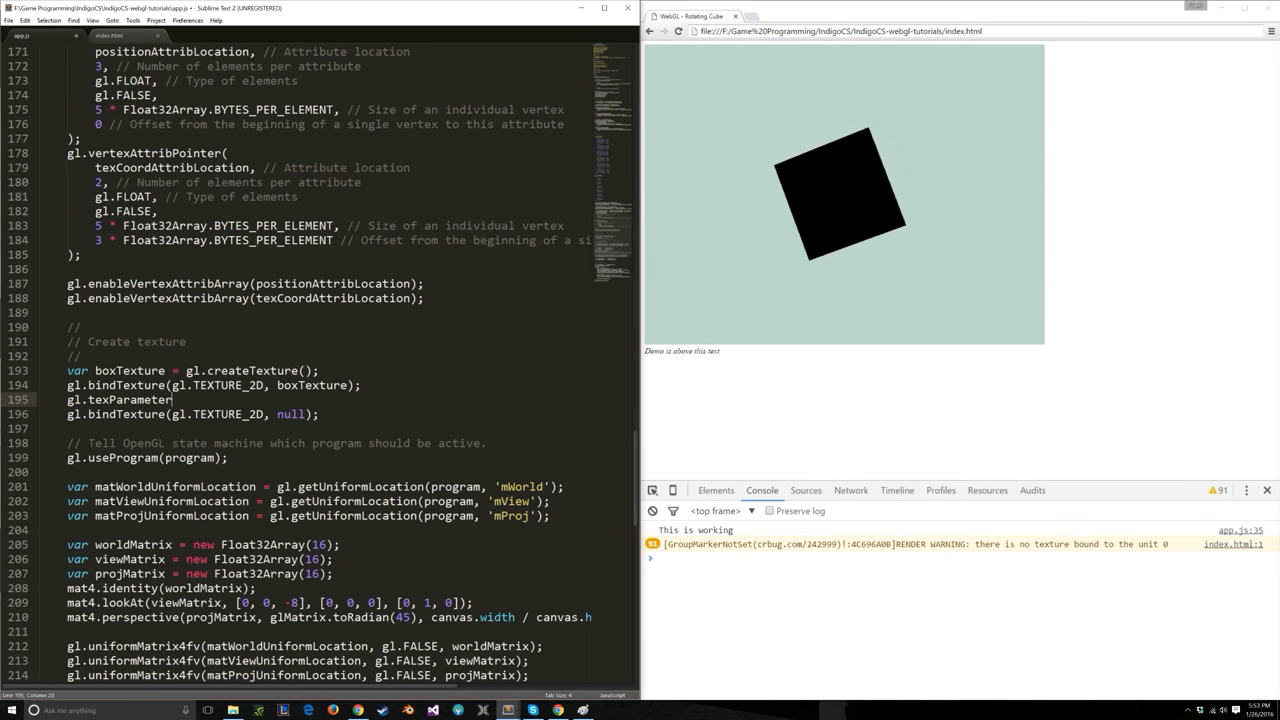
text((gl.TEXTURE_2D, gl.TEXTURE_W)
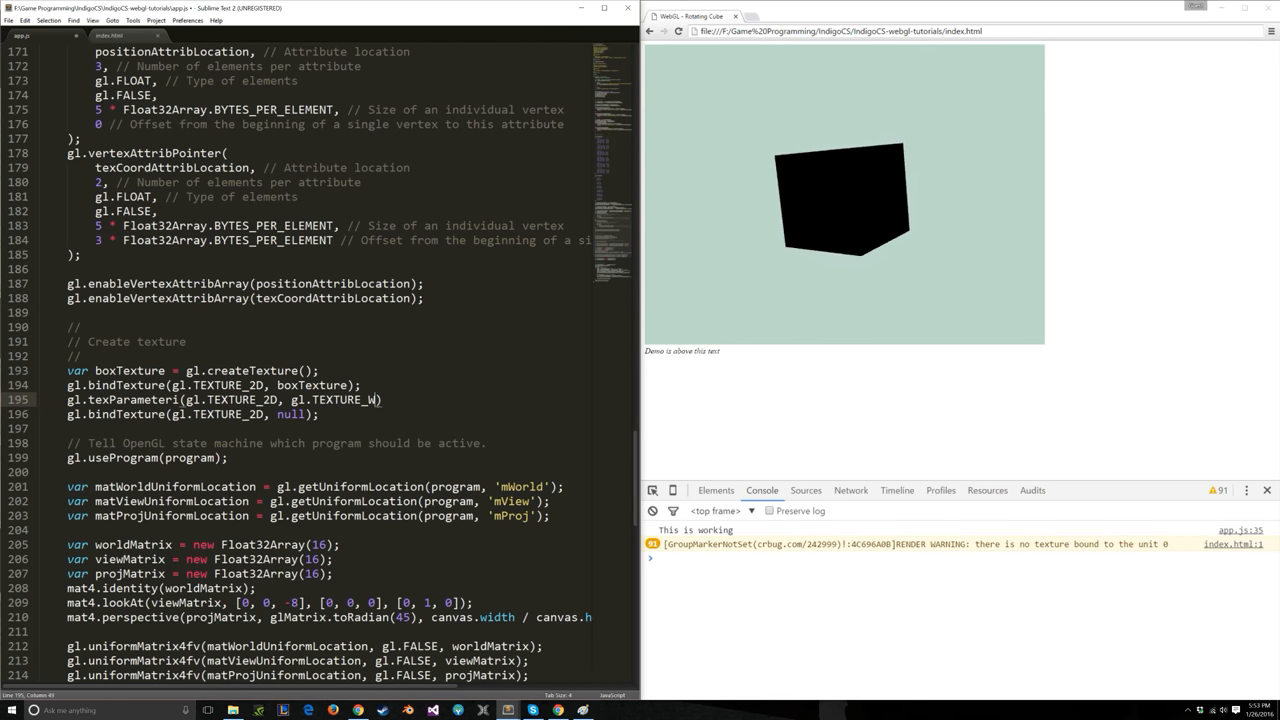
text(RAP)
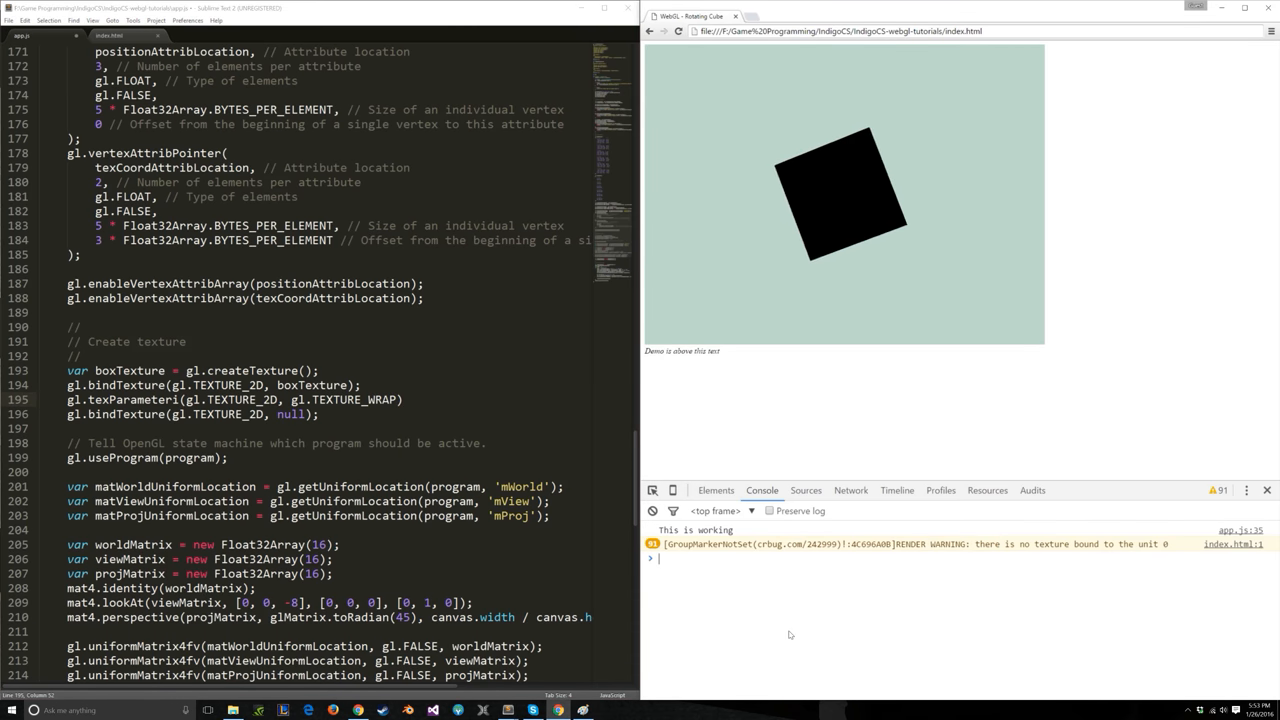
text(gl.TEXTURE_R)
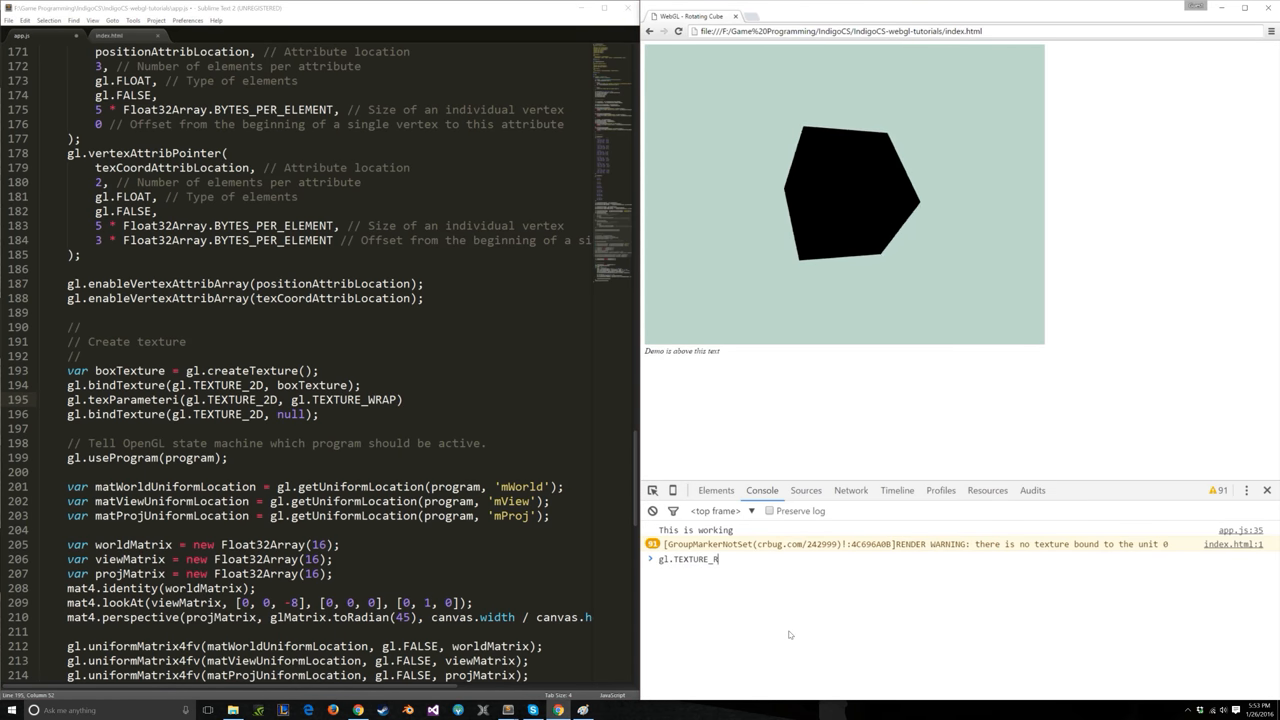
text(WRAP)
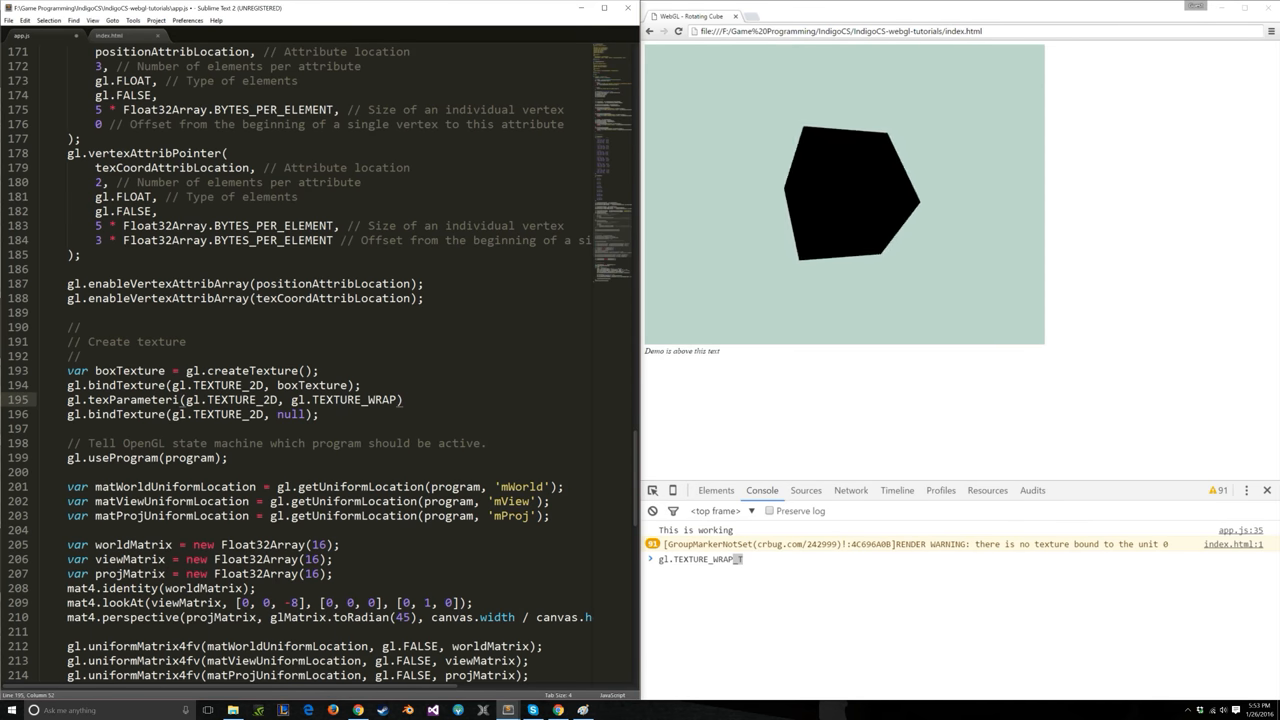
text(_S, gl.)
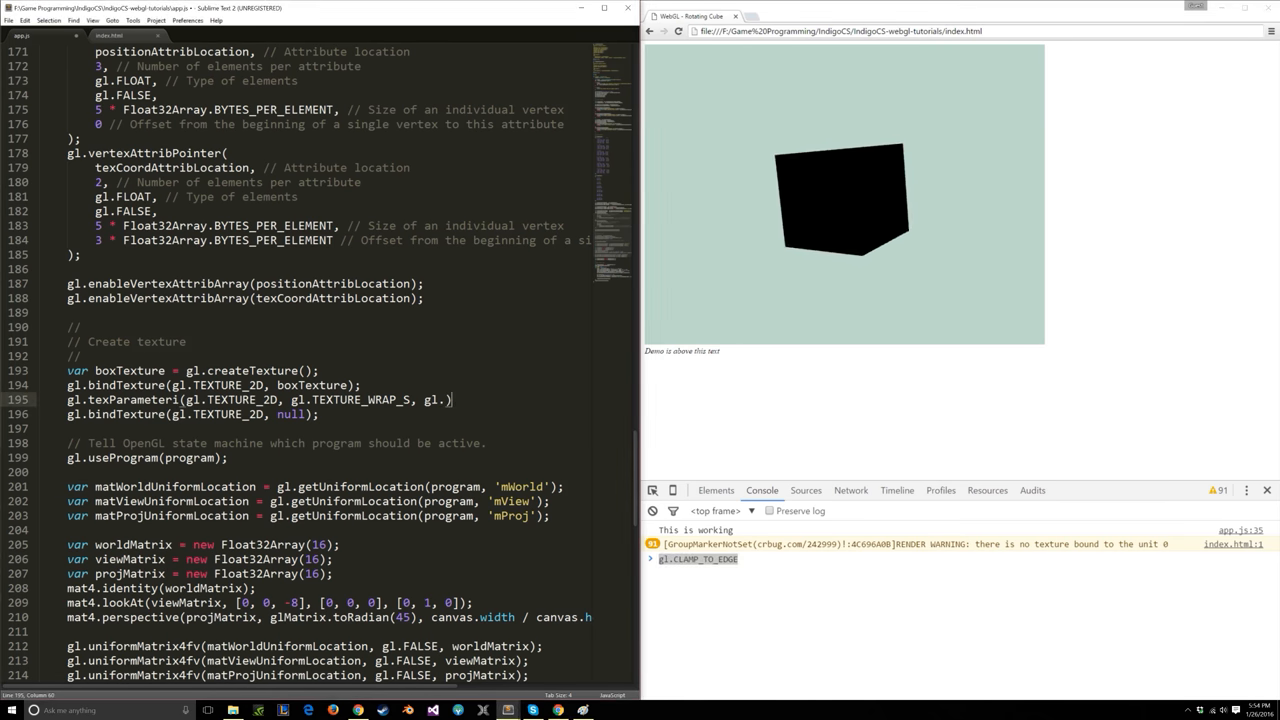
text(CLAMP_TO_EDGE)
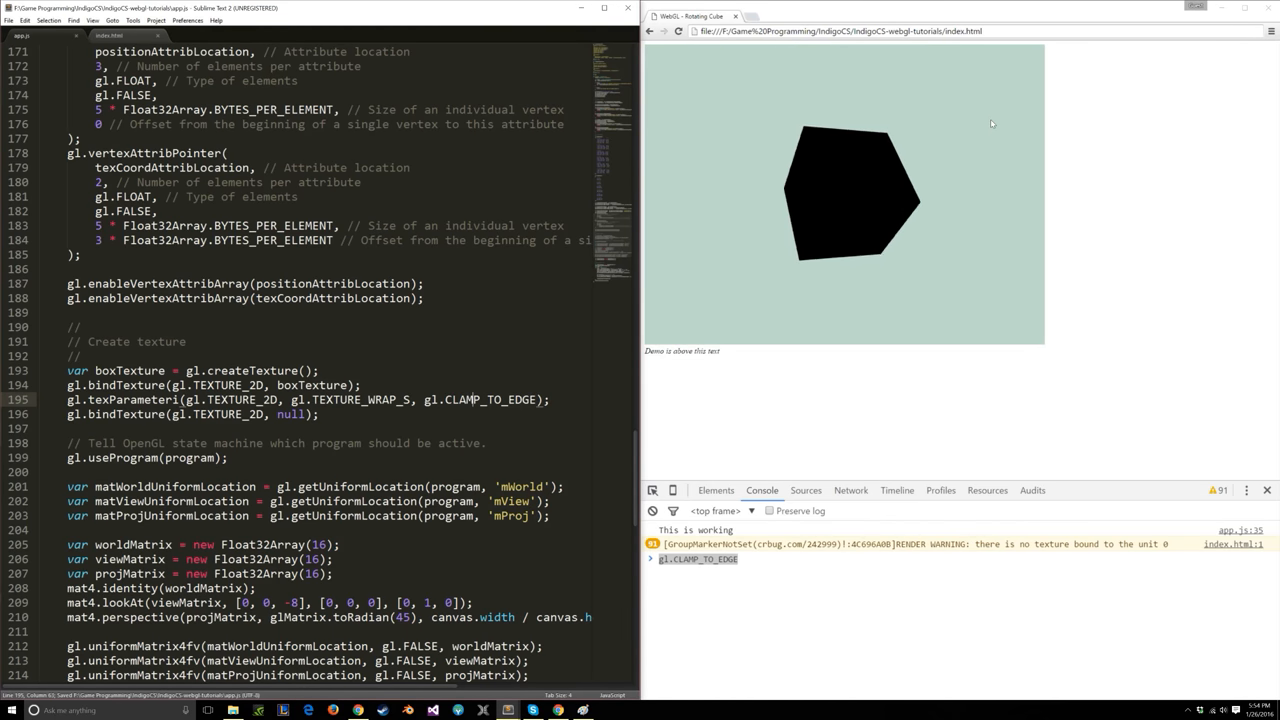
Open the 'texParameteri method - MSDN' result and scroll to its pname table.
click(757, 16)
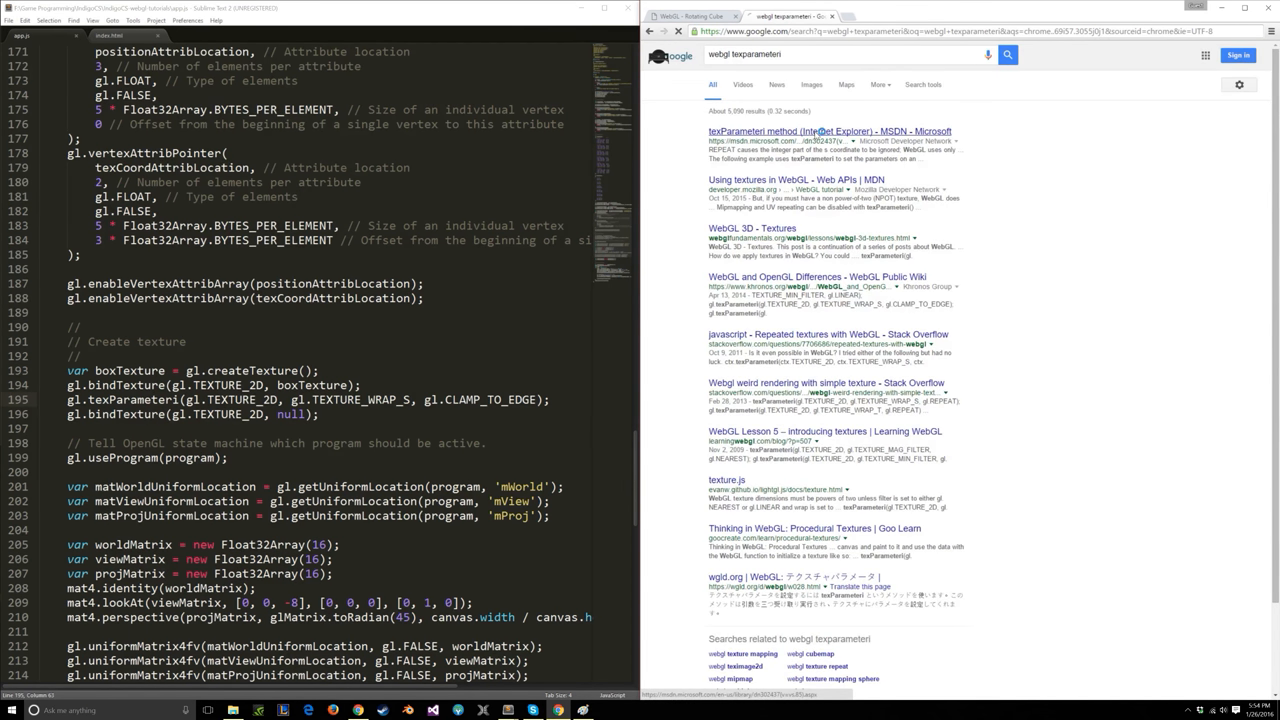
click(828, 131)
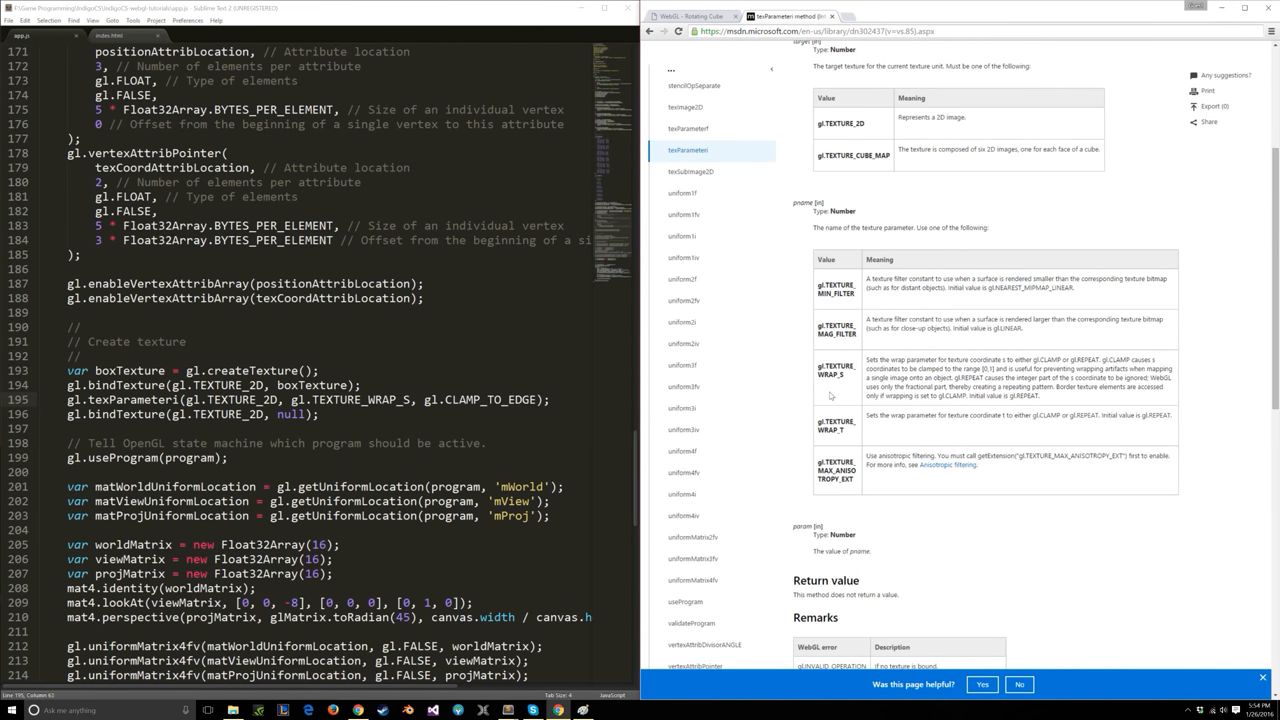
scroll(down, 3)
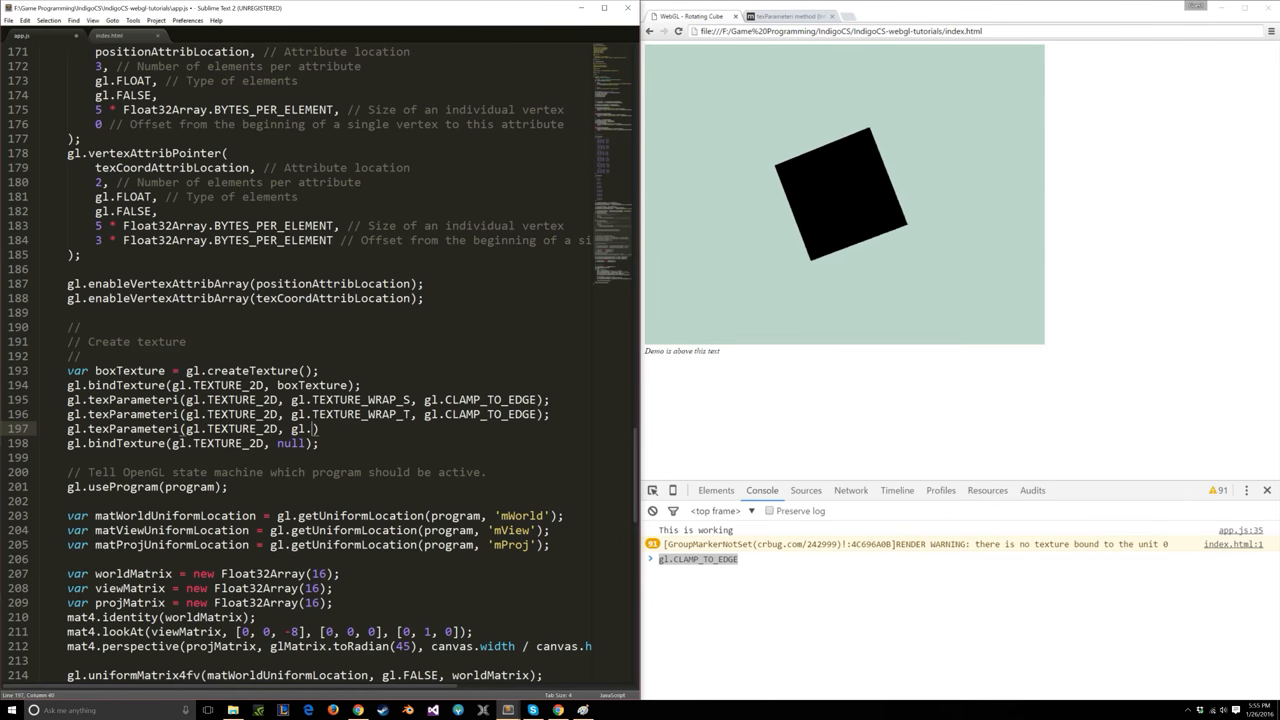
Add texParameteri calls setting gl.TEXTURE_MIN_FILTER and gl.TEXTURE_MAG_FILTER to gl.LINEAR.
text(TEX)
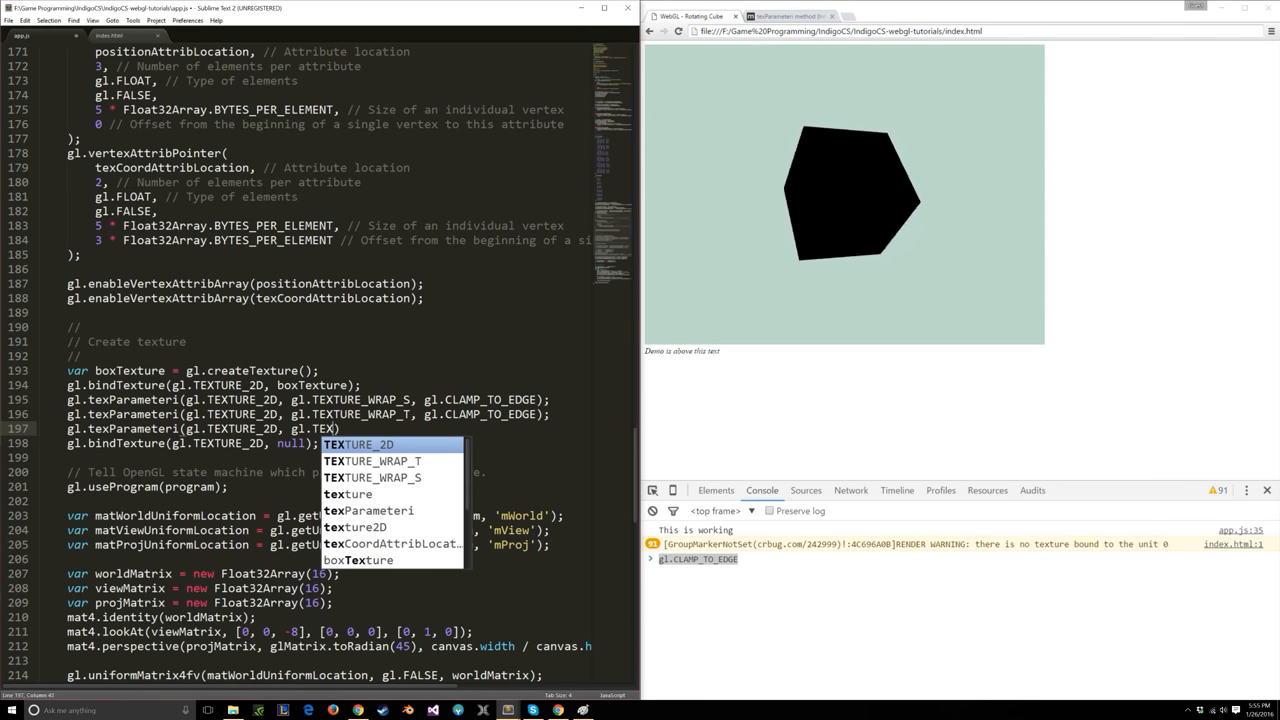
text(TEXTURE_MIN_FILTER, gl.LINEAR)
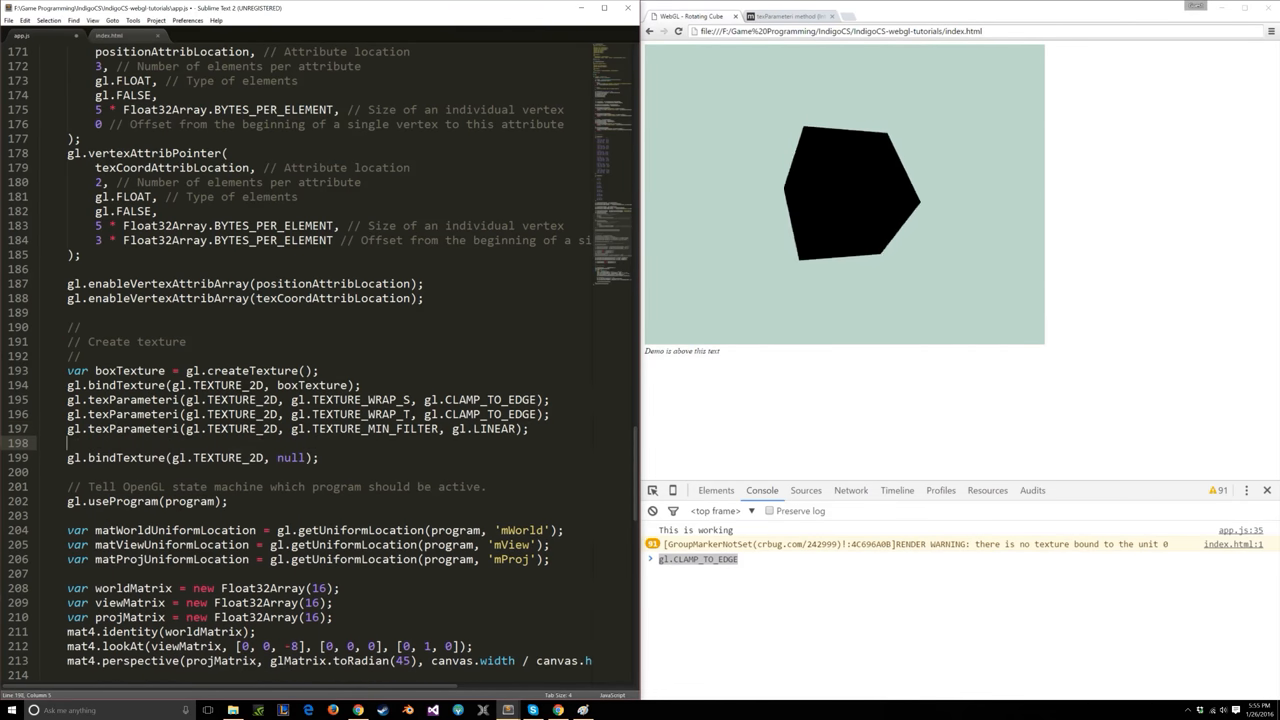
text(gl.texParameteri(gl.)
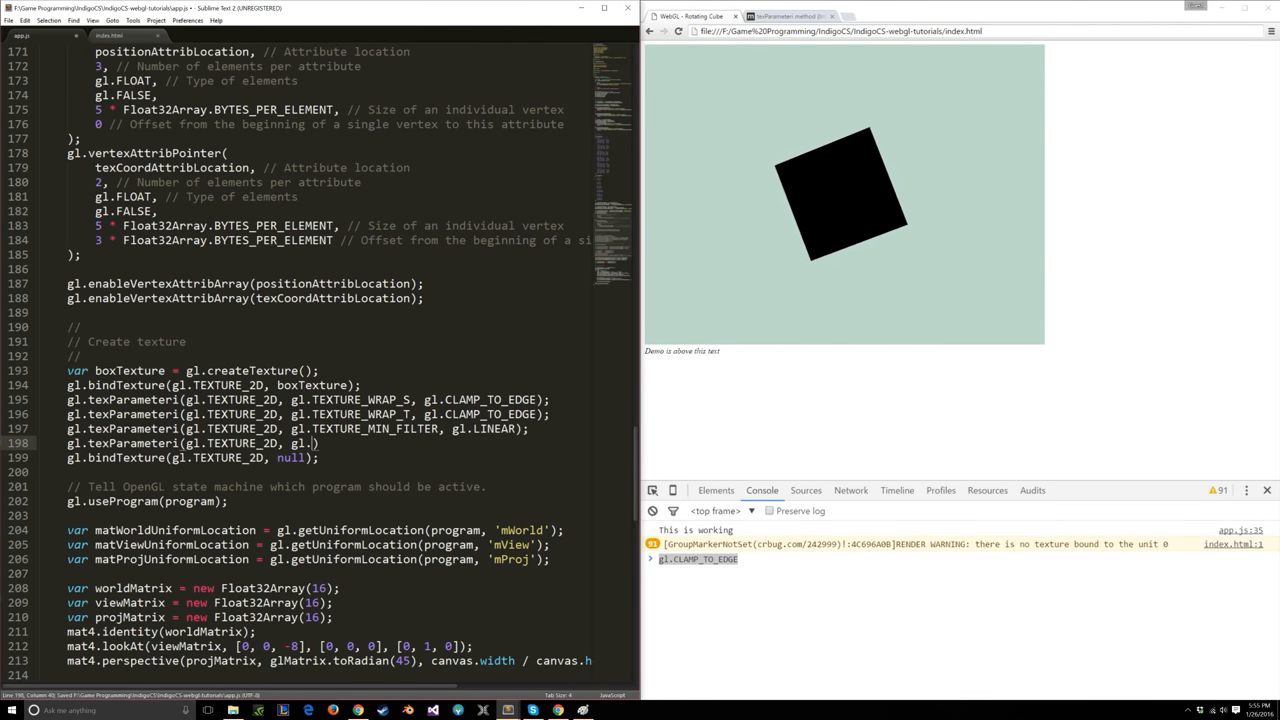
text(TEXTURE_MAG_FILTER, gl.LINEAR)
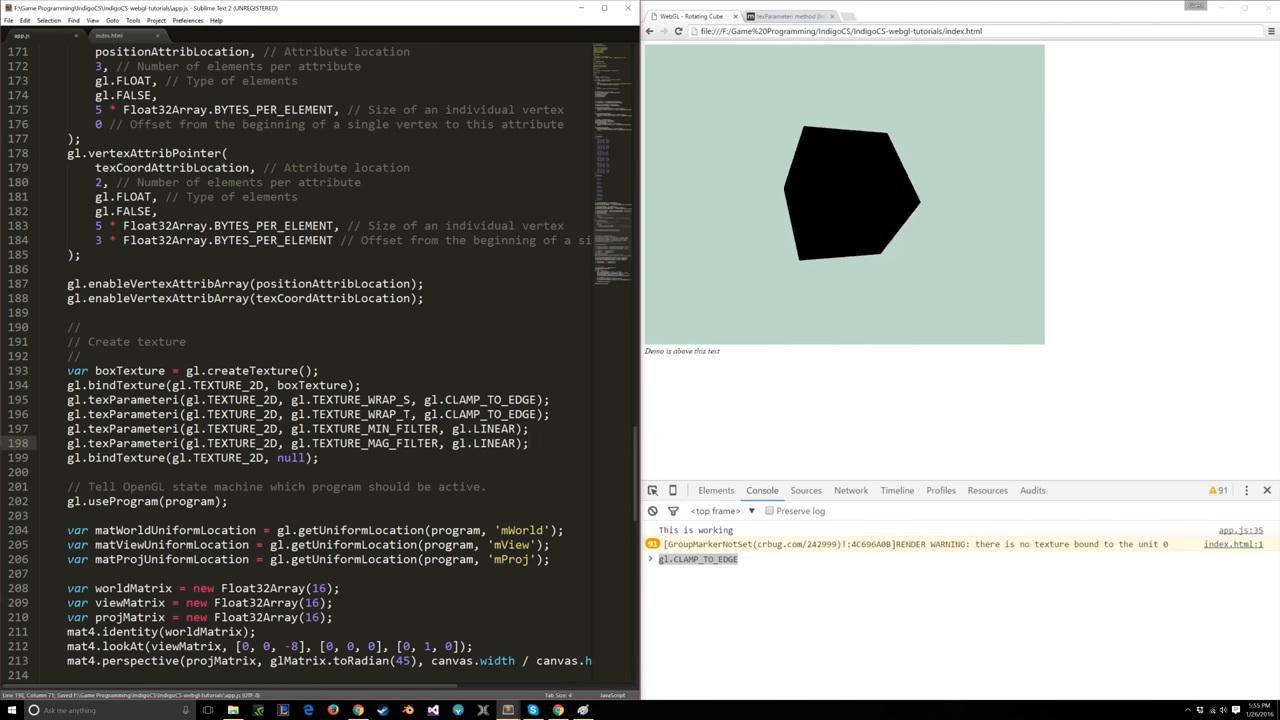
Search the MSDN texParameteri page for TEXTURE_MIN and highlight its table row.
click(790, 16)
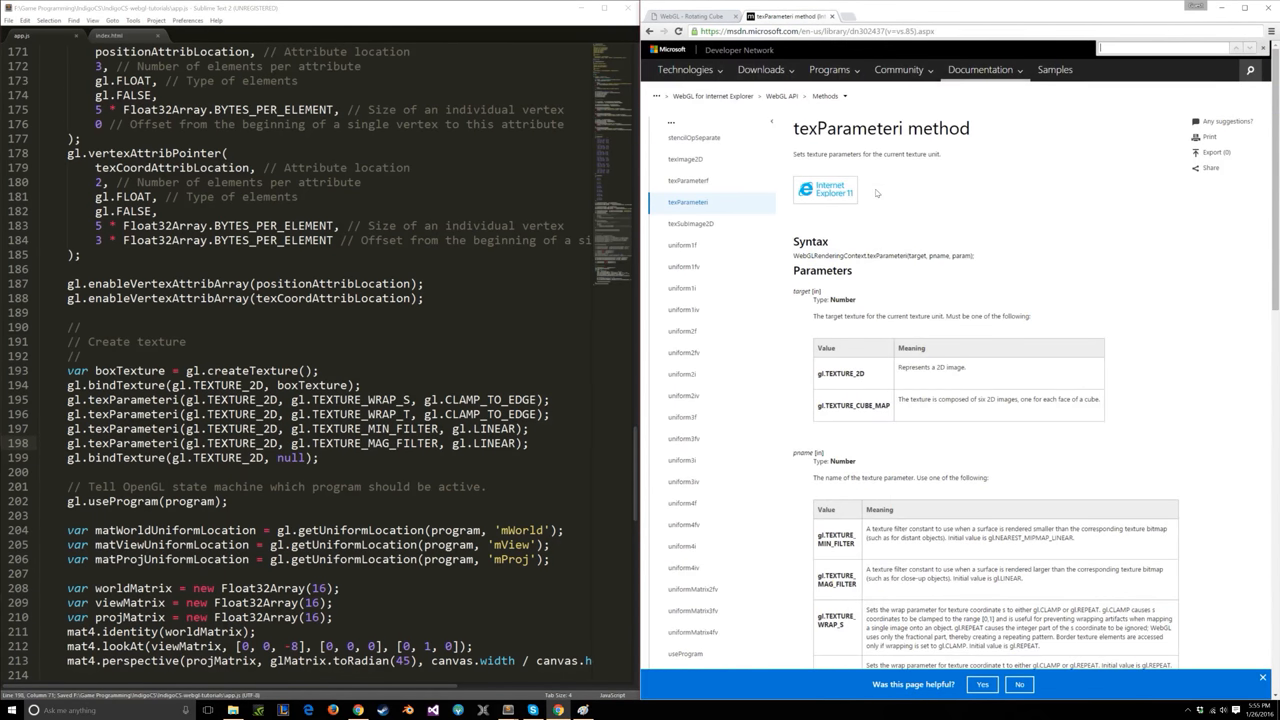
text(TEXTURE_MIN)
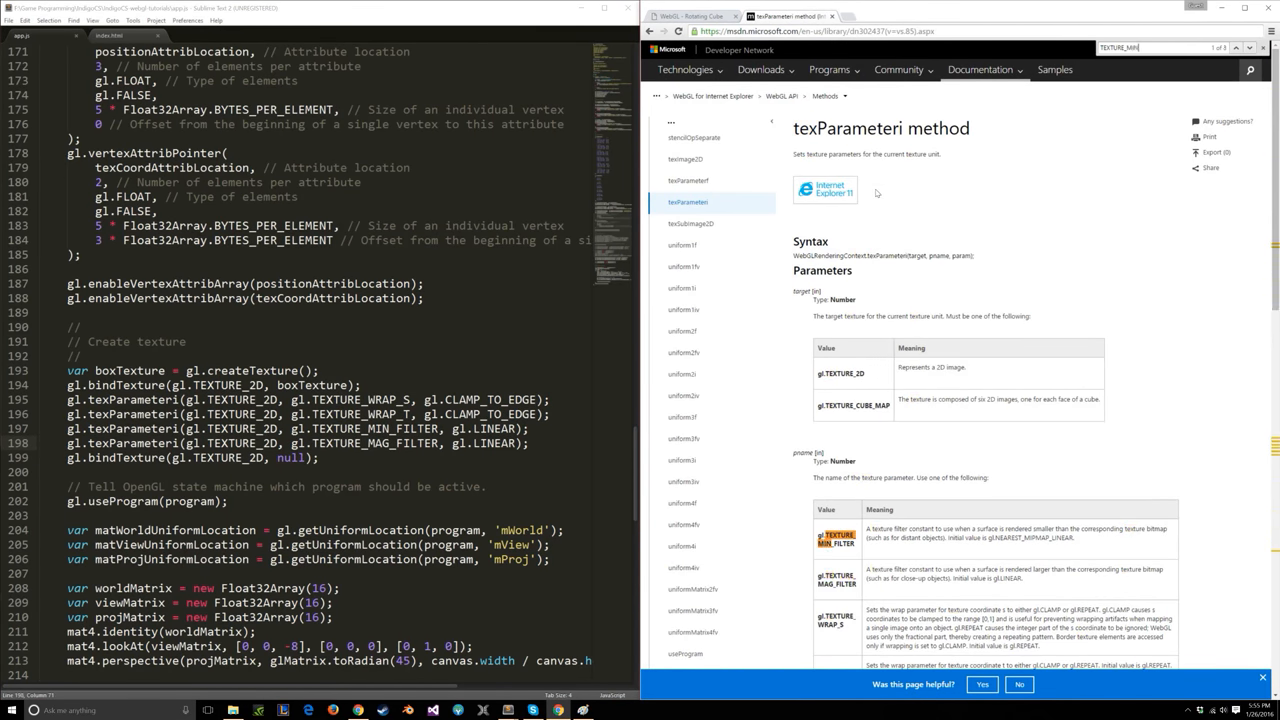
scroll(down, 3)
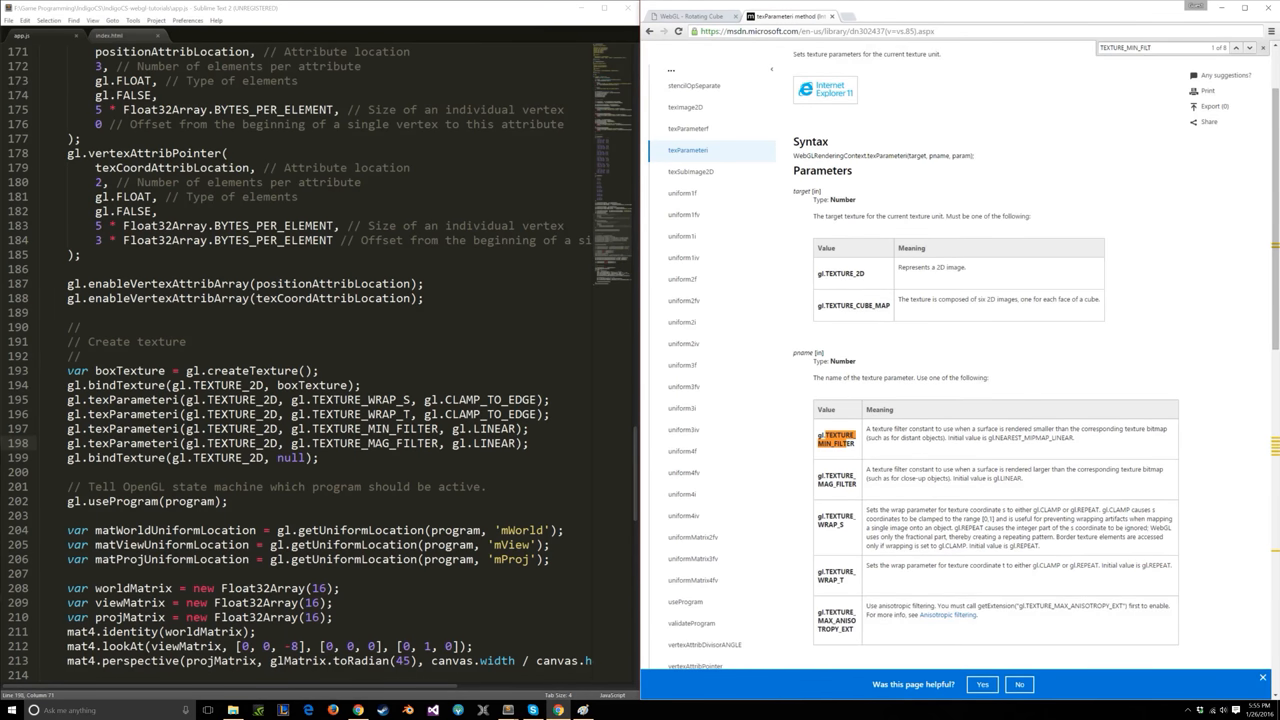
drag(1043, 429, 1133, 429)
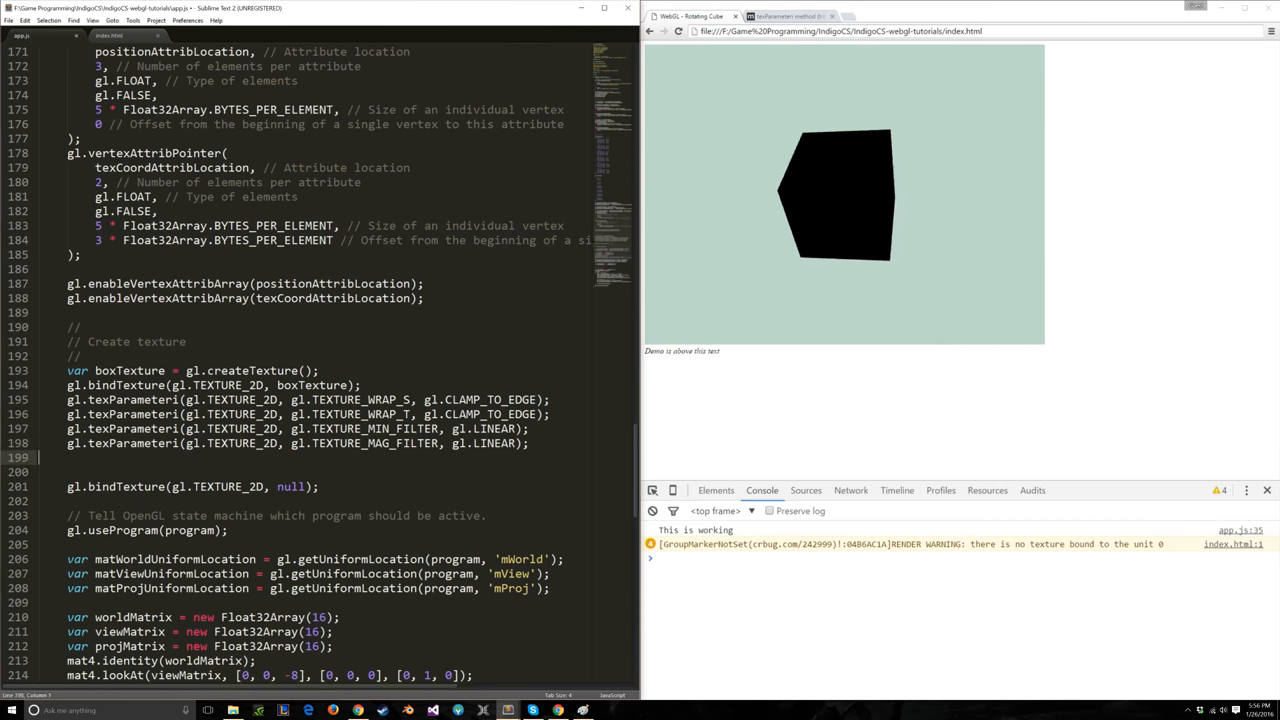
Type gl.texImage2D(gl.TEXTURE_2D, ) before the unbind and select texImage2D to look up.
text(gl.t)
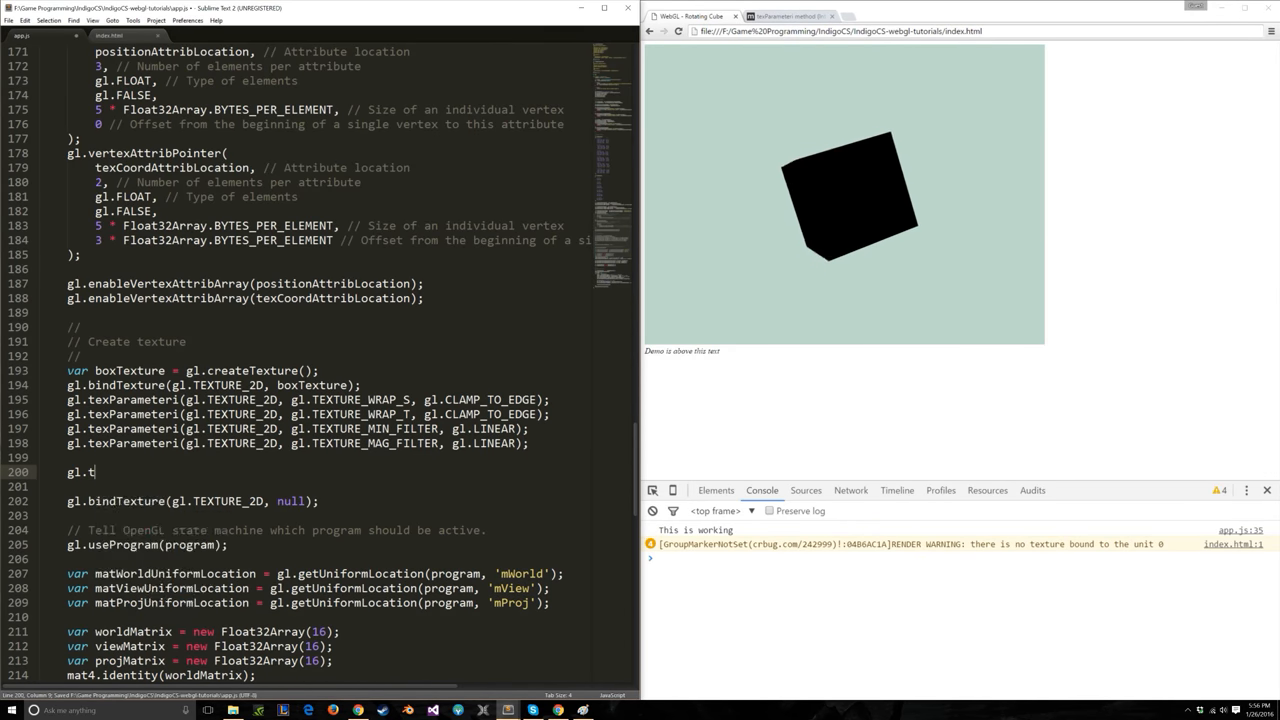
text(exImage2D())
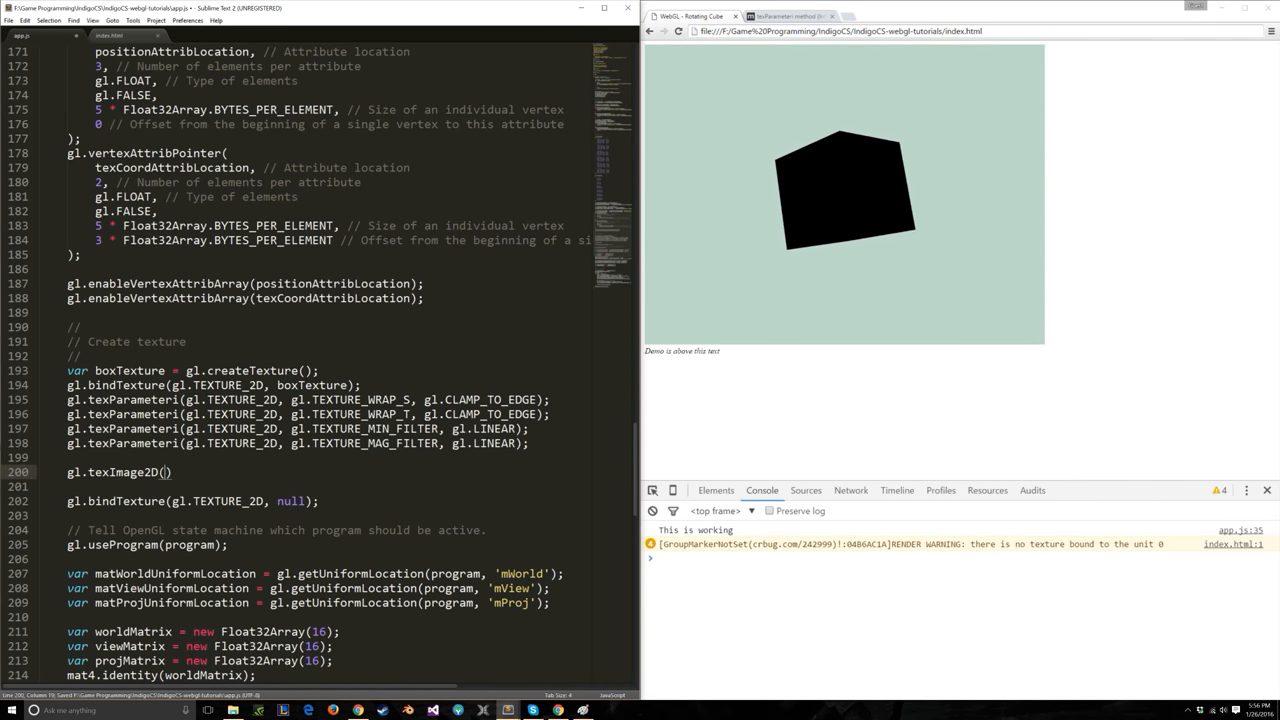
text(gl.TEXTURE_2D,)
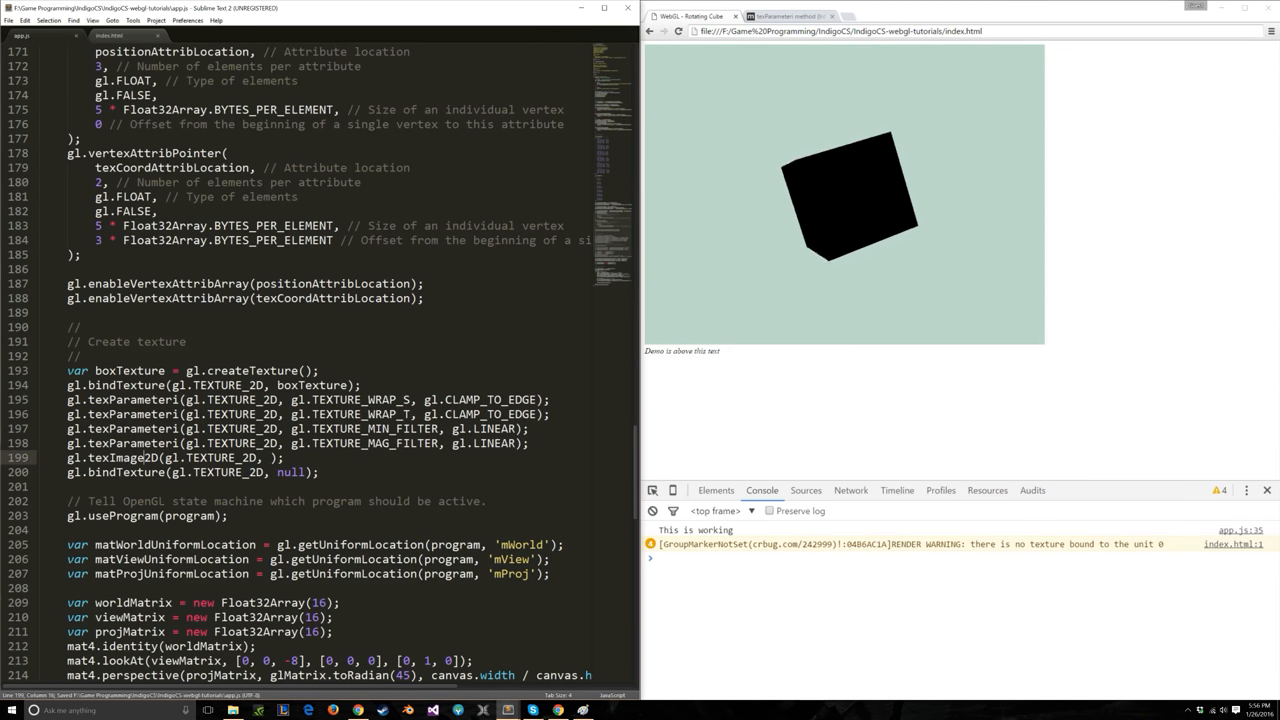
double_click(117, 457)
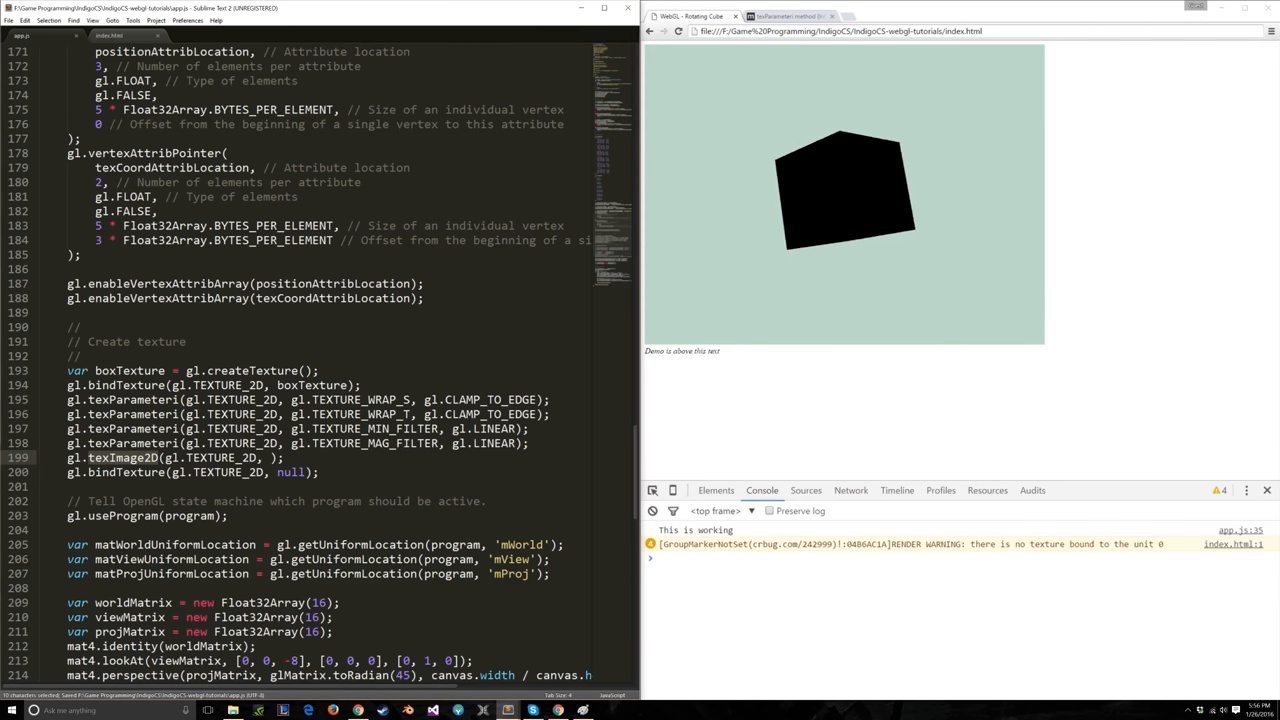
click(790, 16)
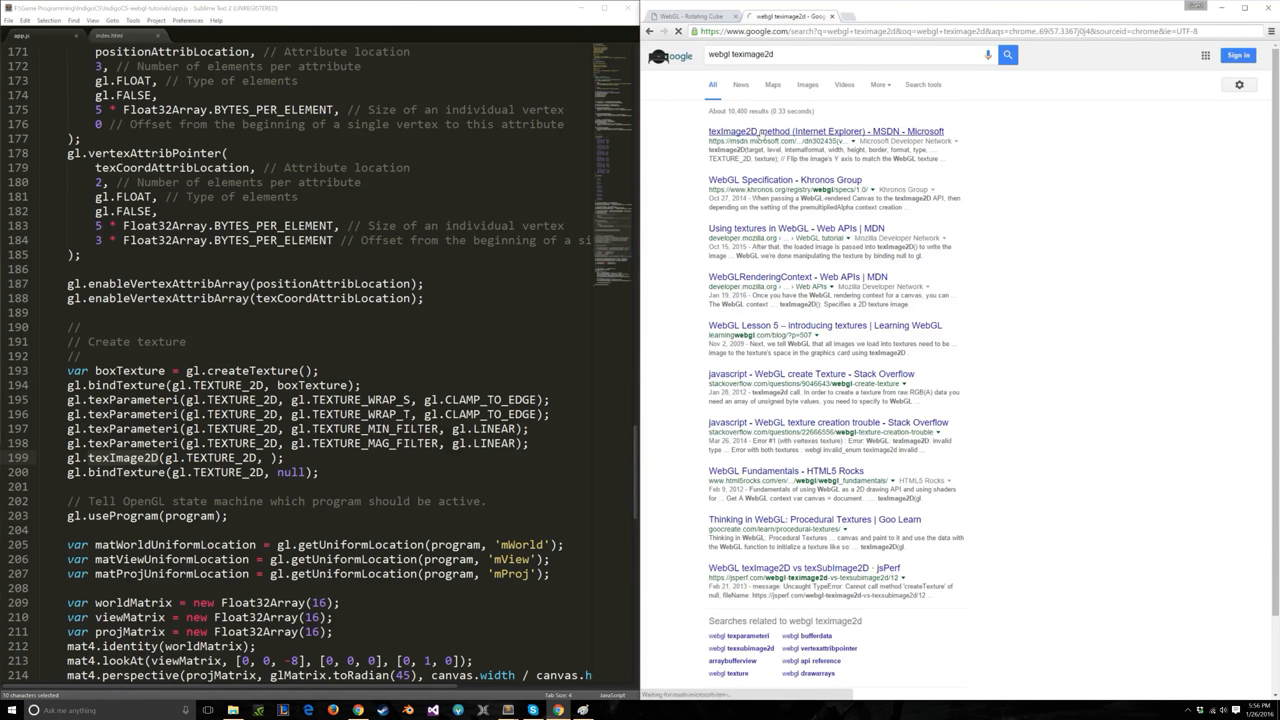
Open the MSDN texImage2D reference and review the RGBA format and width parameters.
click(817, 131)
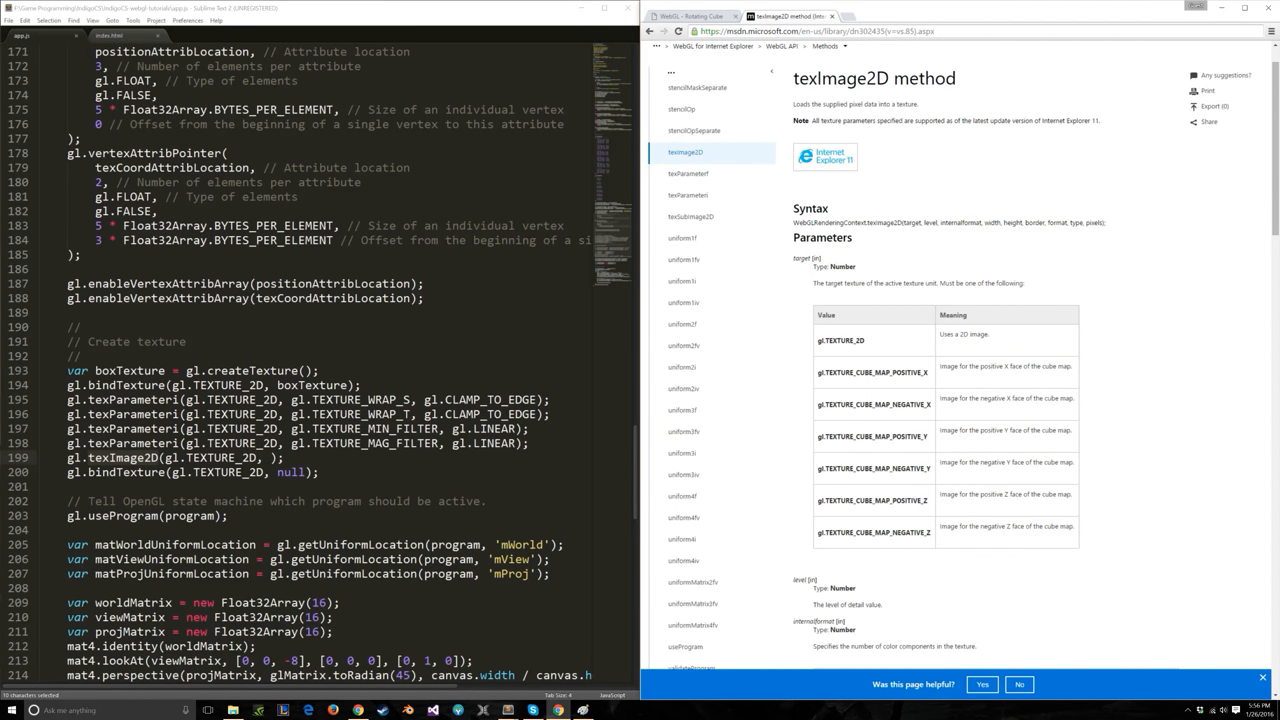
scroll(down, 3)
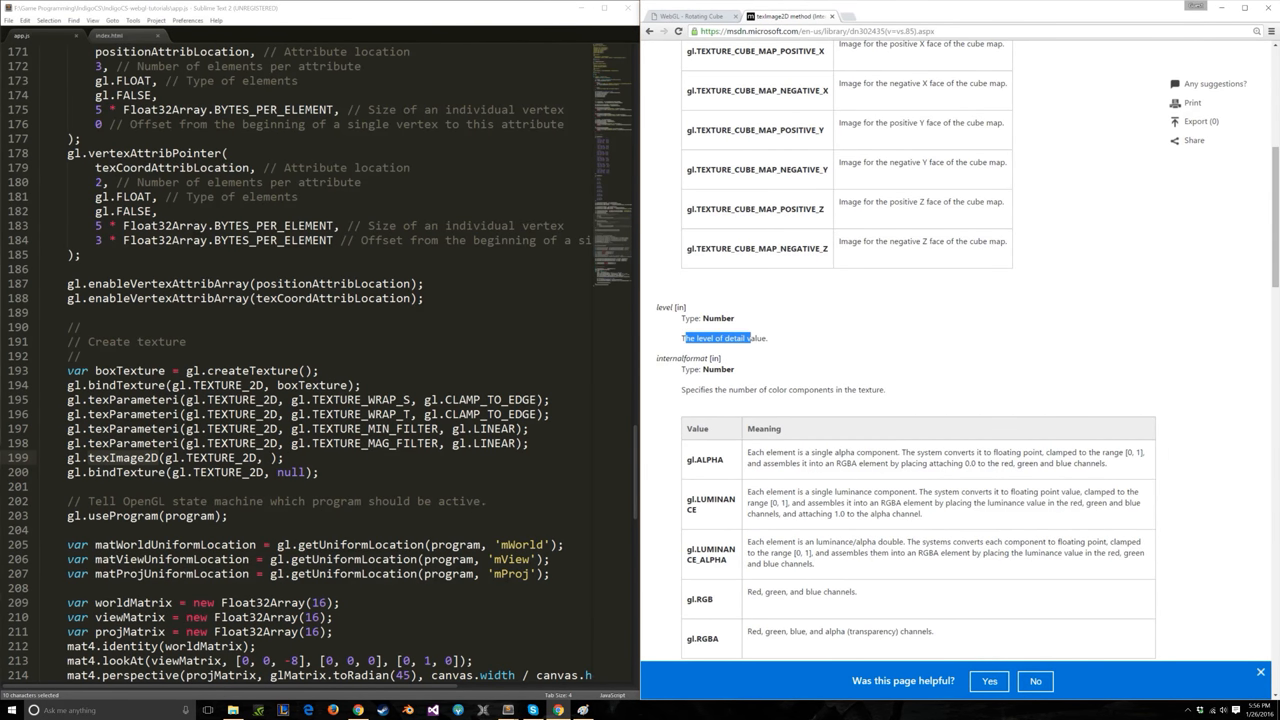
scroll(down, 3)
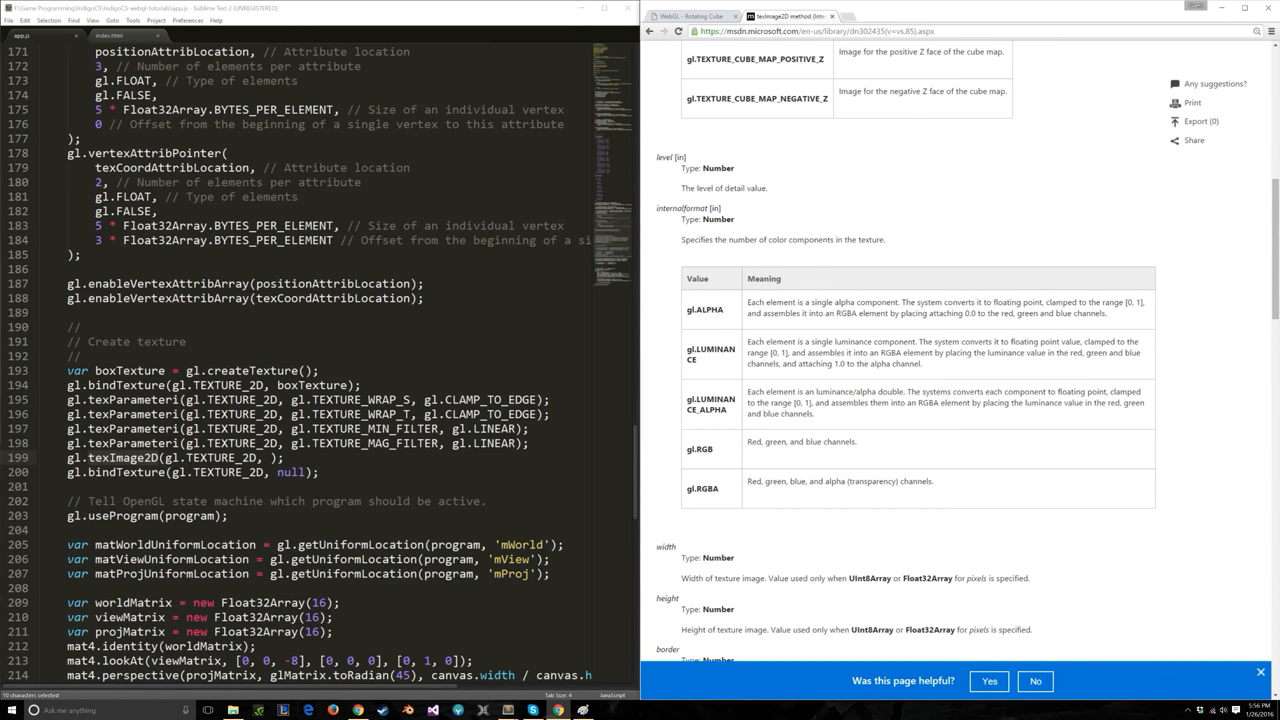
double_click(705, 488)
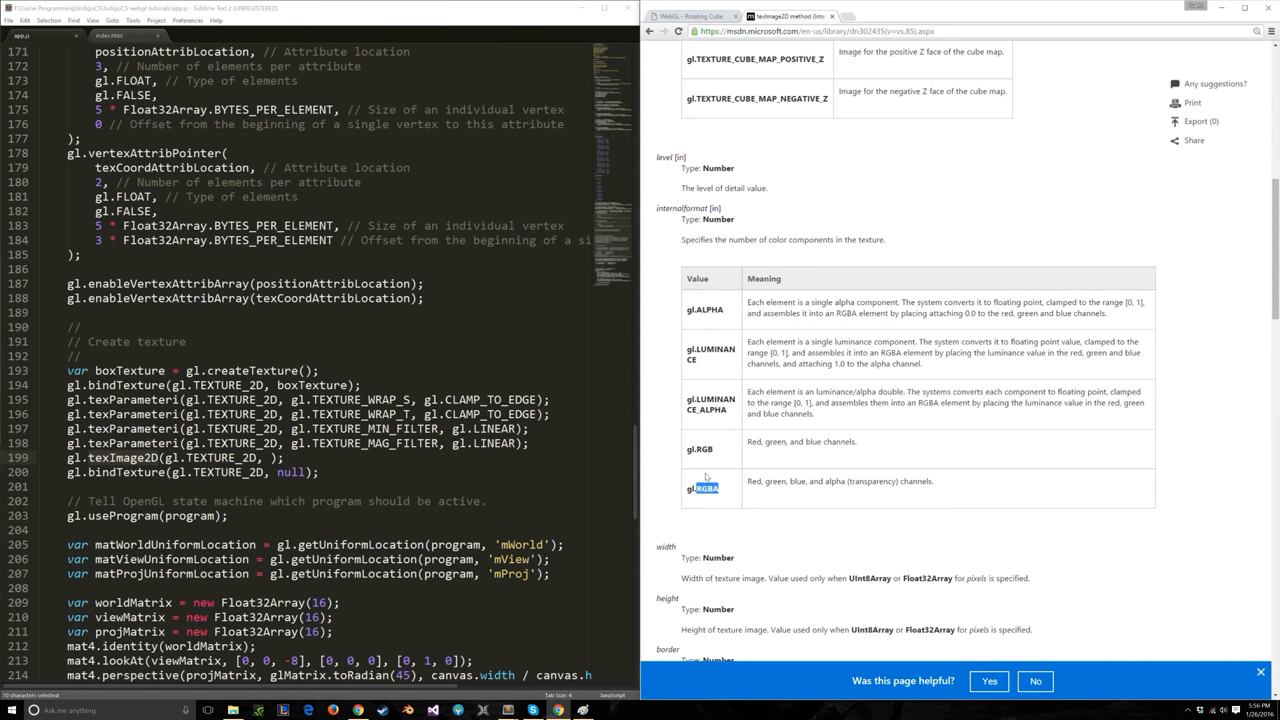
scroll(down, 3)
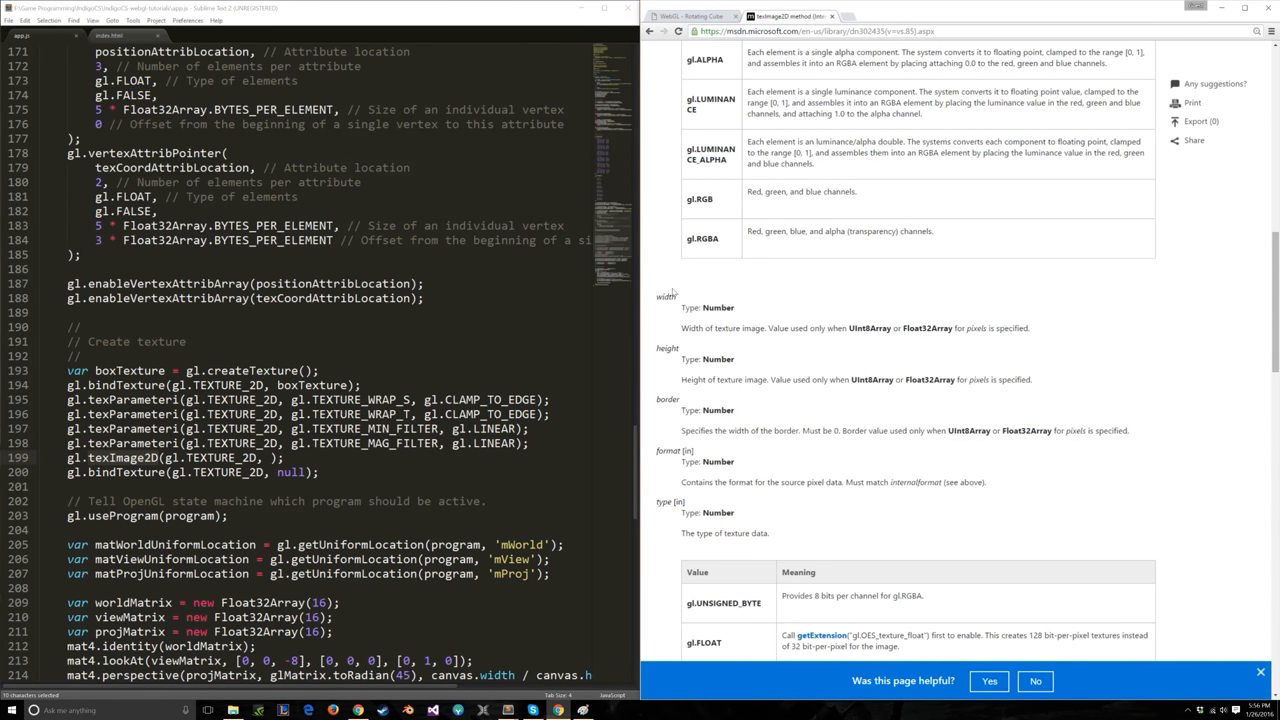
double_click(665, 295)
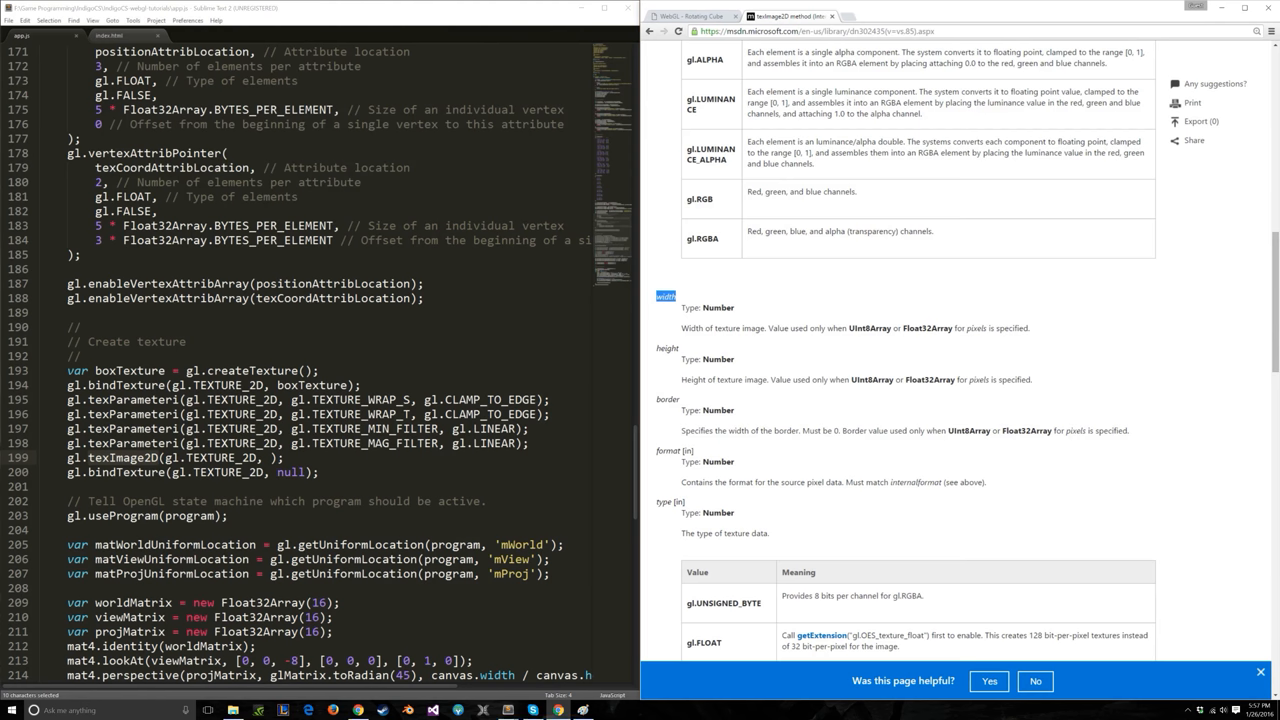
Scroll to the type table, select gl.UNSIGNED_BYTE, and return to the texImage2D call.
scroll(down, 3)
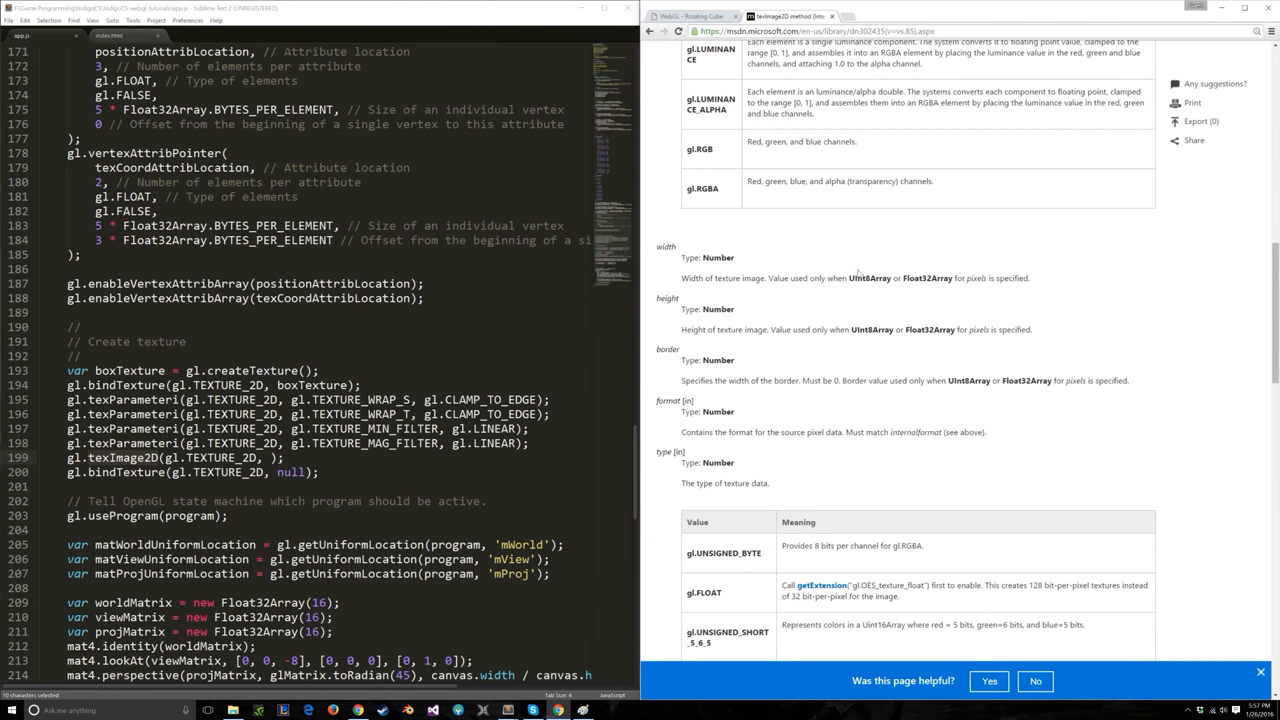
drag(770, 278, 870, 278)
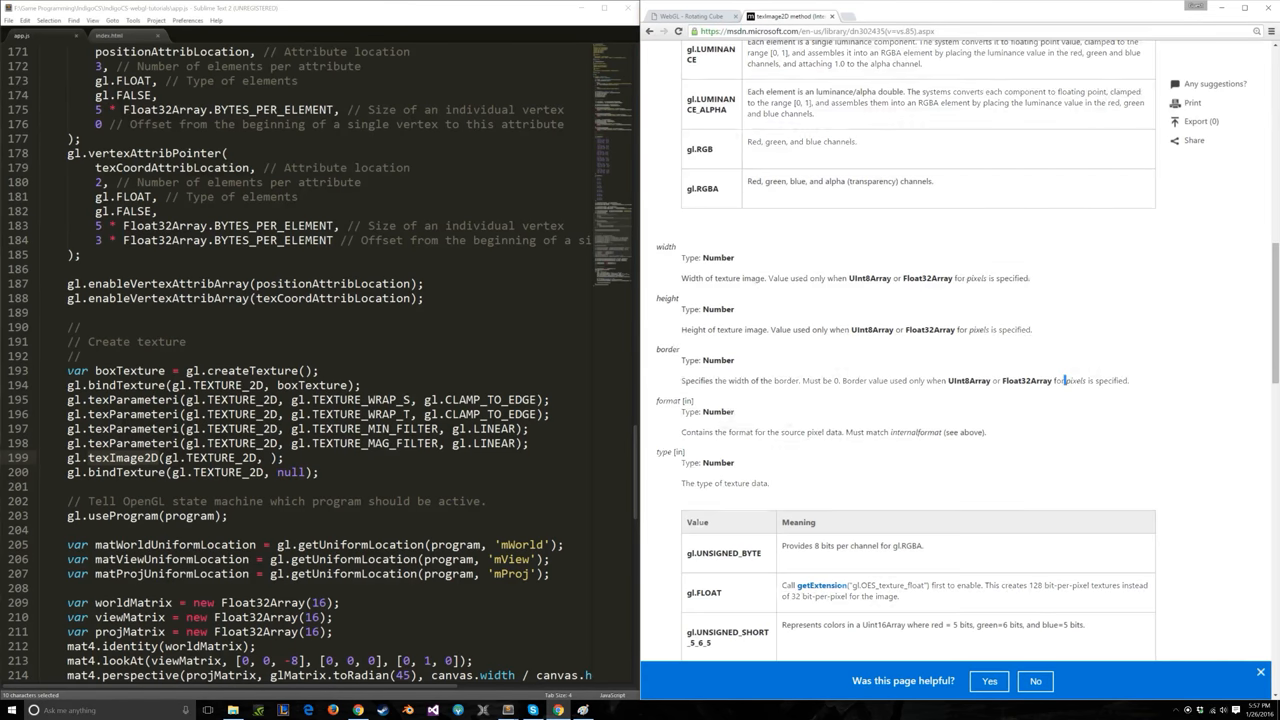
scroll(down, 3)
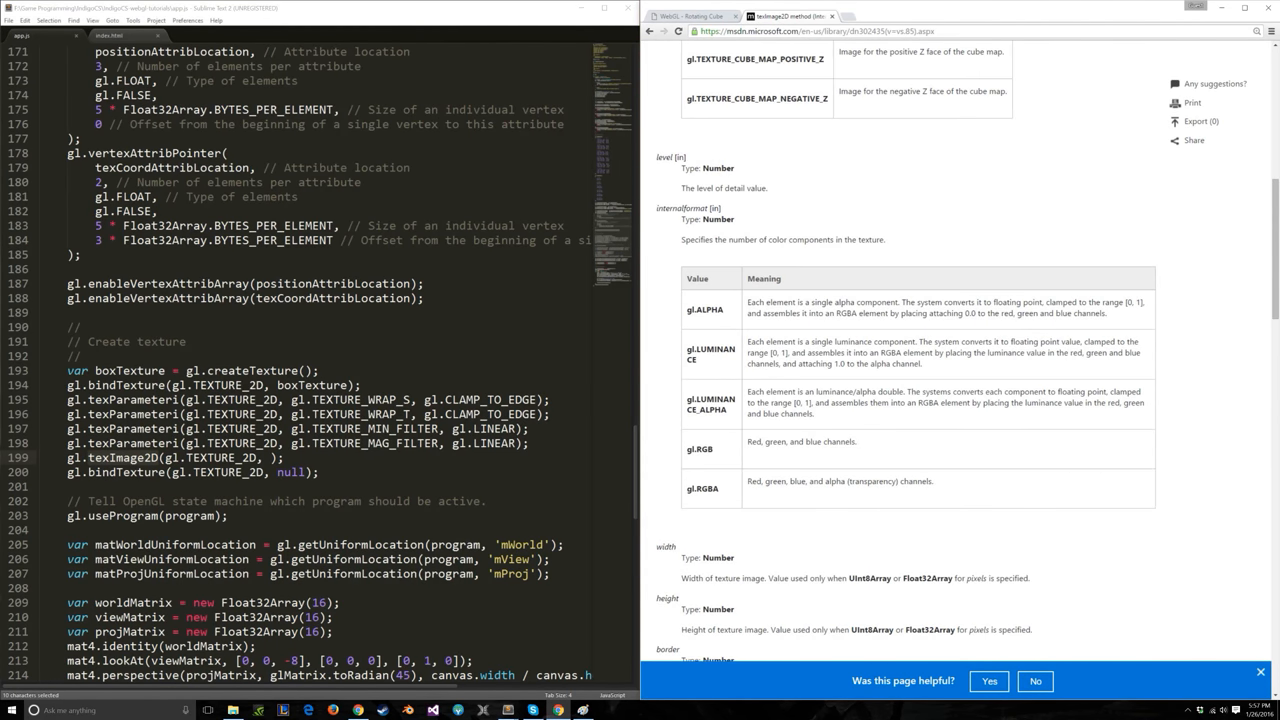
scroll(down, 3)
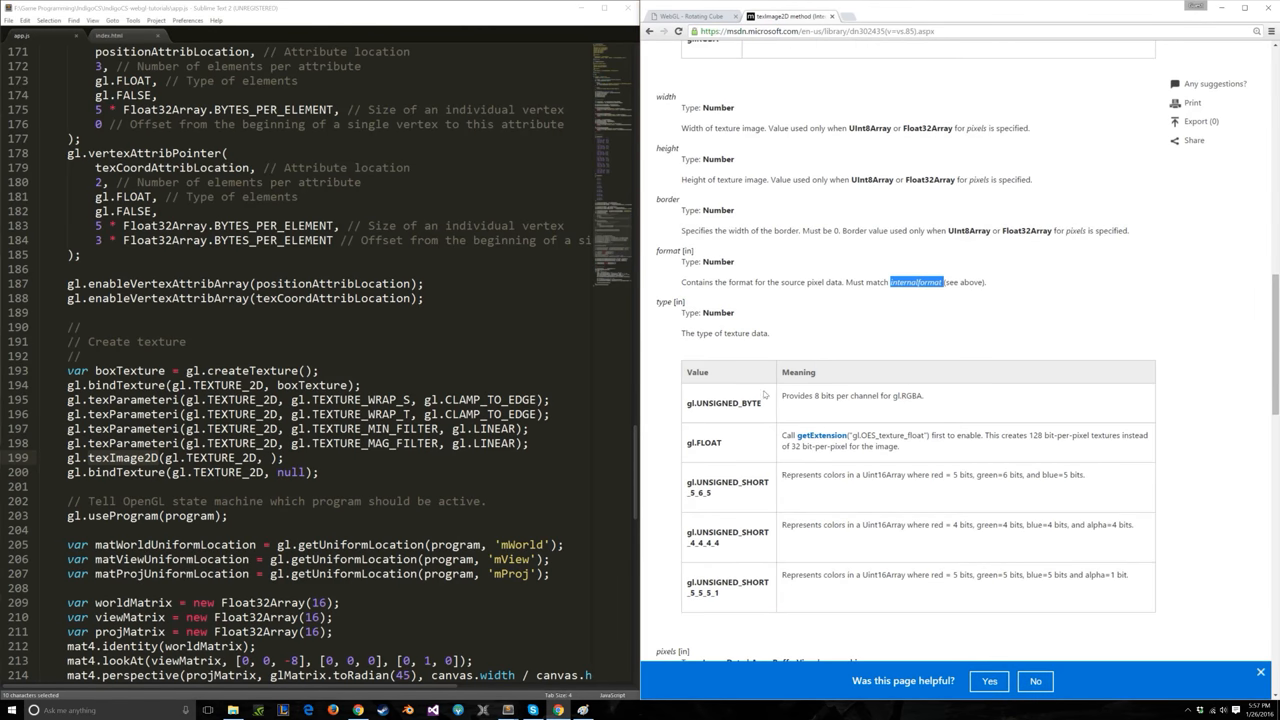
scroll(down, 3)
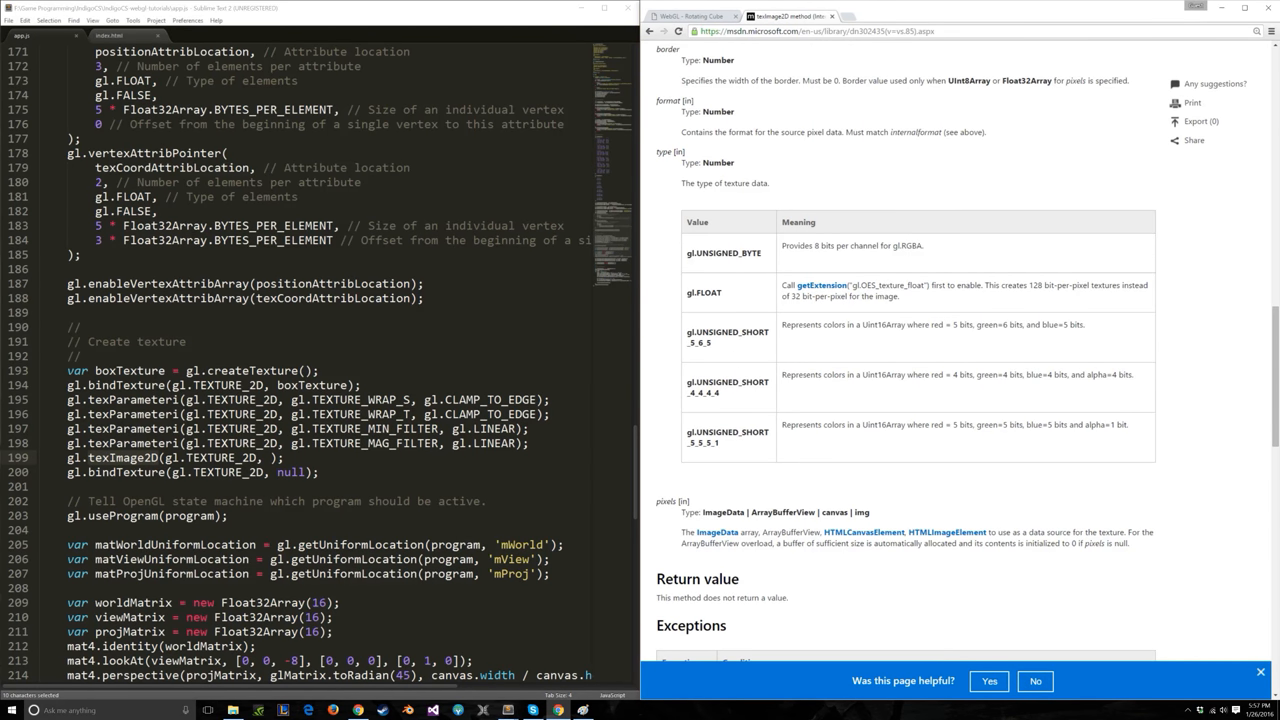
double_click(727, 252)
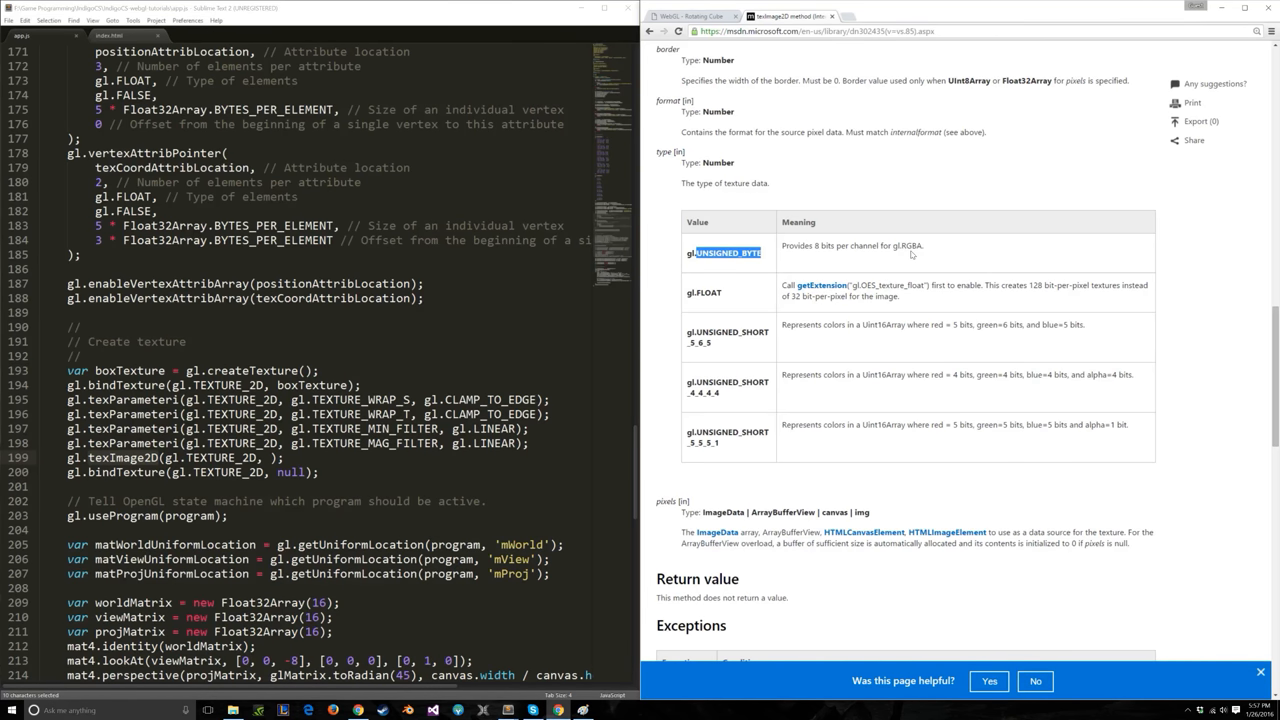
mouse_move(911, 255)
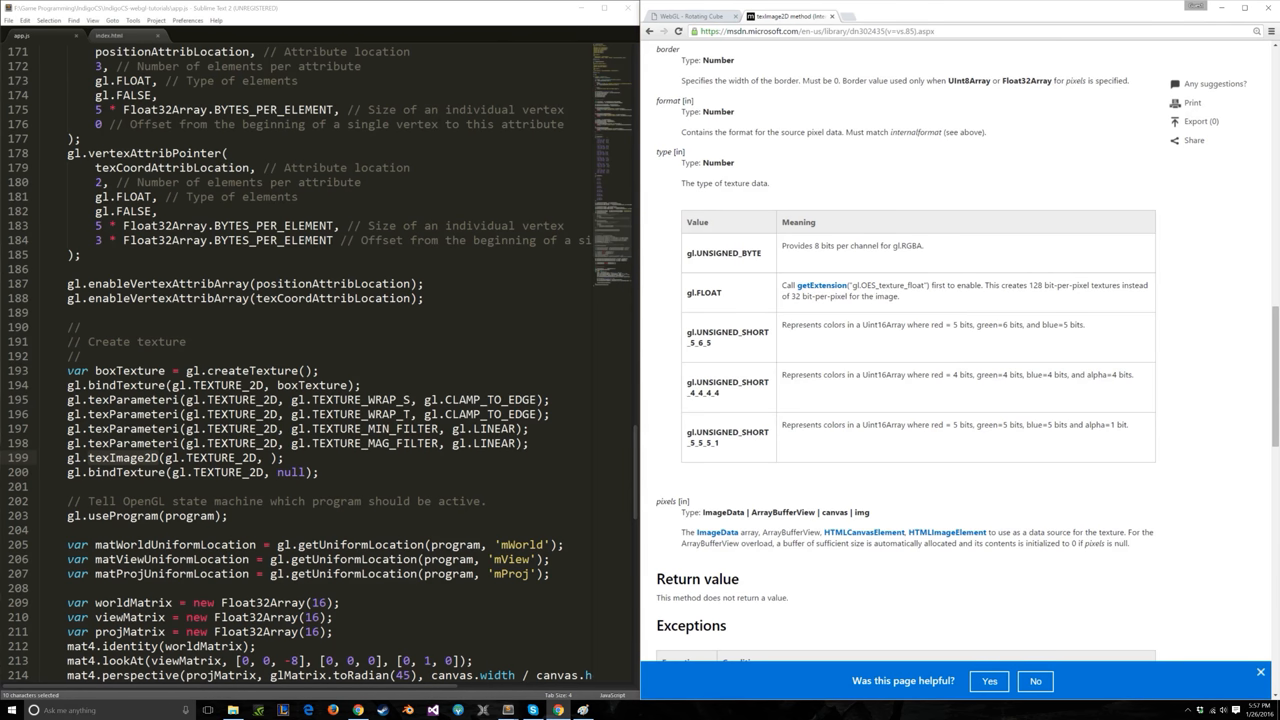
click(283, 457)
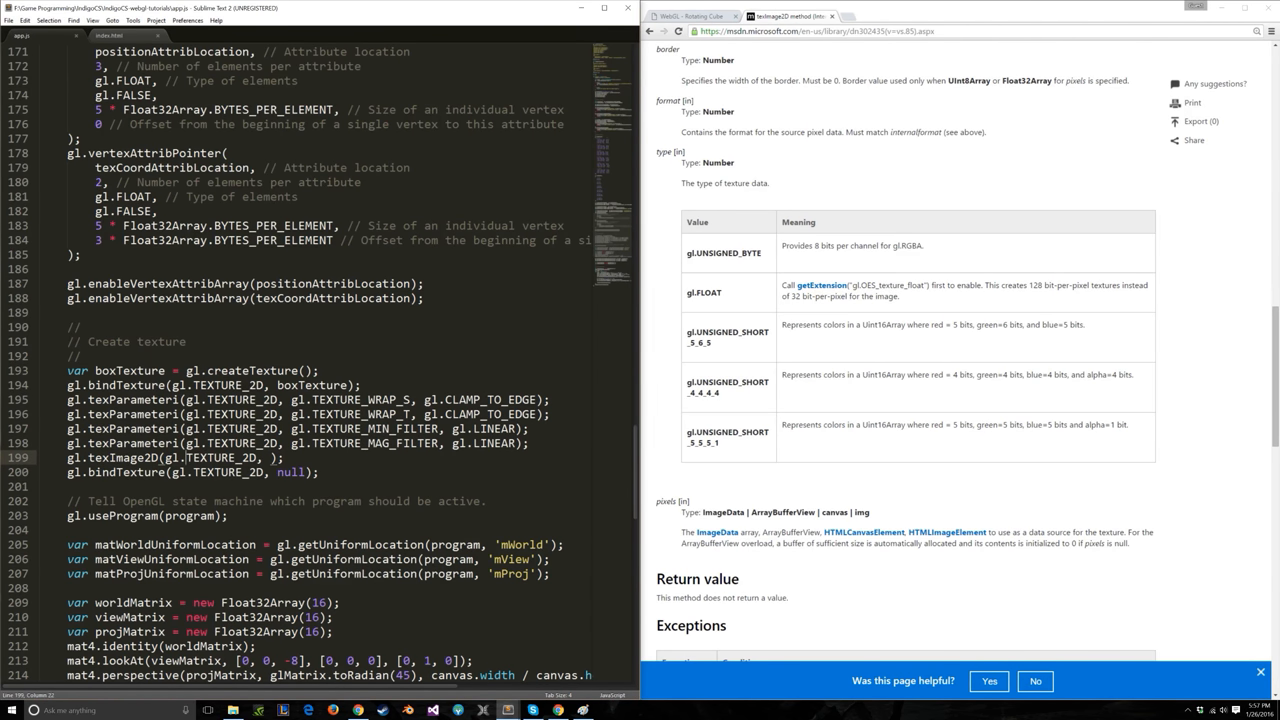
Complete texImage2D with 0, gl.RGBA, gl.RGBA, gl.UNSIGNED_BYTE, document.getElementById('crate-image').
key(Enter)
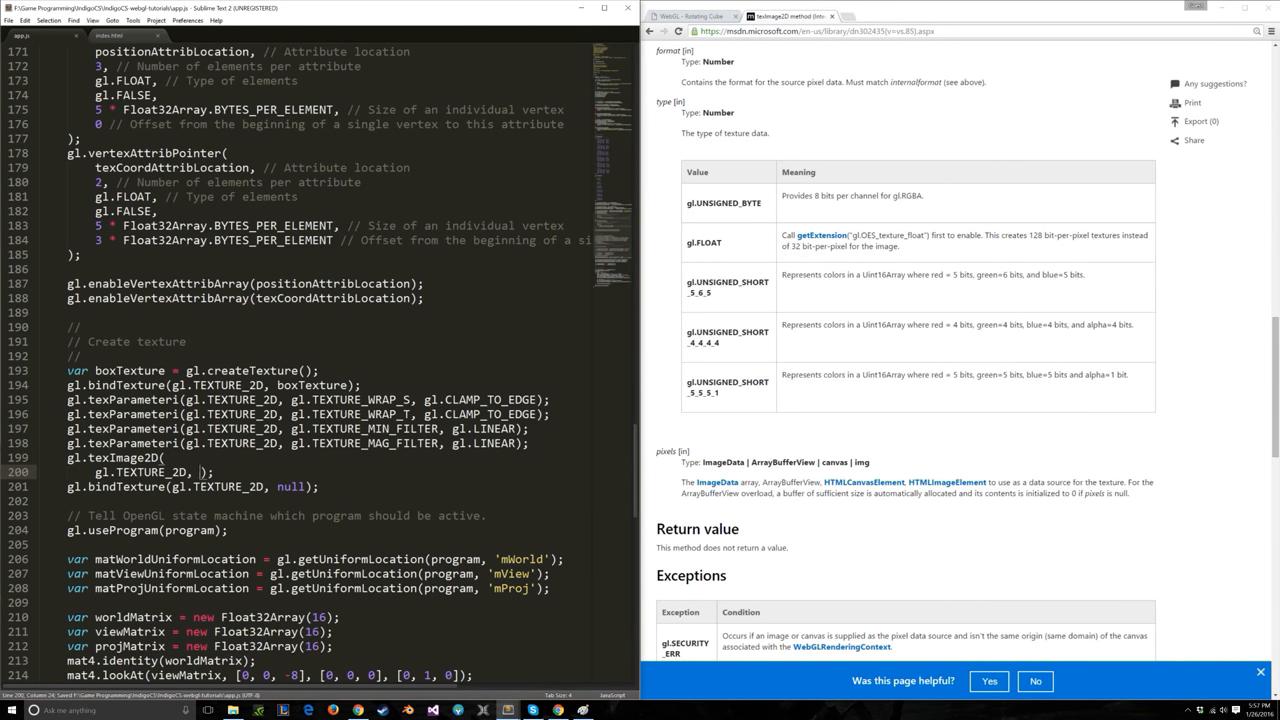
double_click(862, 461)
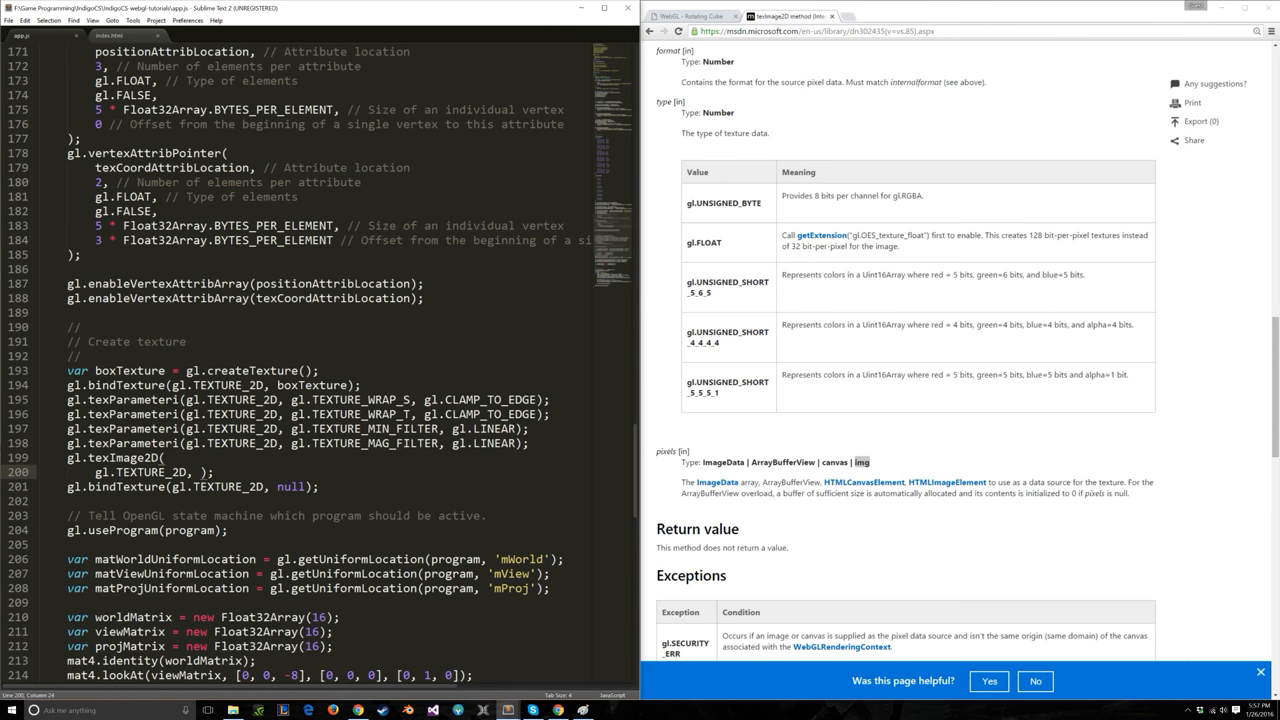
text(0)
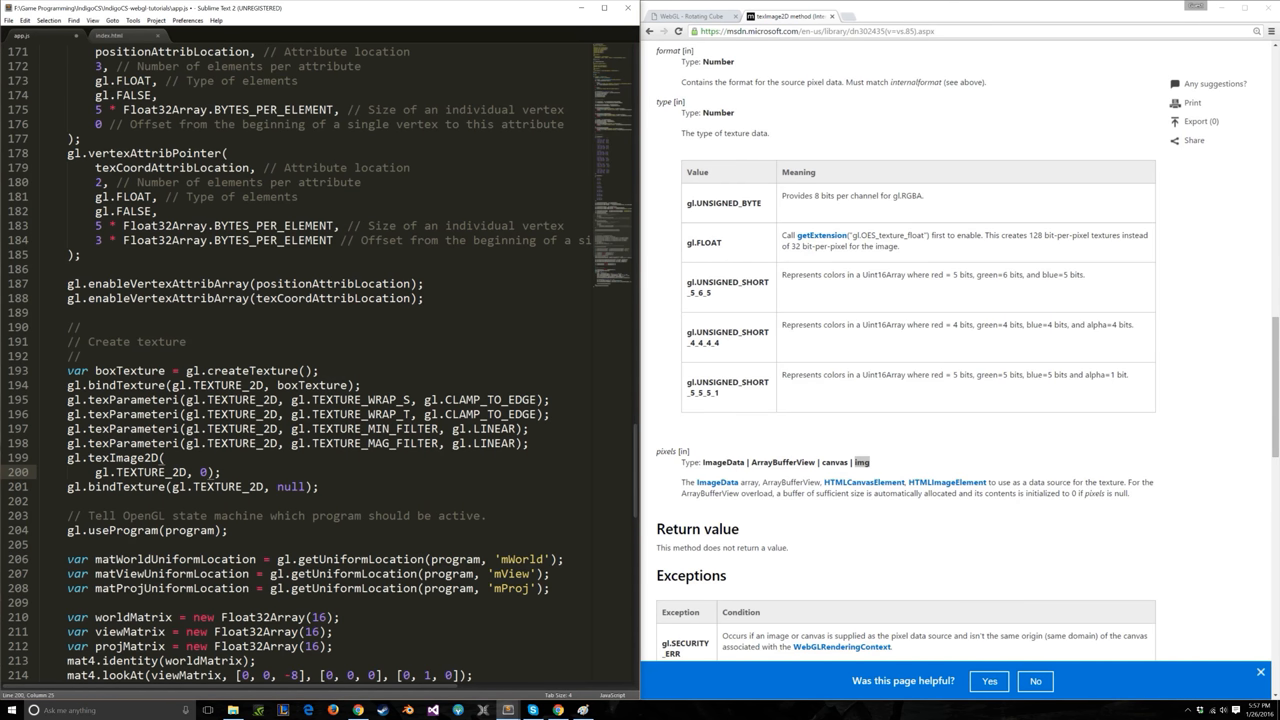
text(, gl.RGBA, gl.RGBA,)
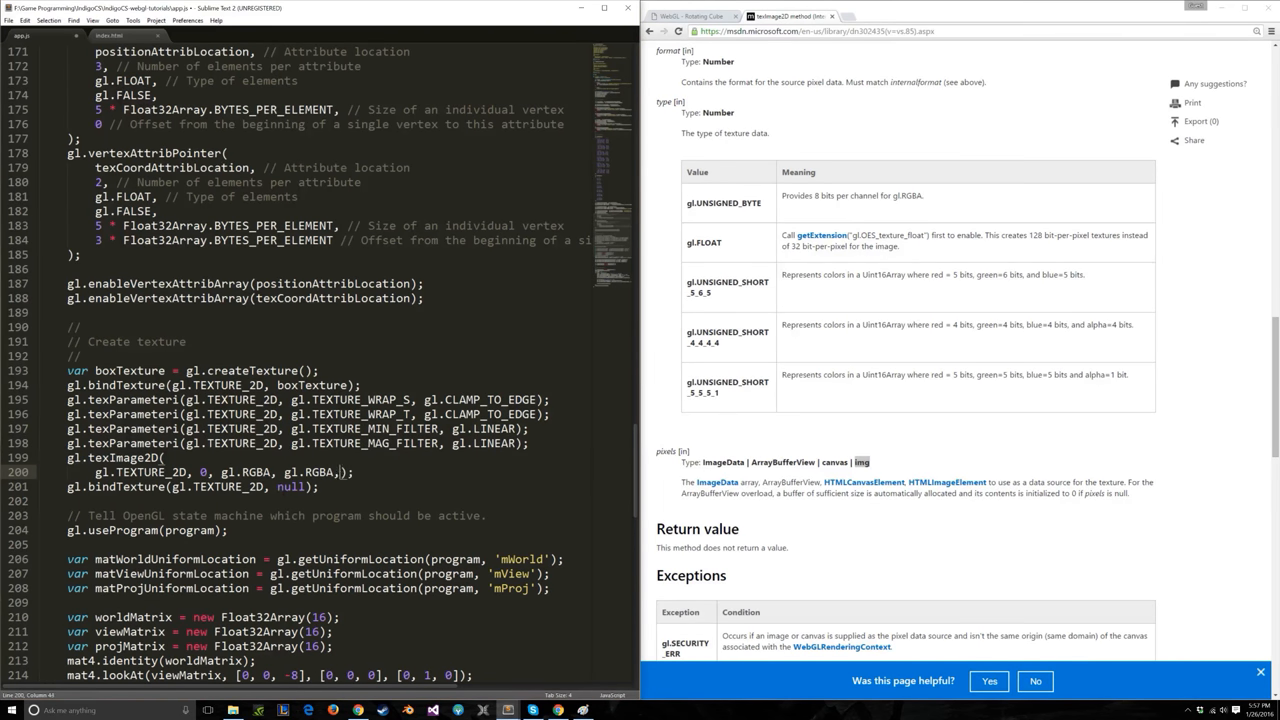
text(gl.UNSIG)
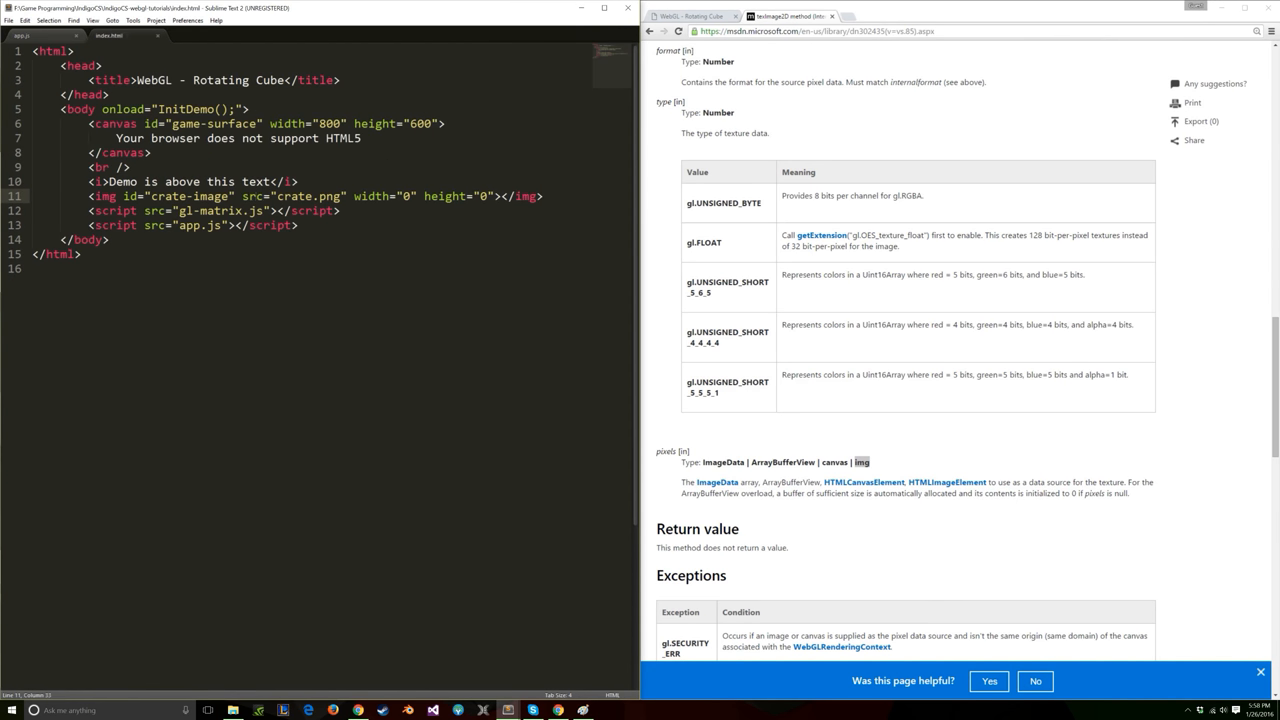
double_click(188, 196)
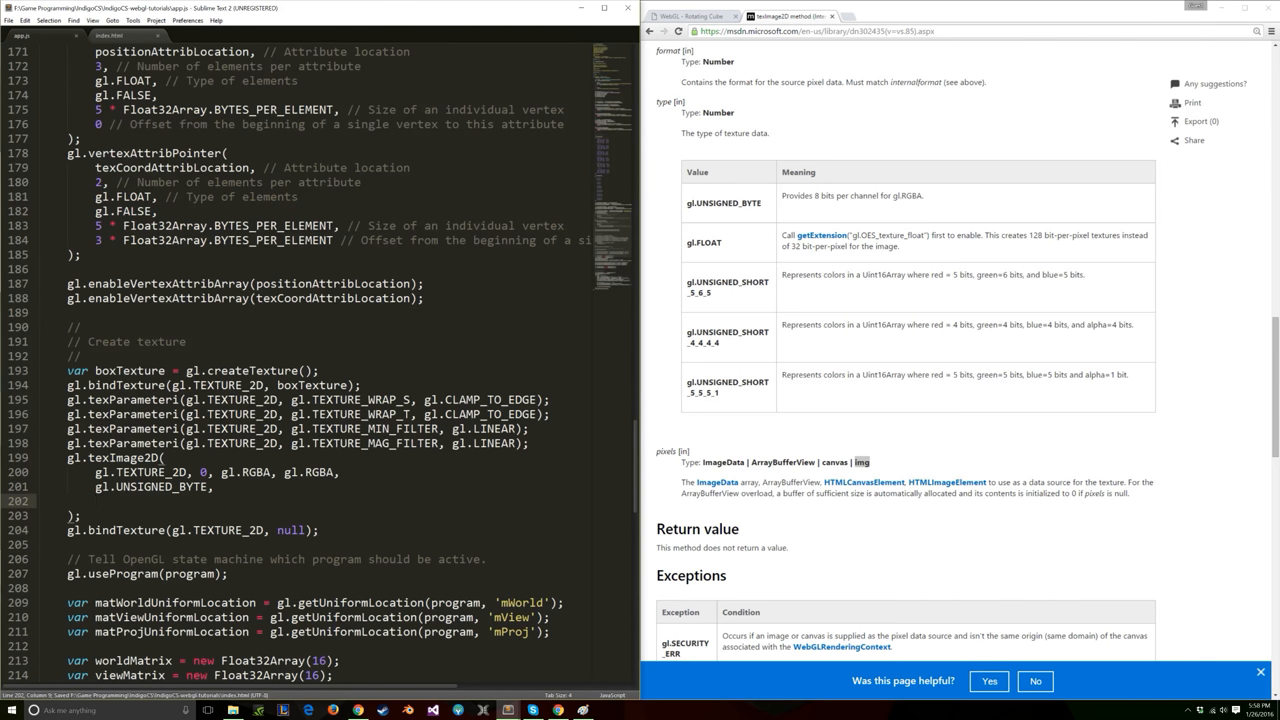
text(document.g)
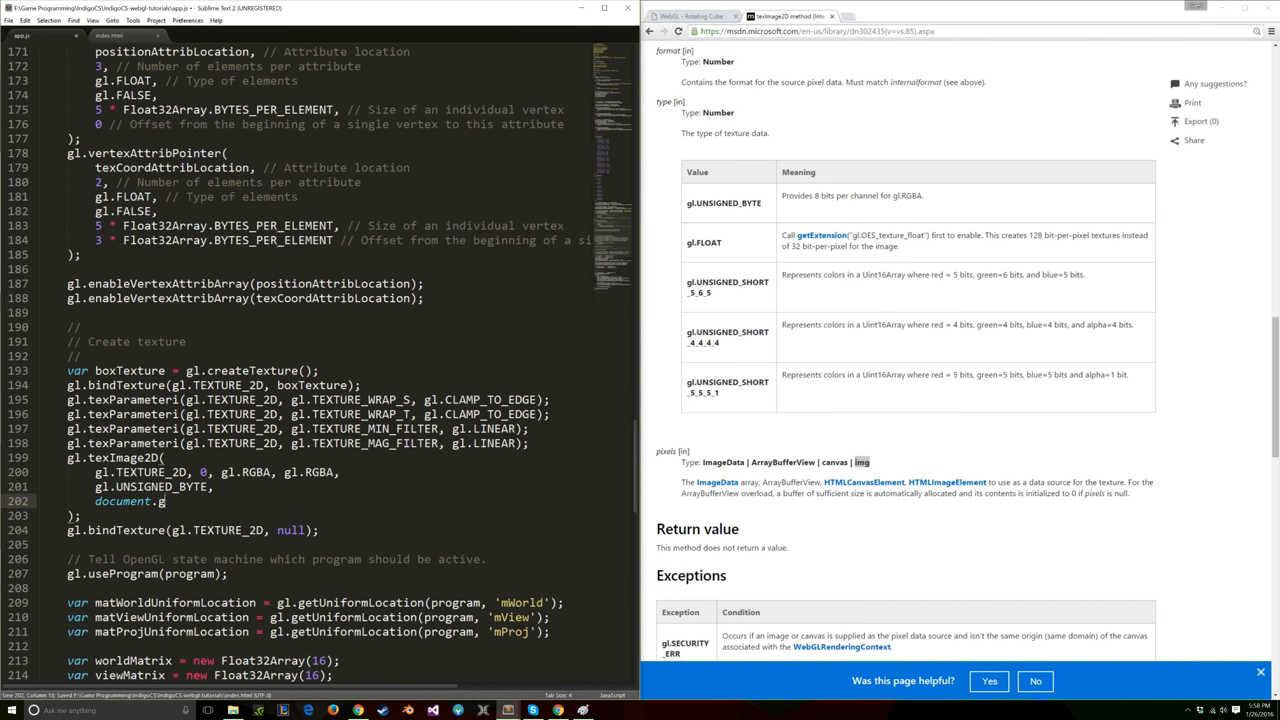
text(etElementById('crate-image'))
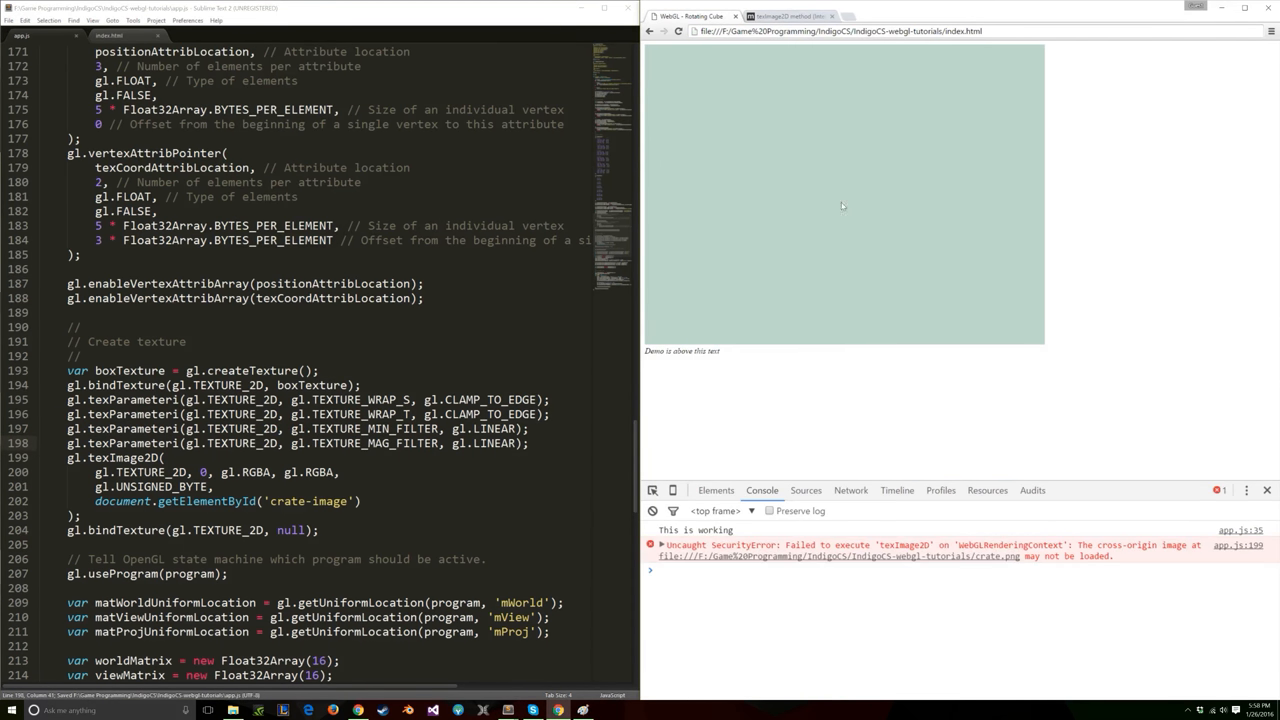
Expand and collapse the crate.png cross-origin SecurityError in Chrome's DevTools console.
click(660, 545)
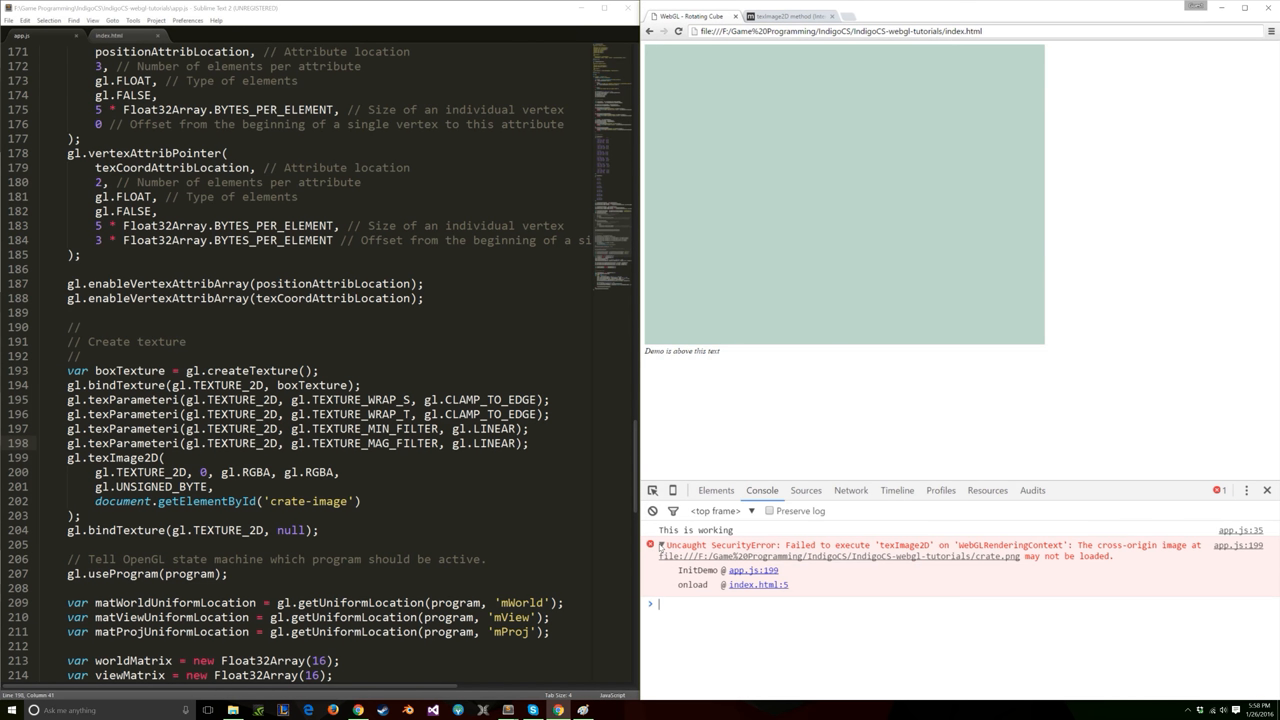
click(661, 545)
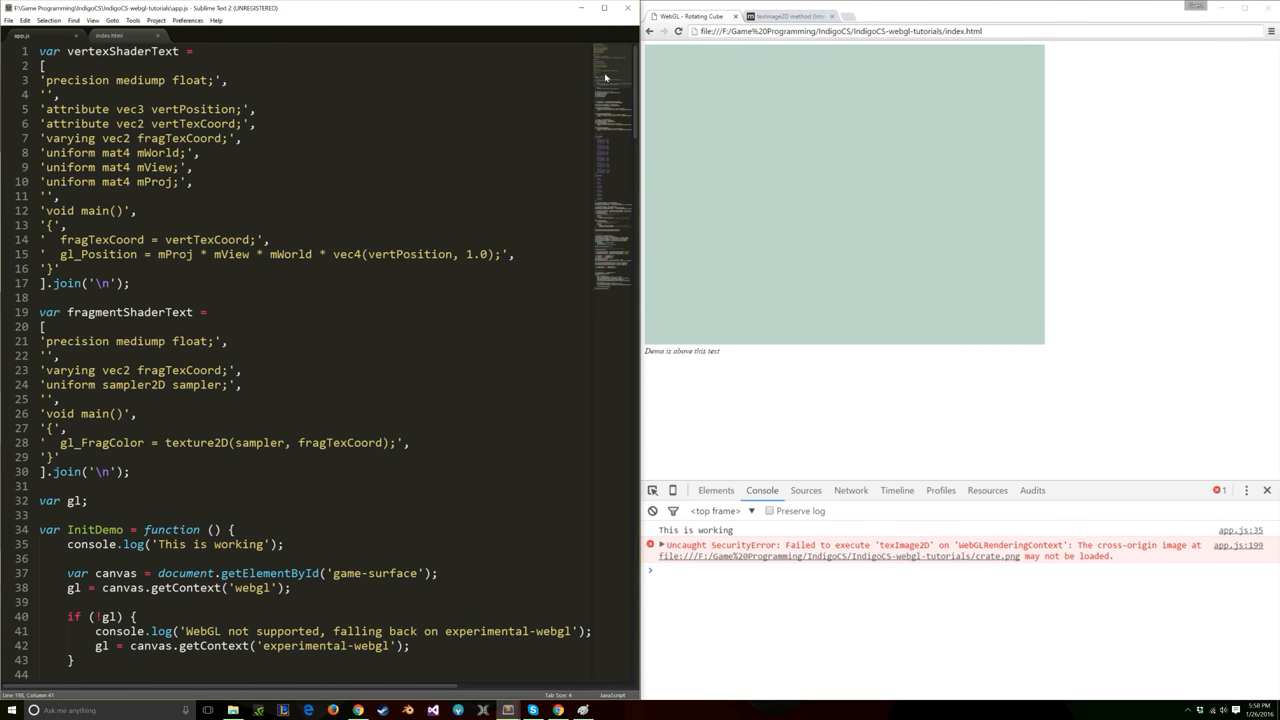
scroll(down, 3)
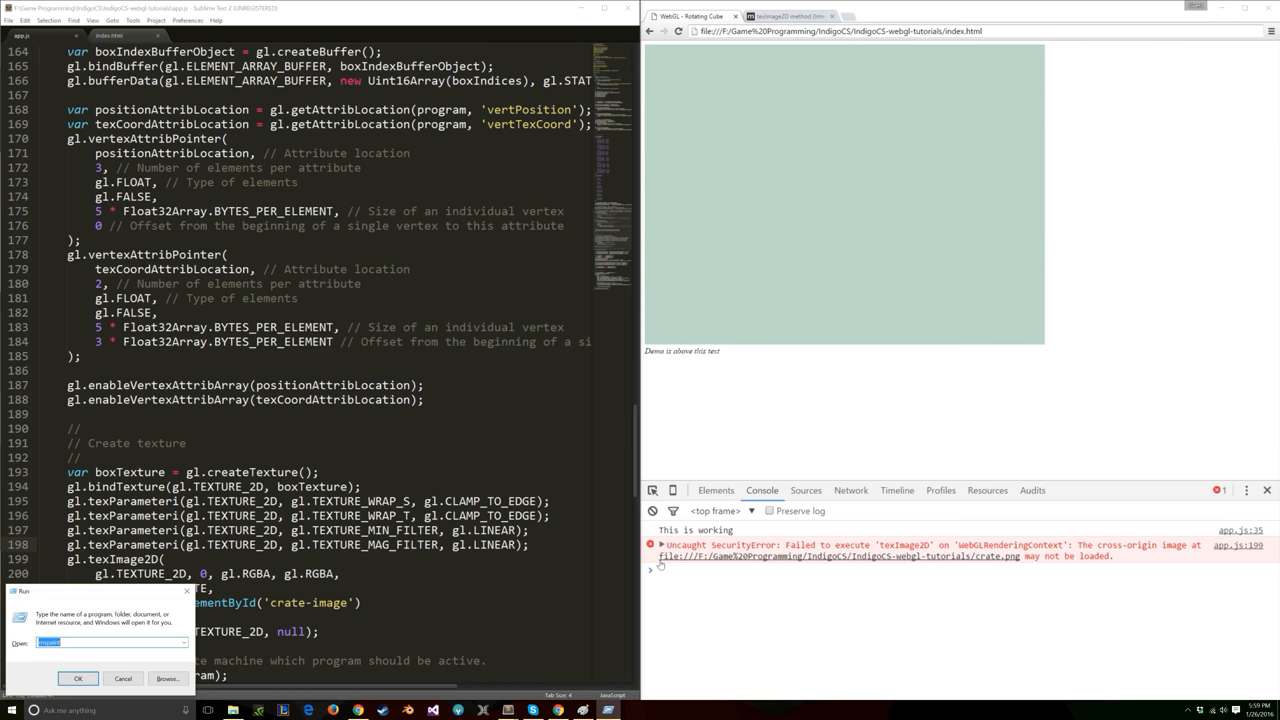
In PowerShell, cd to the F: project folder, list files, and try node and npm.
click(78, 678)
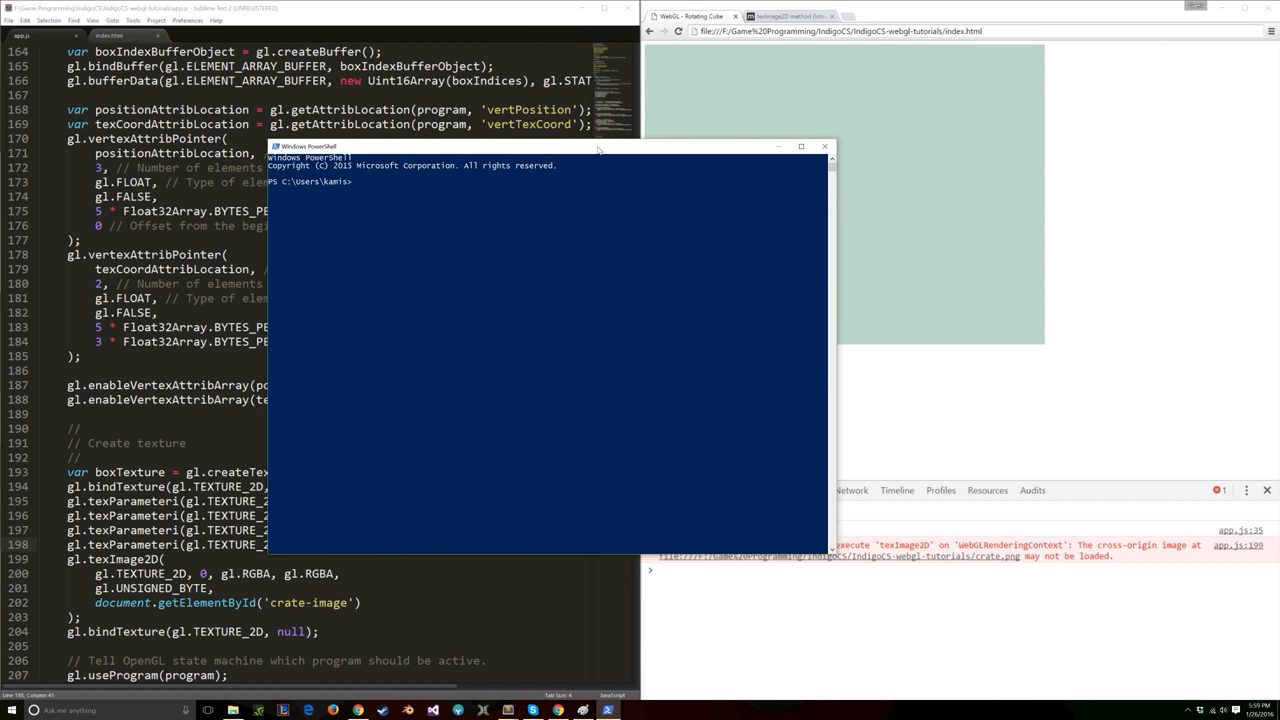
text(cd F:\Game Programming\IndigoCS\')
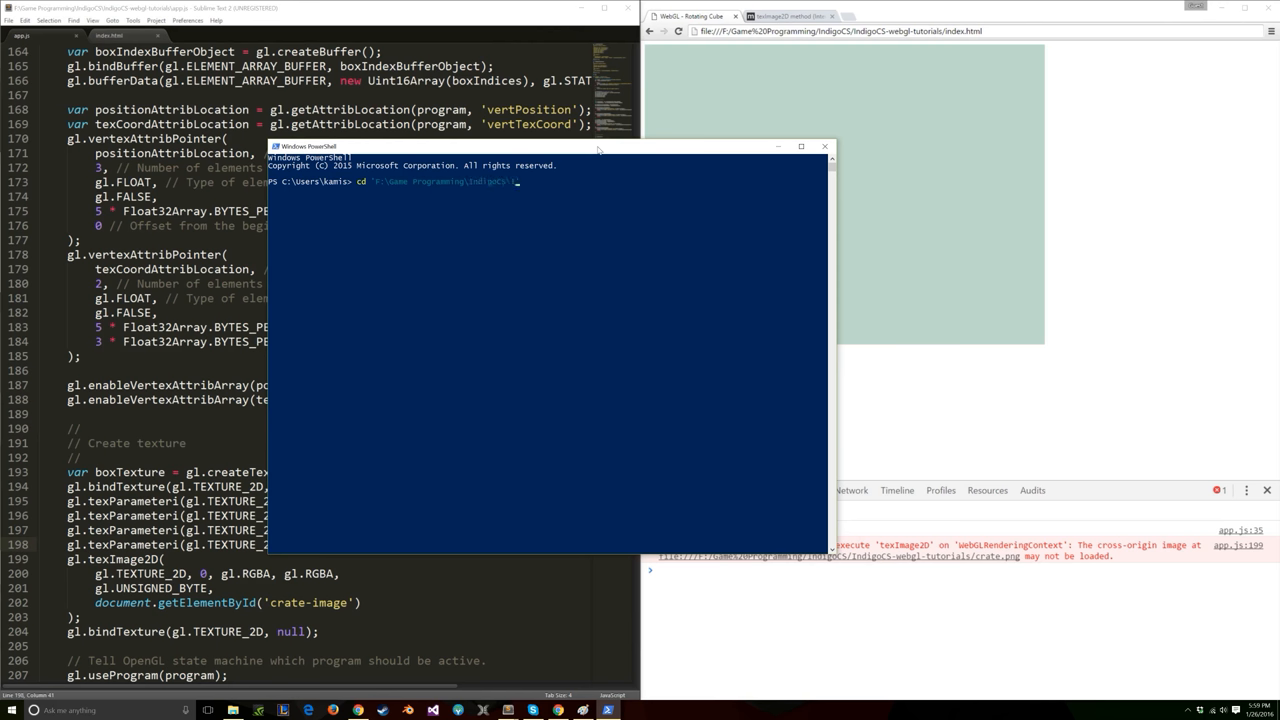
text(ls> ls)
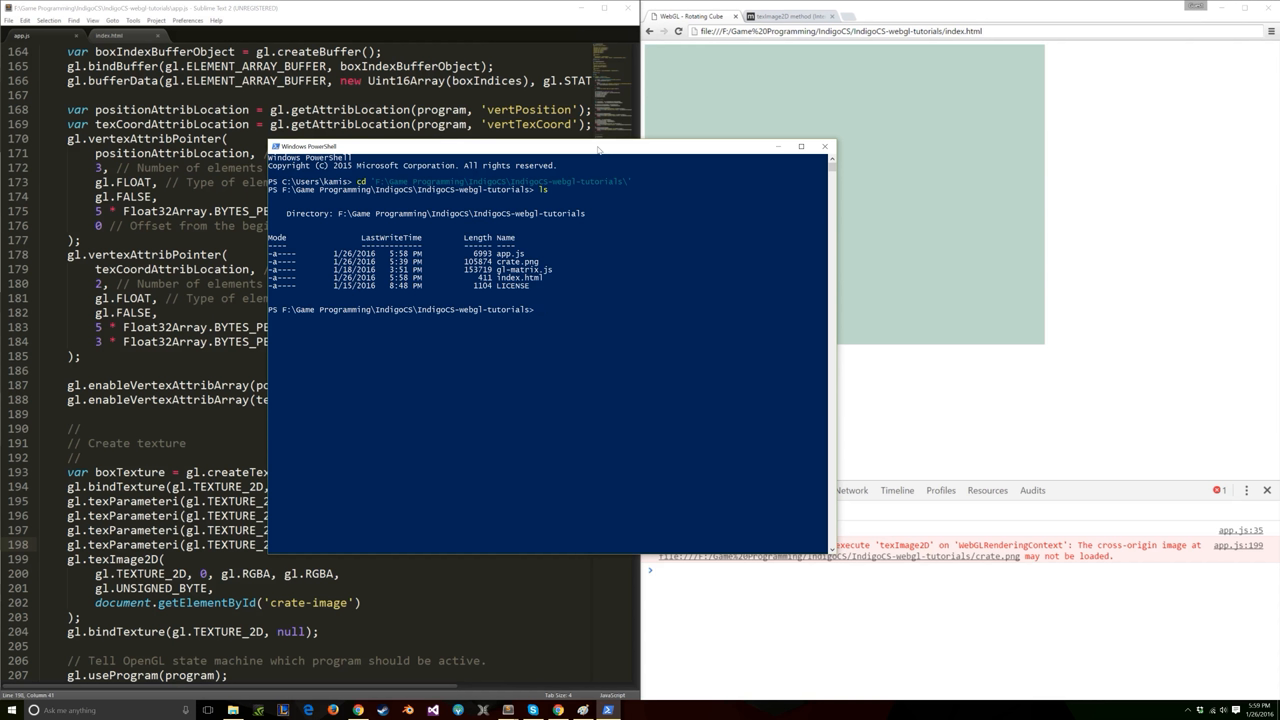
text(node)
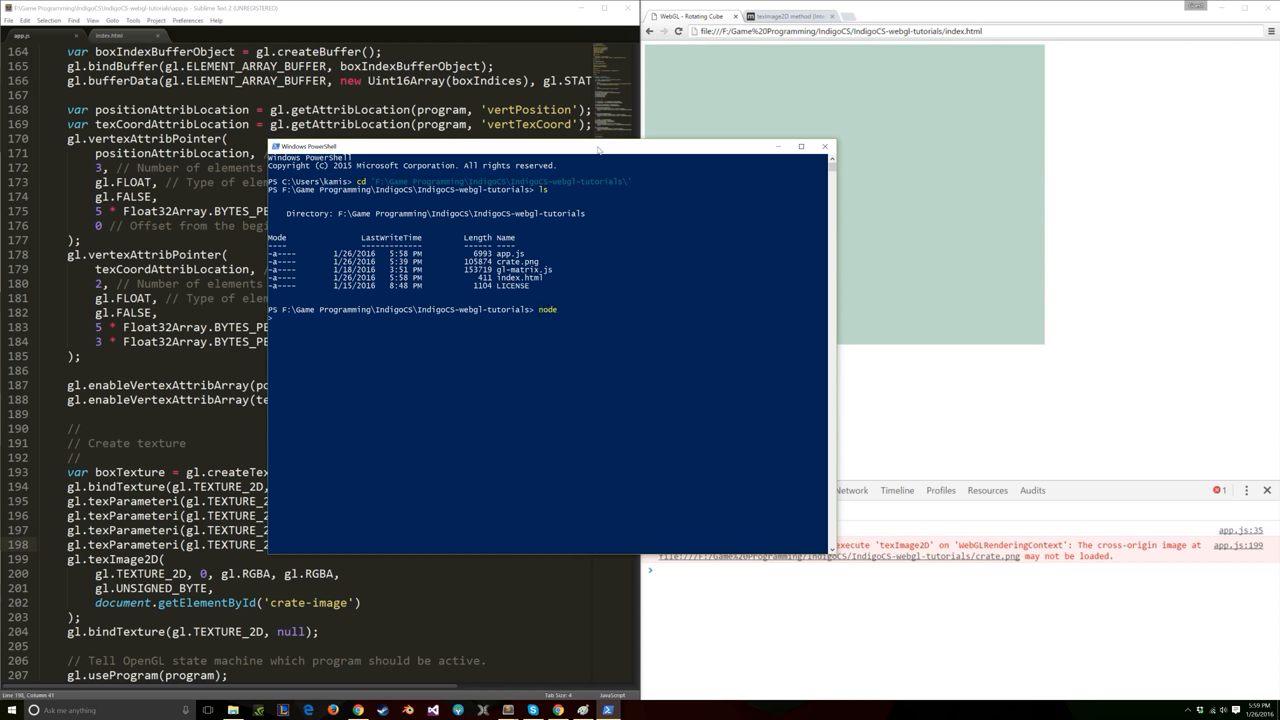
text(console.log('Hello');)
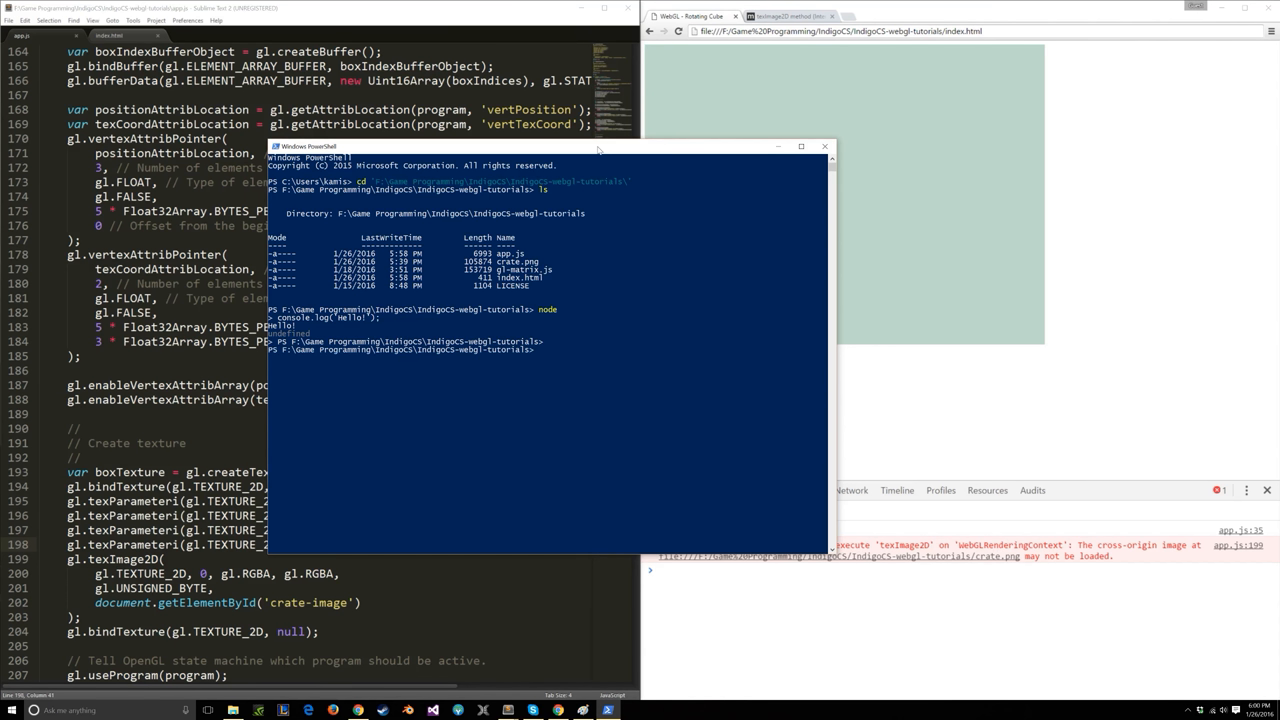
text(npm install -g)
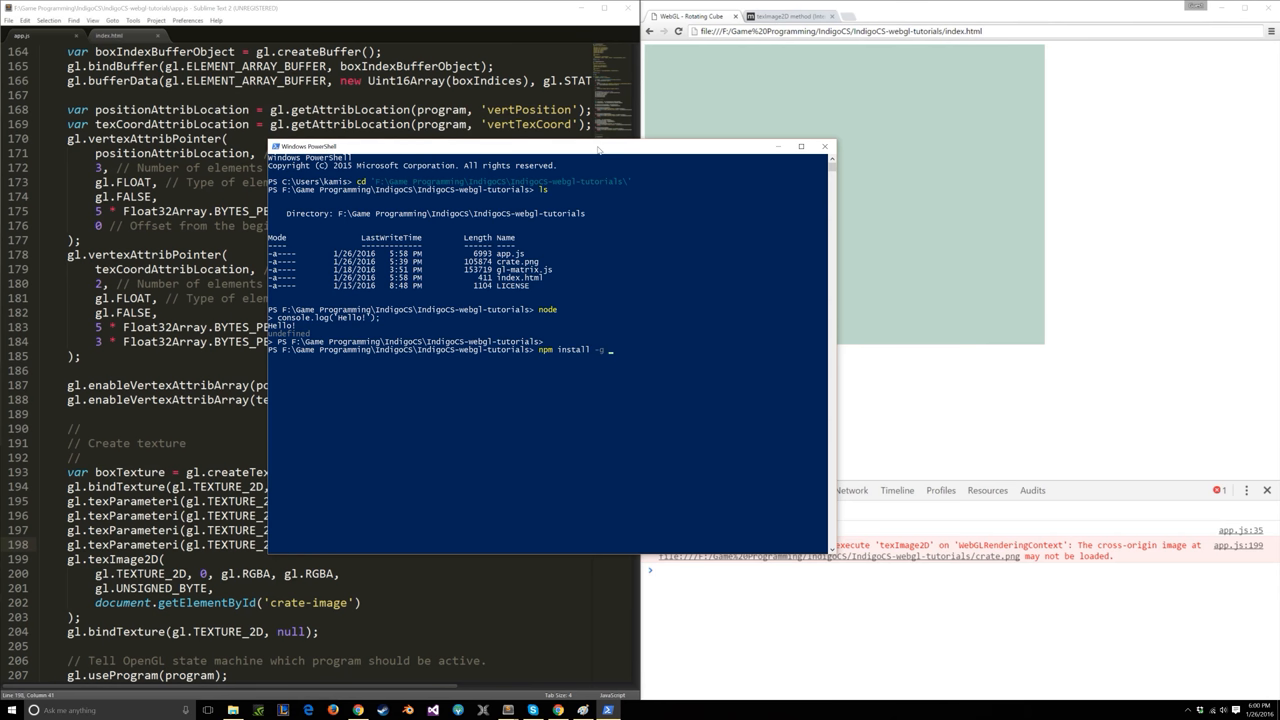
Run http-server.cmd to serve the tutorials on localhost:8080 and move its console aside.
text(http-se)
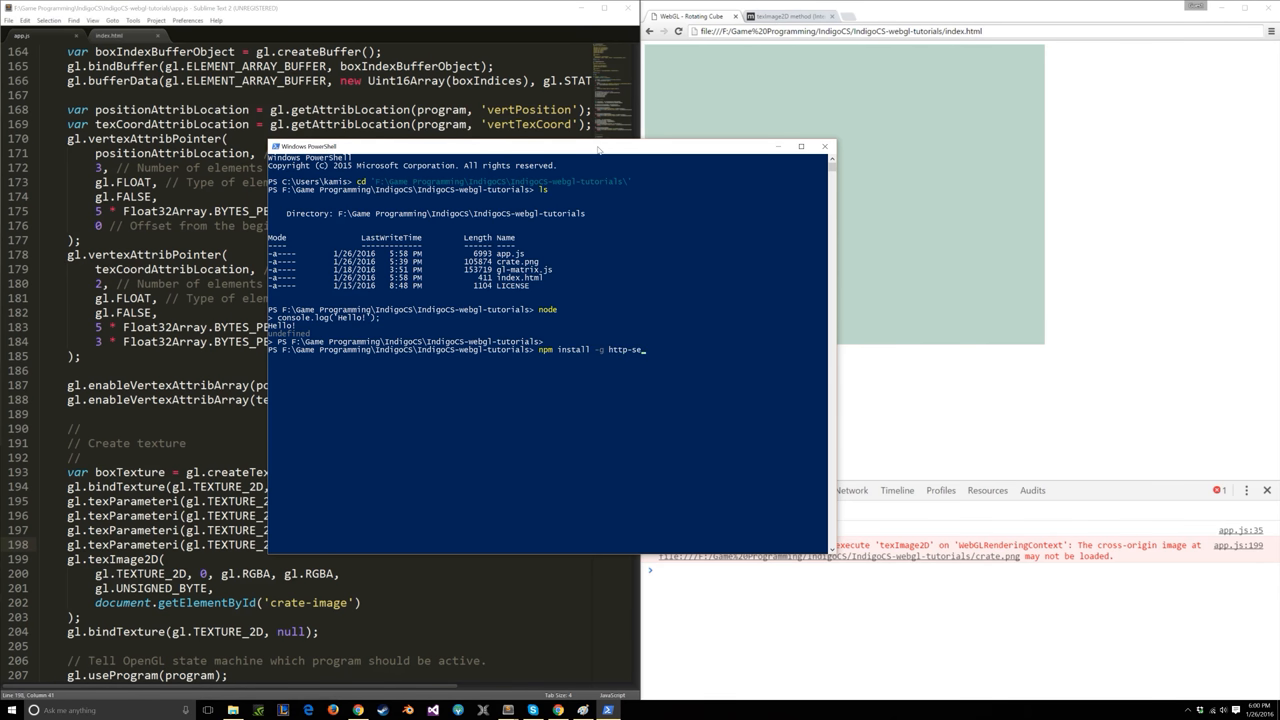
text(ver)
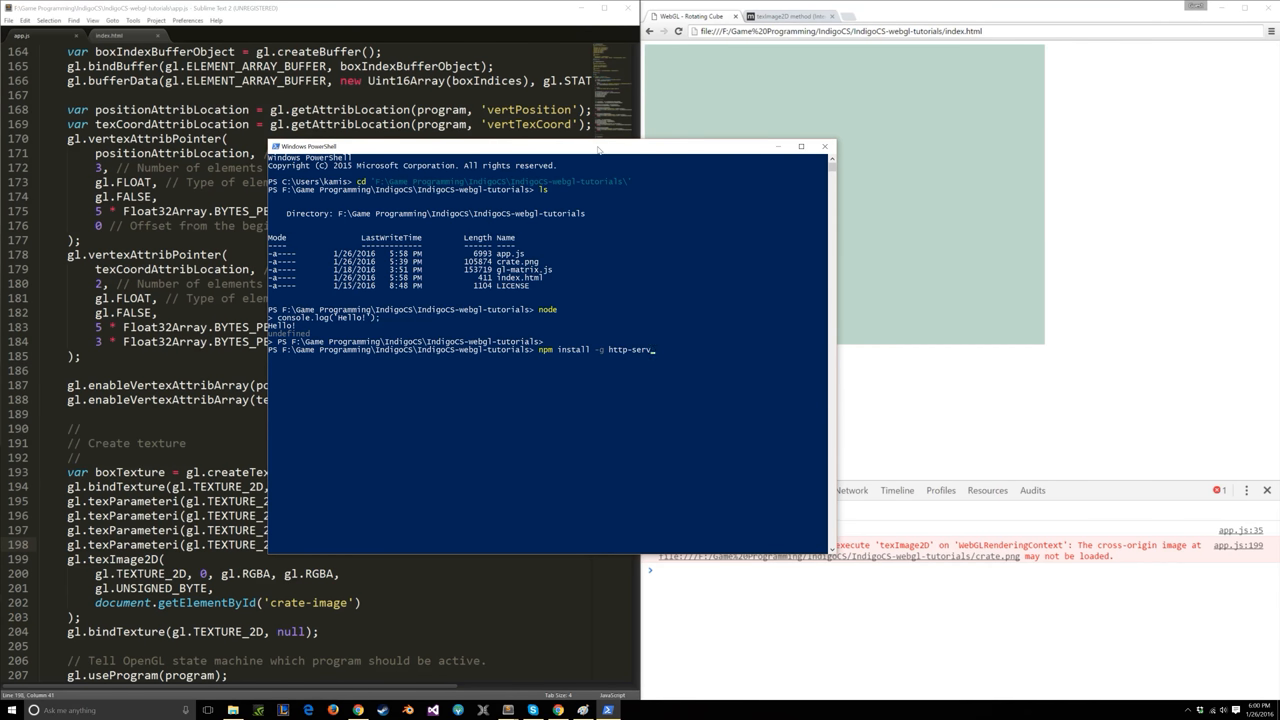
key(Escape)
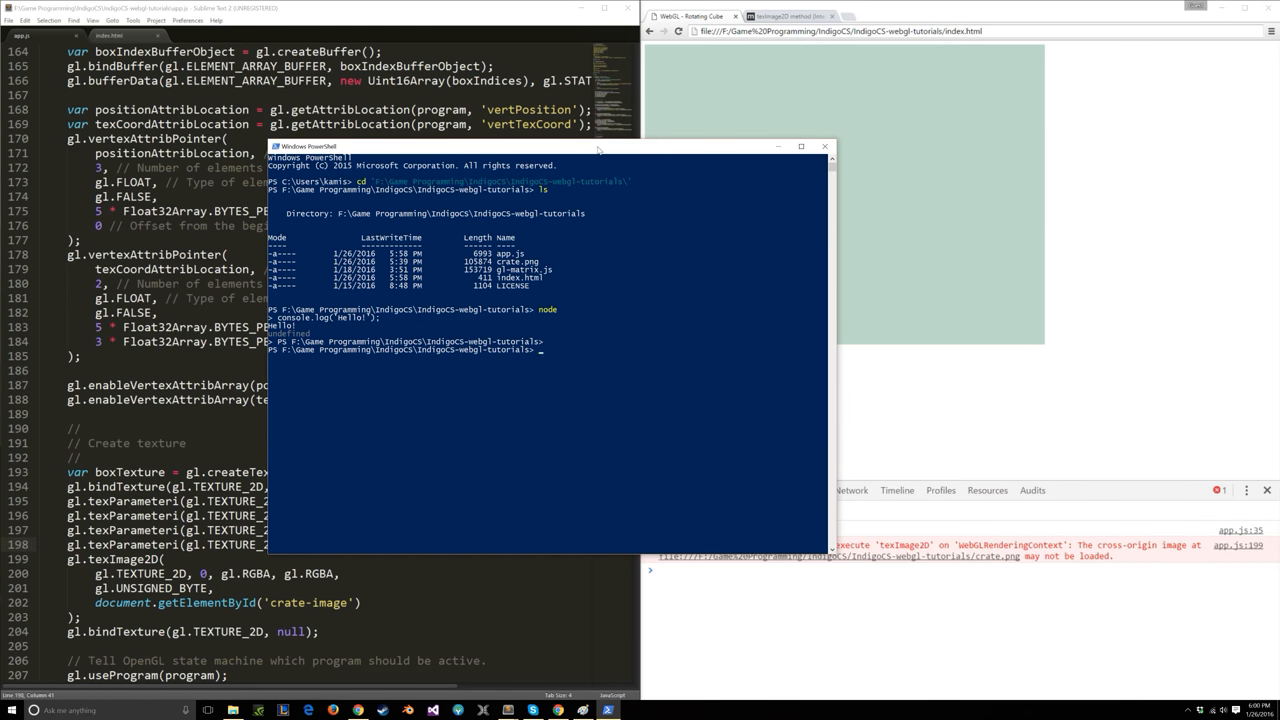
text(http-server.cmd)
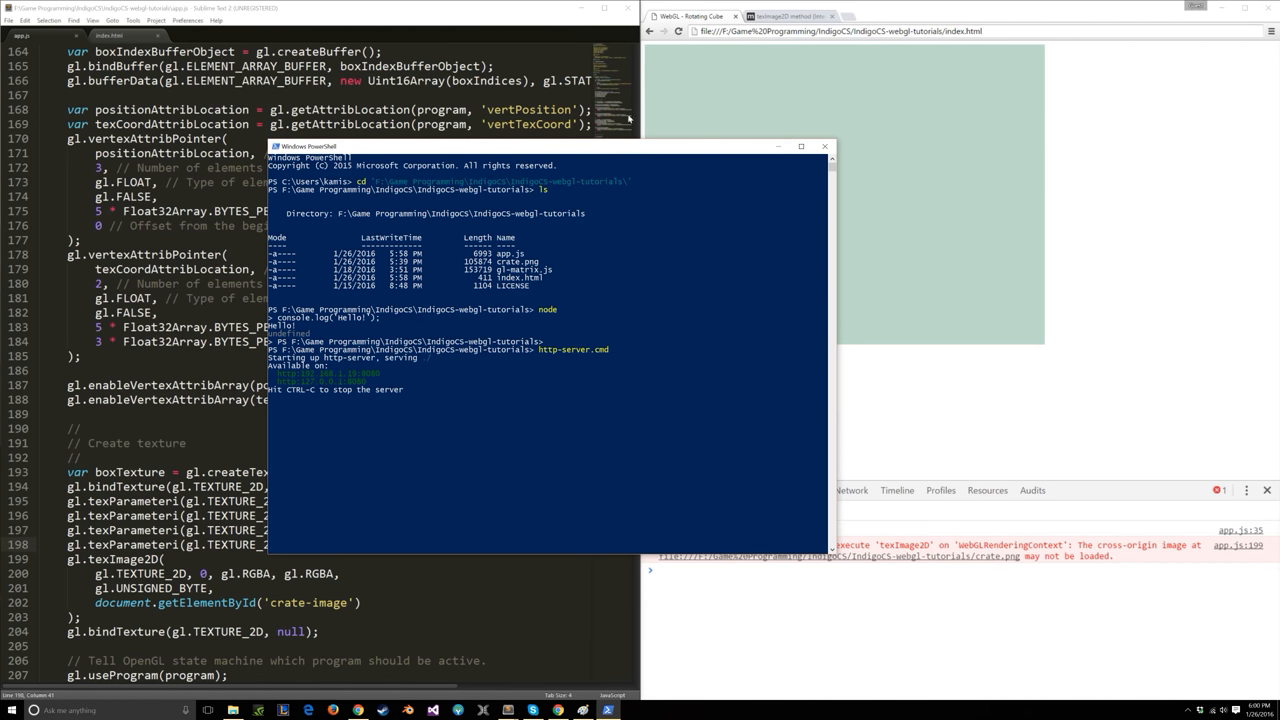
drag(540, 146, 370, 86)
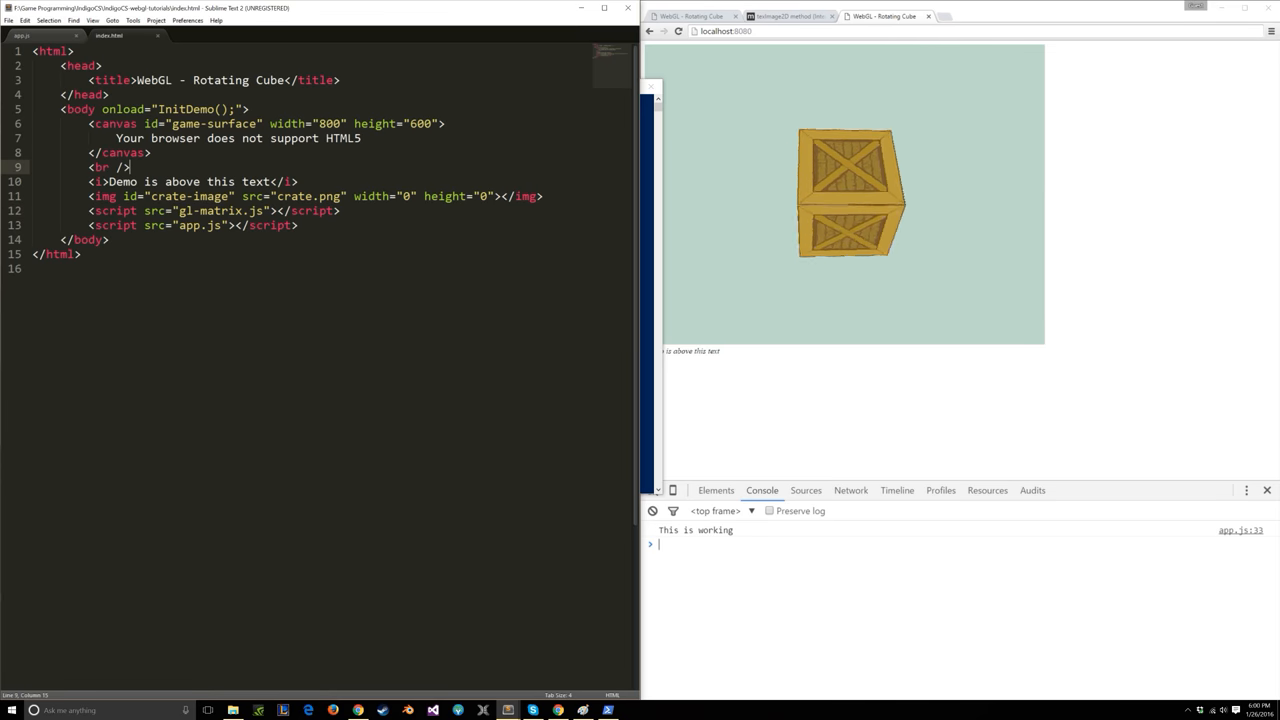
Change the page caption text to 'YES YES YES'.
text(YES YES YES)
text(powershe)
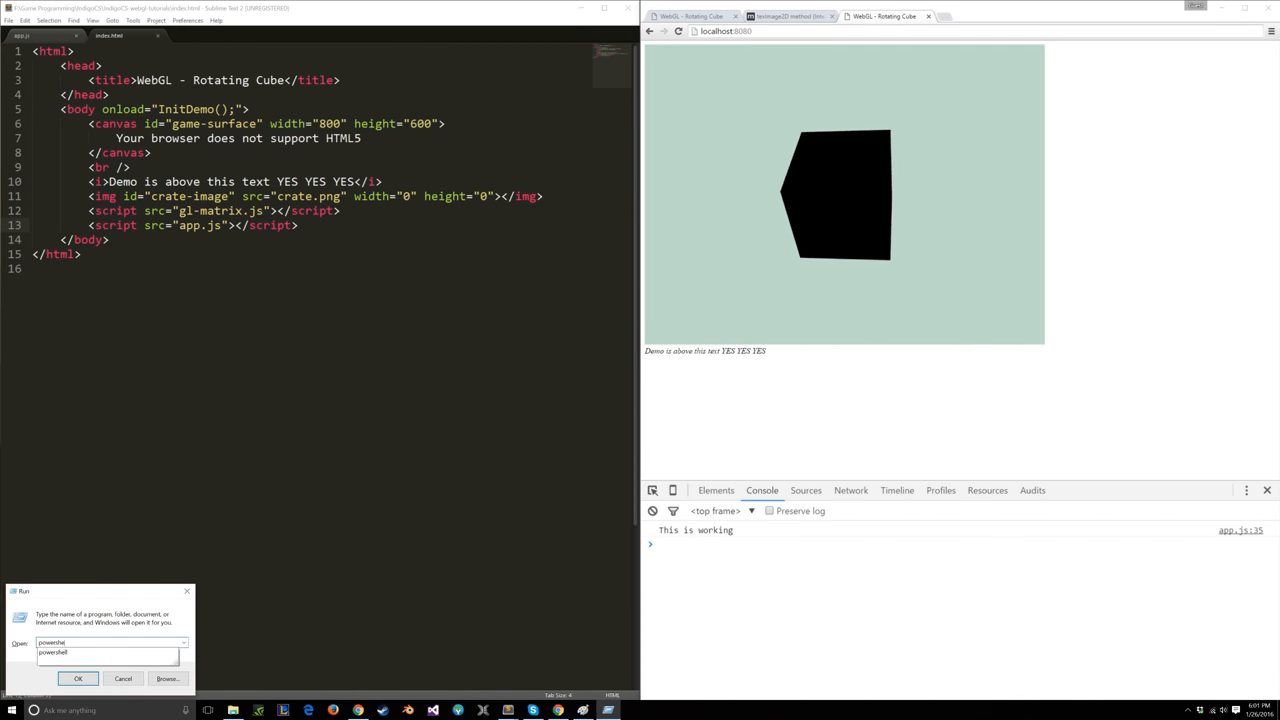
Launch PowerShell, cd to 'F:\Game Programming\IndigoCS\IndigoCS-webgl-tutorials', and run http-server.cmd.
click(78, 678)
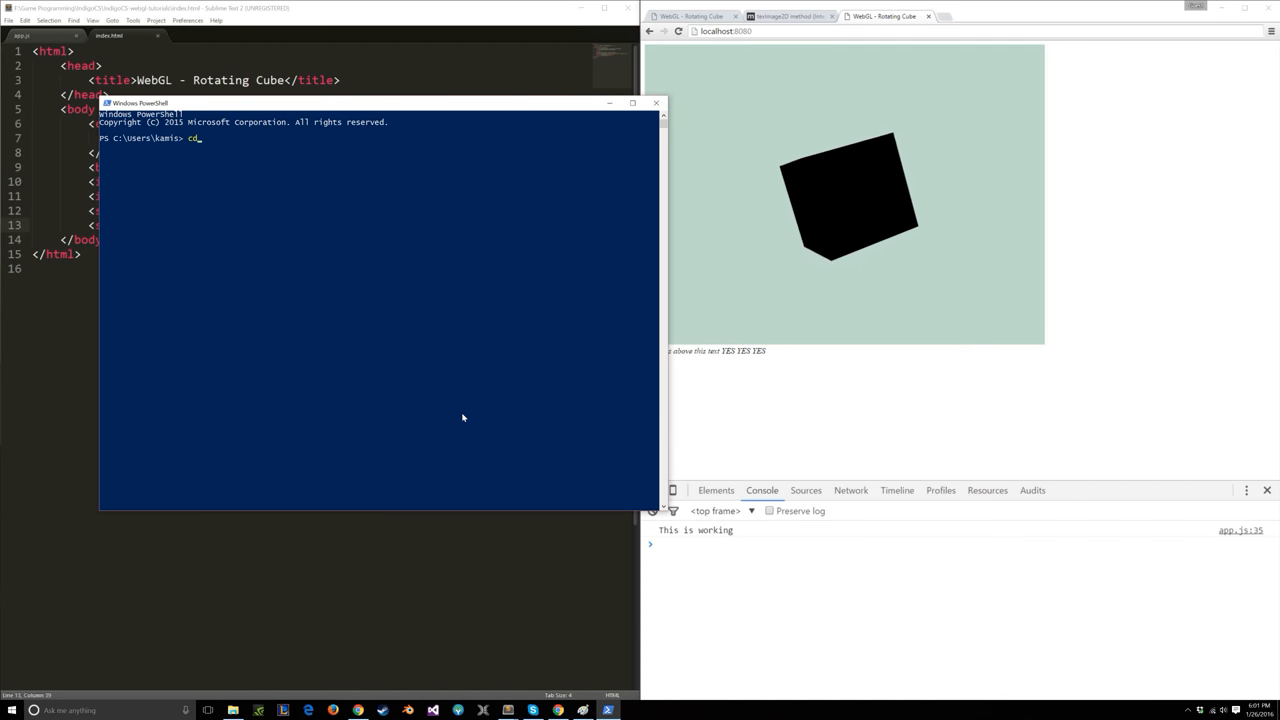
text('F:\Game Programming\IndigoCS\IndigoCS-webgl-tutorials\)
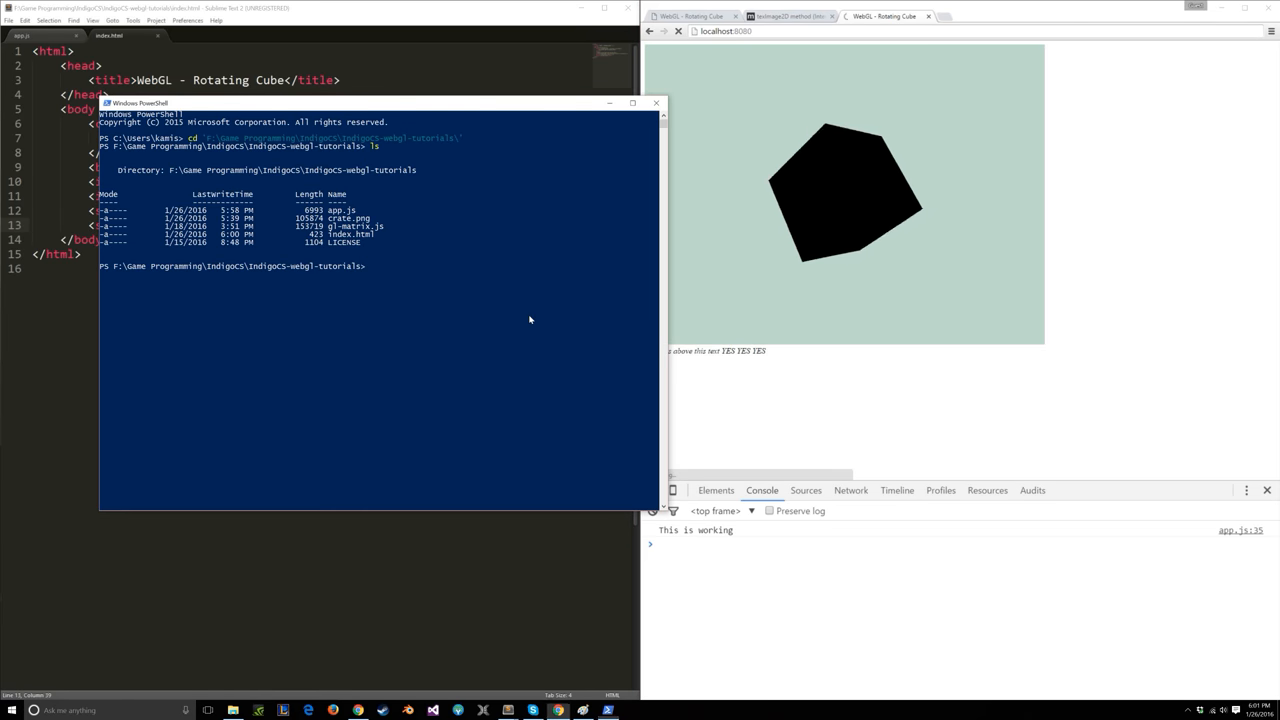
text(http-server.cmd)
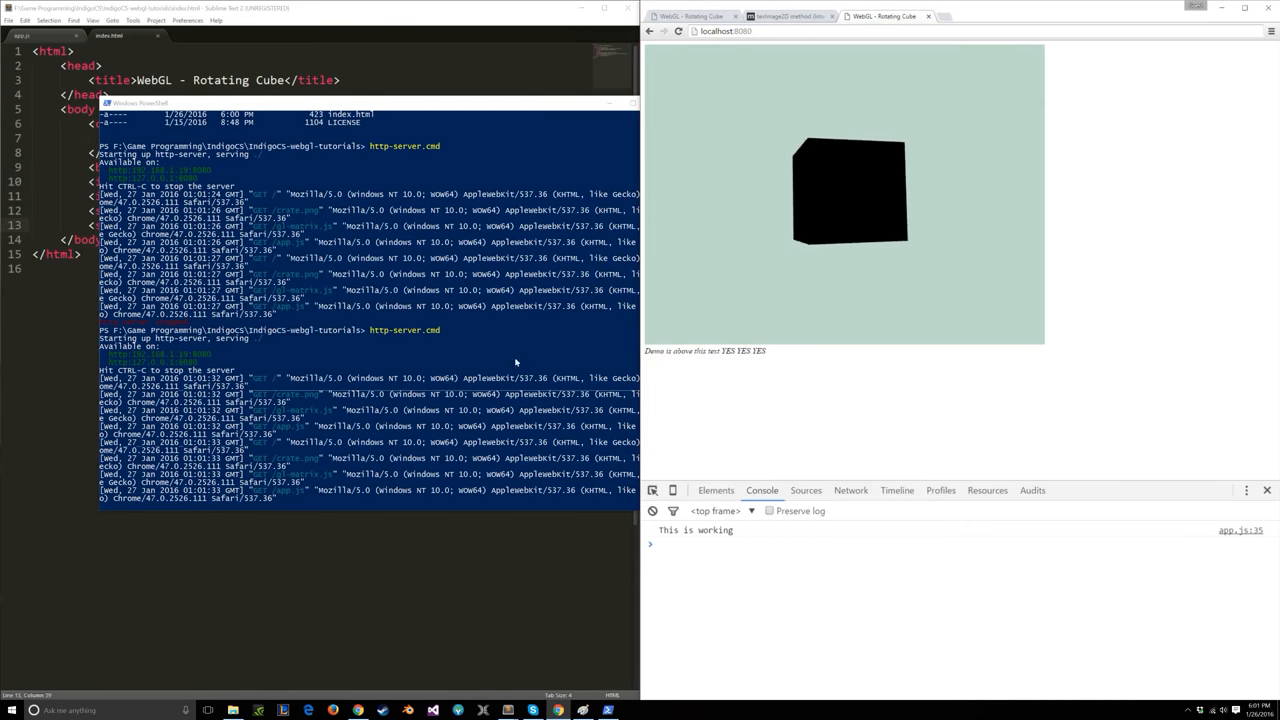
text(python -m)
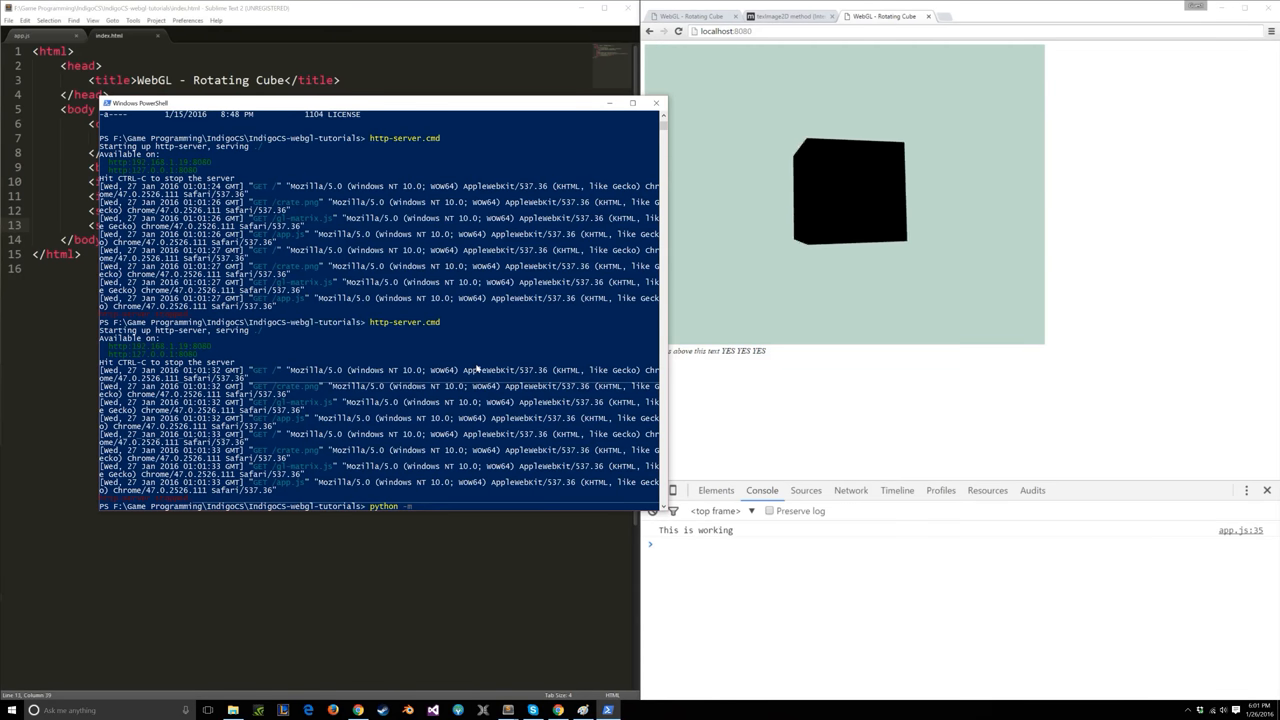
Serve with python -m SimpleHTTPServer on port 8000, stop it, then rerun http-server.cmd.
text(simpleHTTPServer)
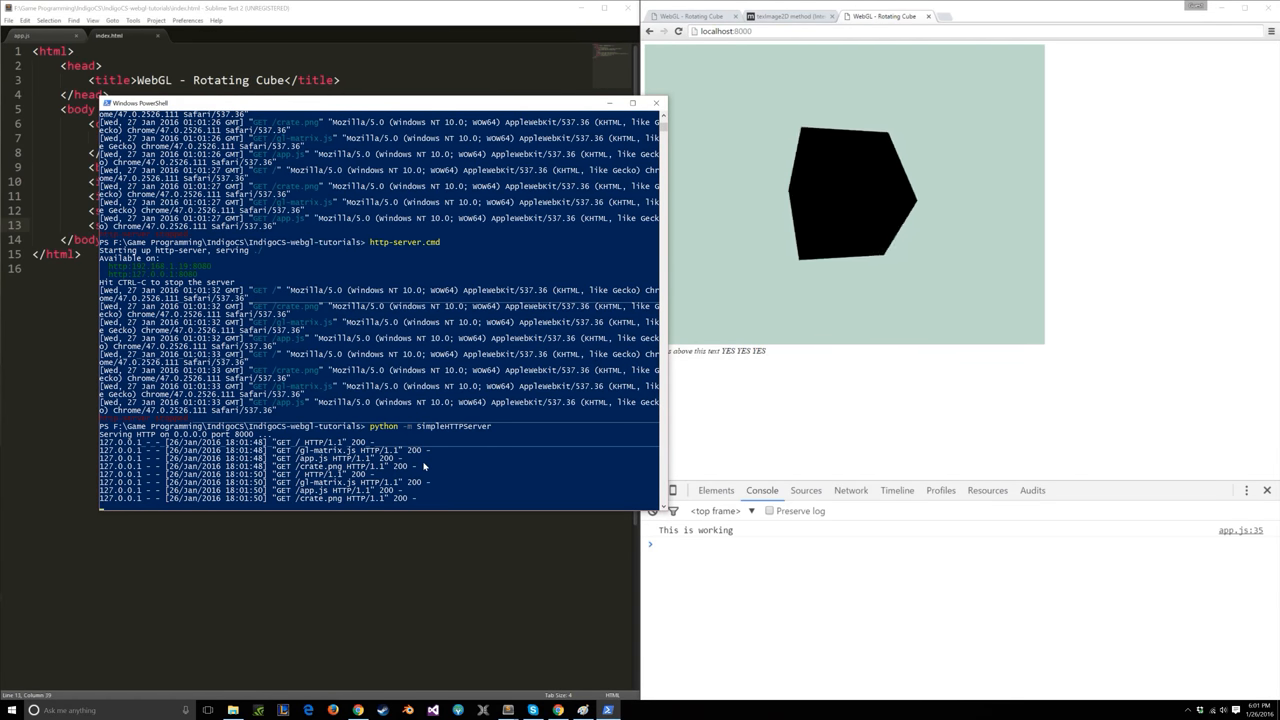
key(ctrl+c)
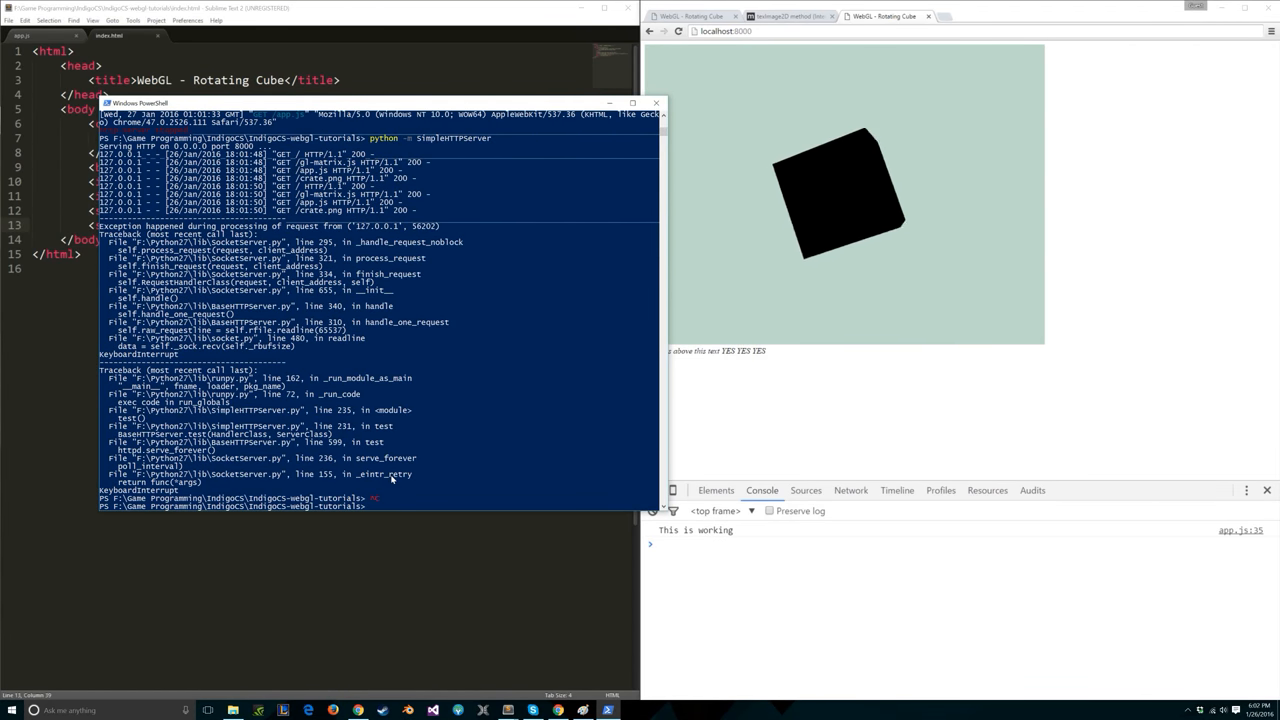
text(http-server.cmd)
click(977, 31)
text(8)
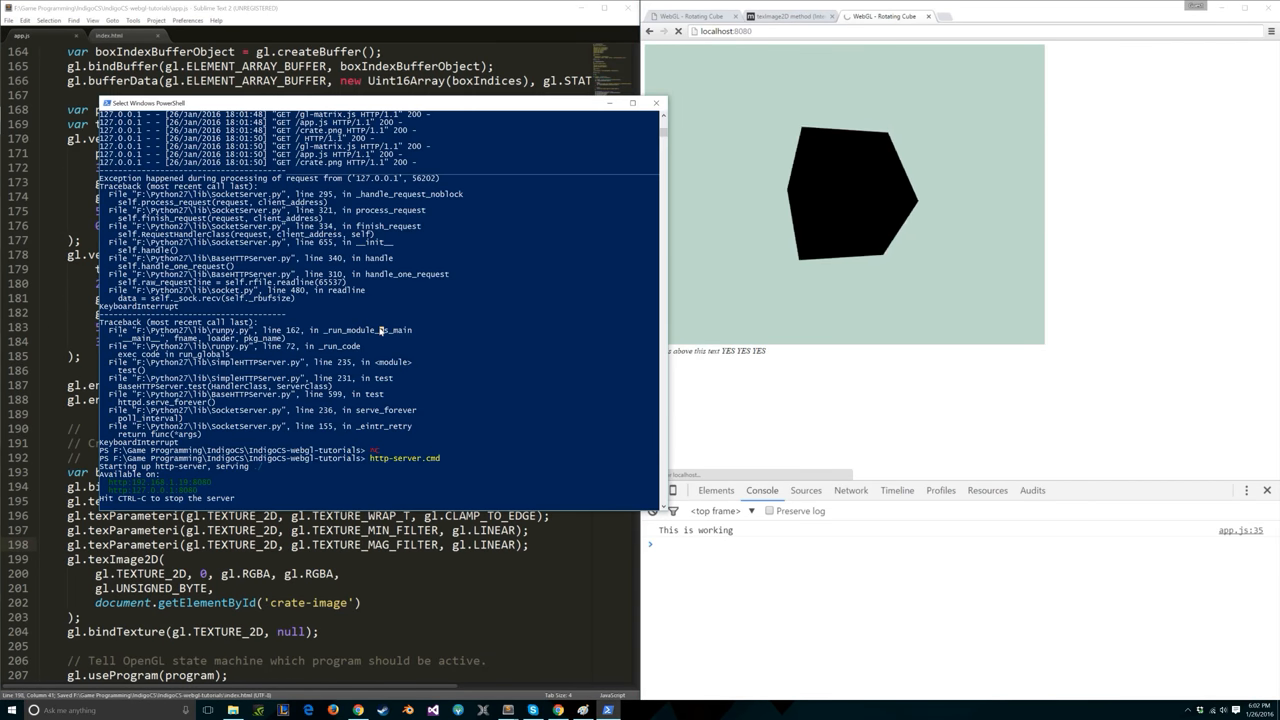
Scroll through app.js's buffer, texture and render loop code, opening blank lines before drawElements.
click(656, 103)
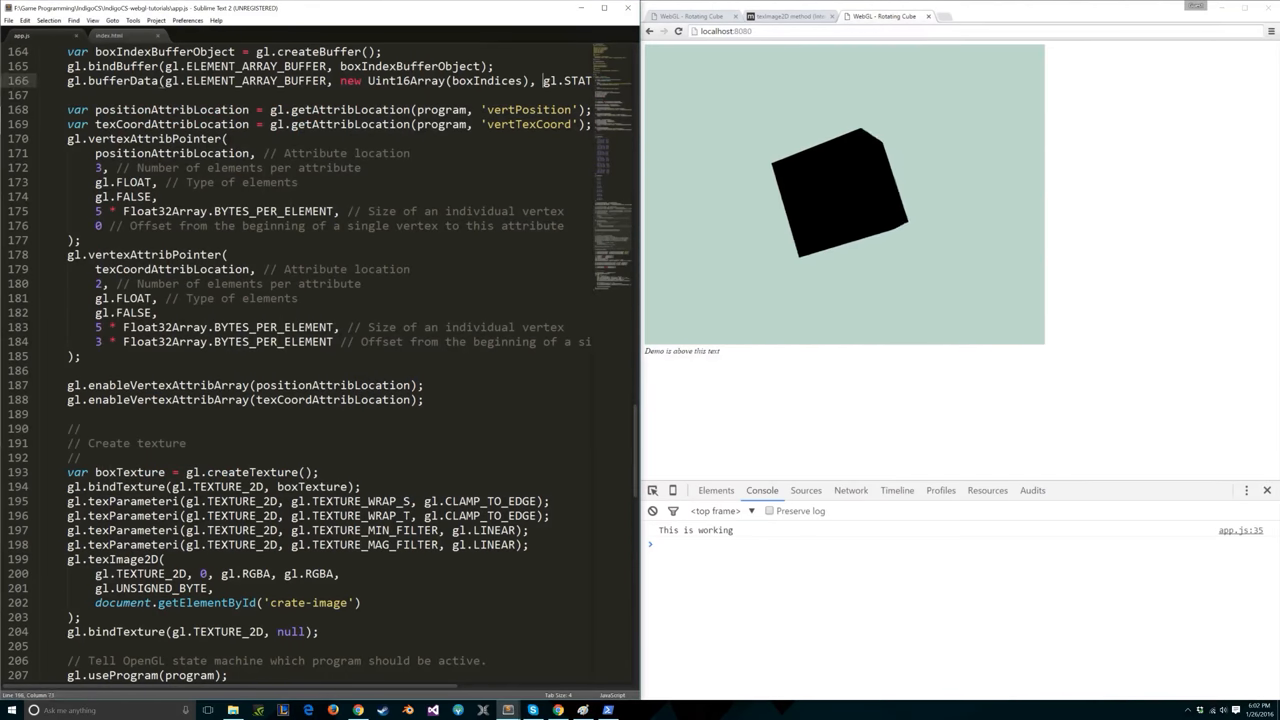
scroll(down, 3)
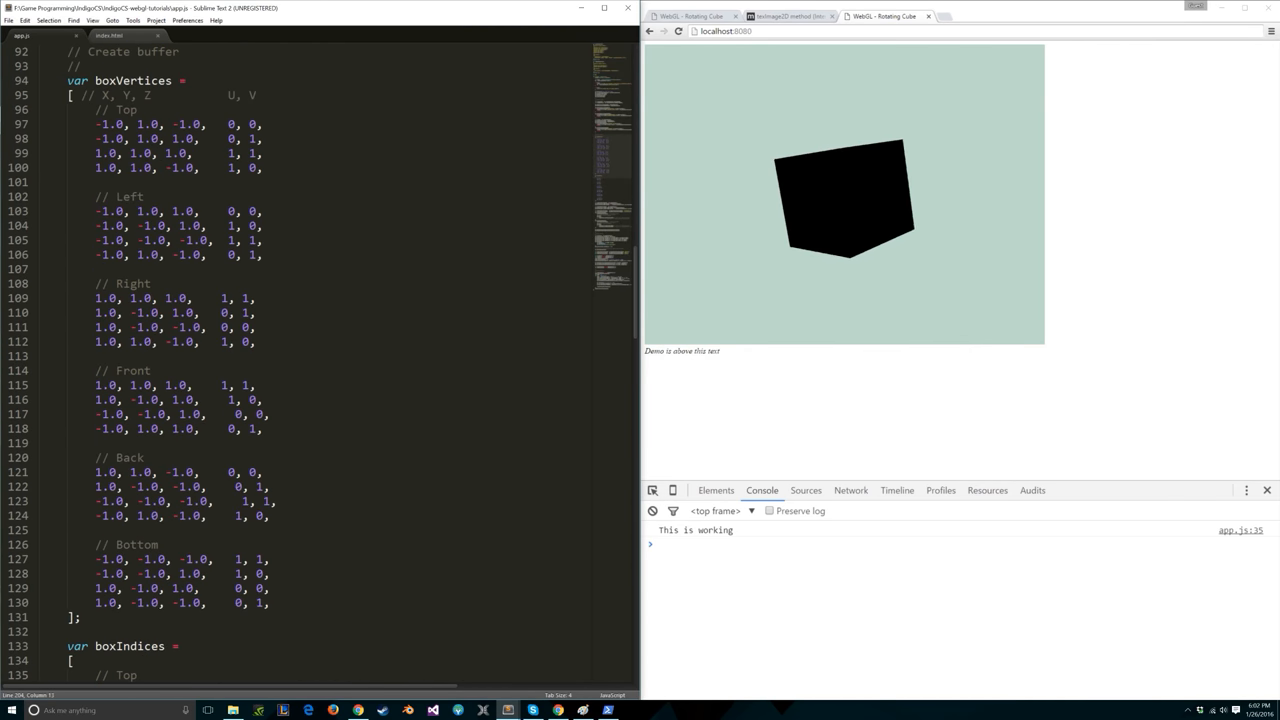
scroll(down, 3)
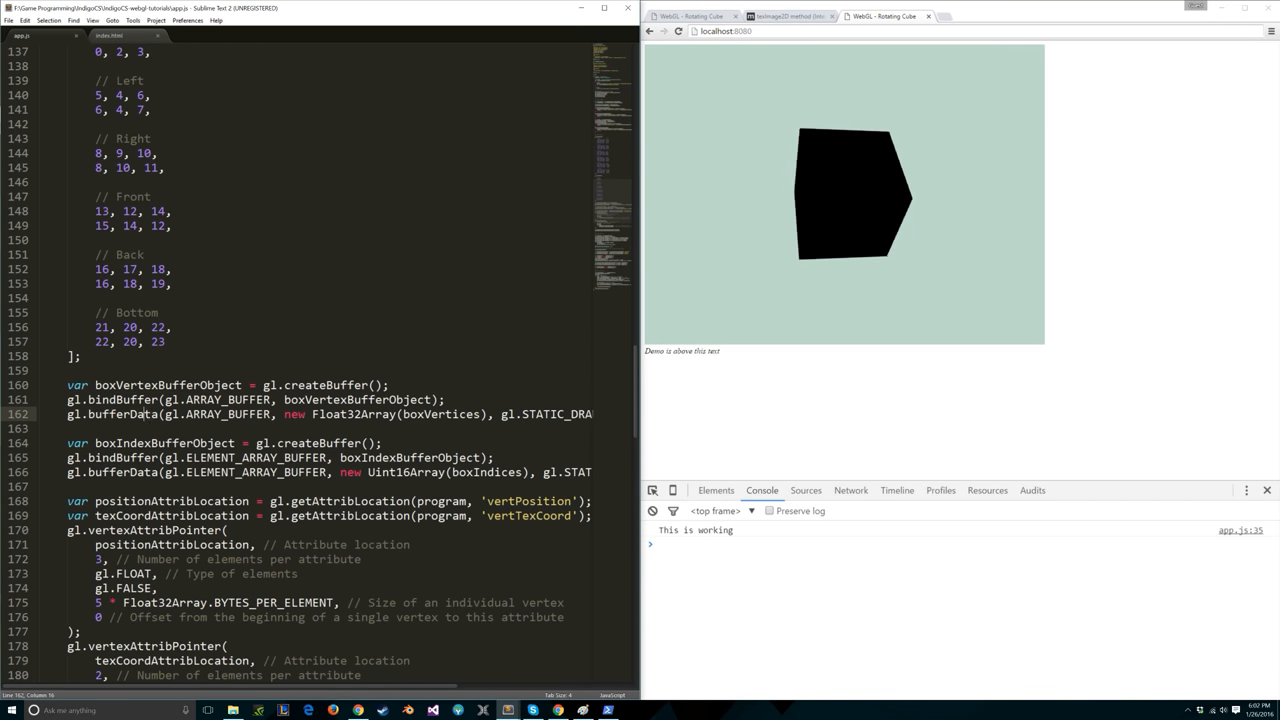
scroll(down, 3)
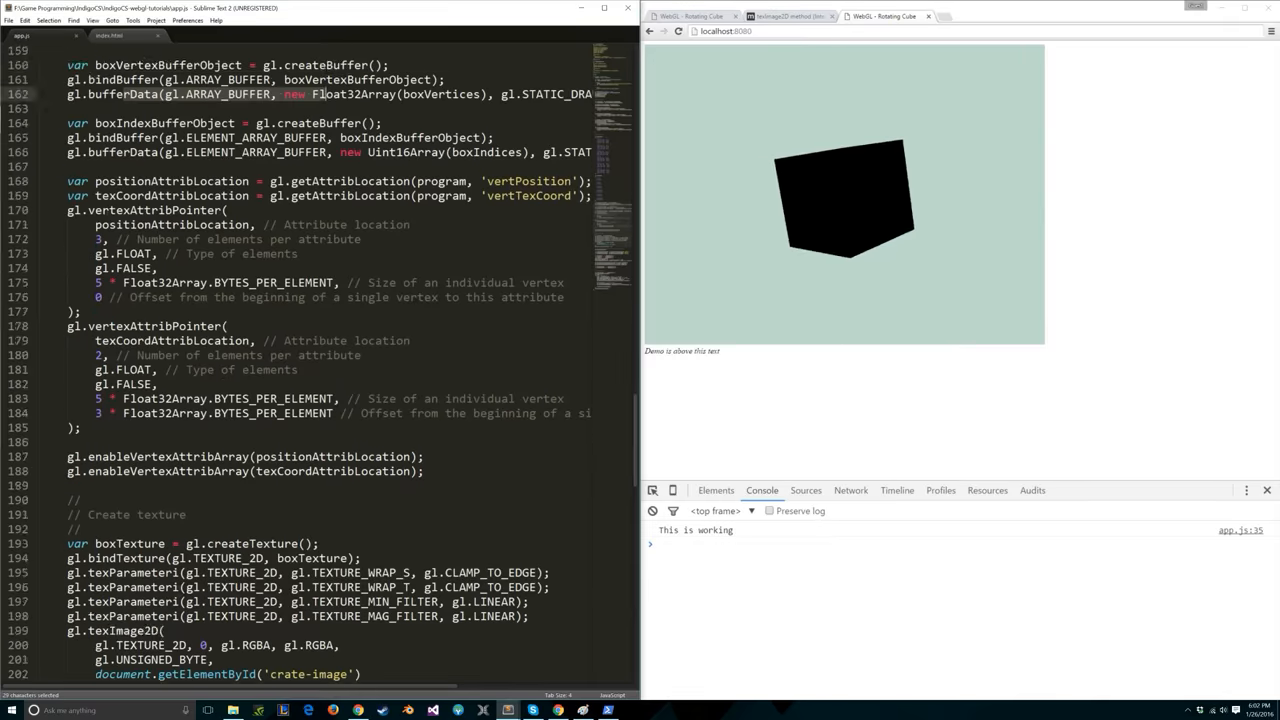
scroll(down, 3)
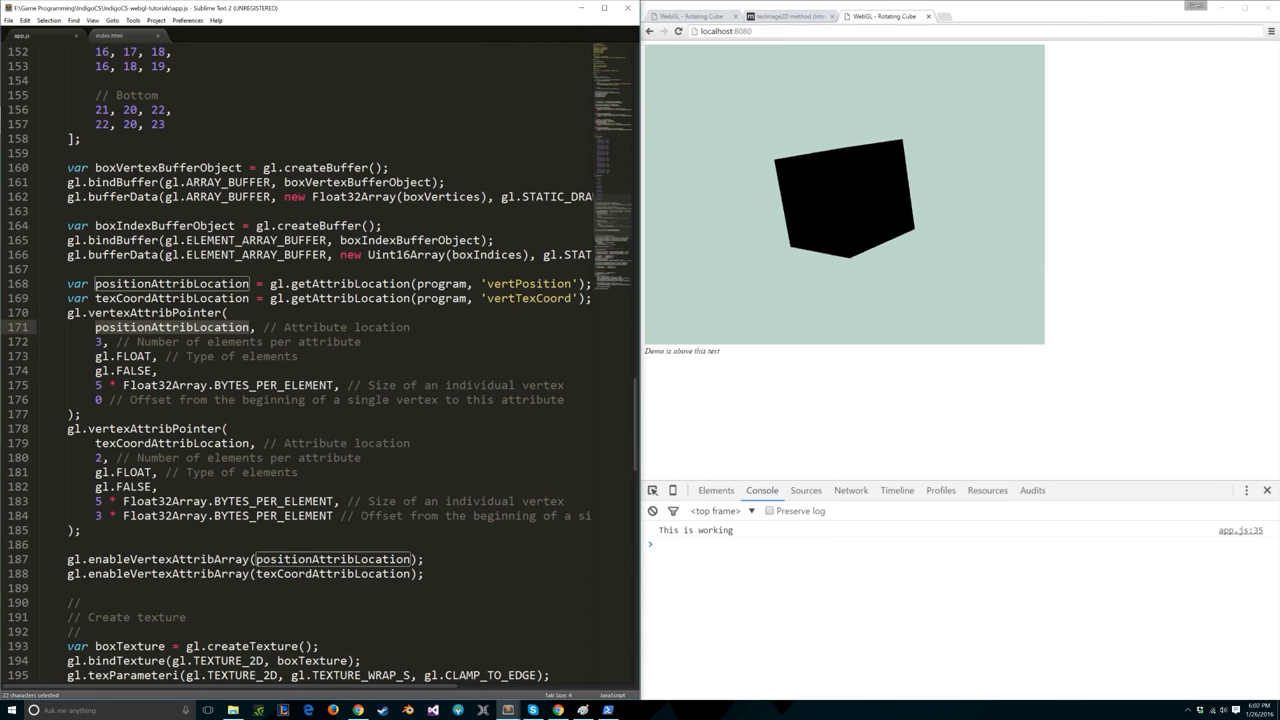
scroll(down, 3)
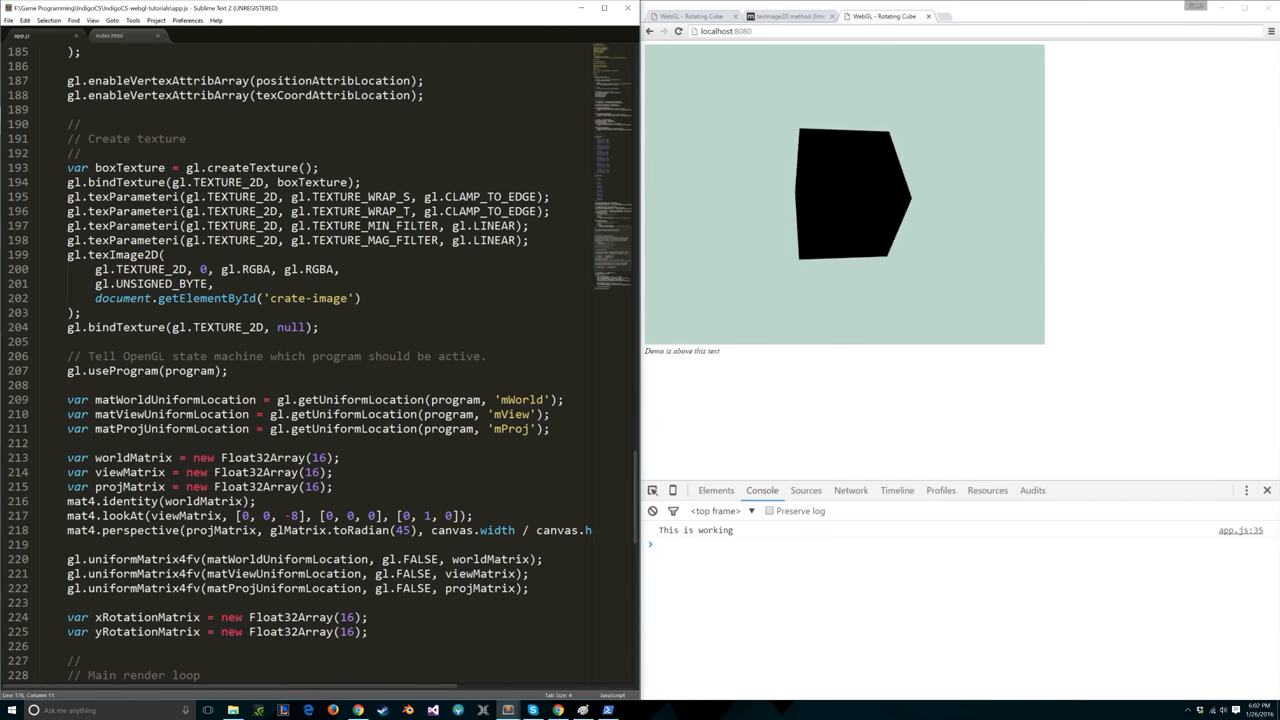
double_click(126, 327)
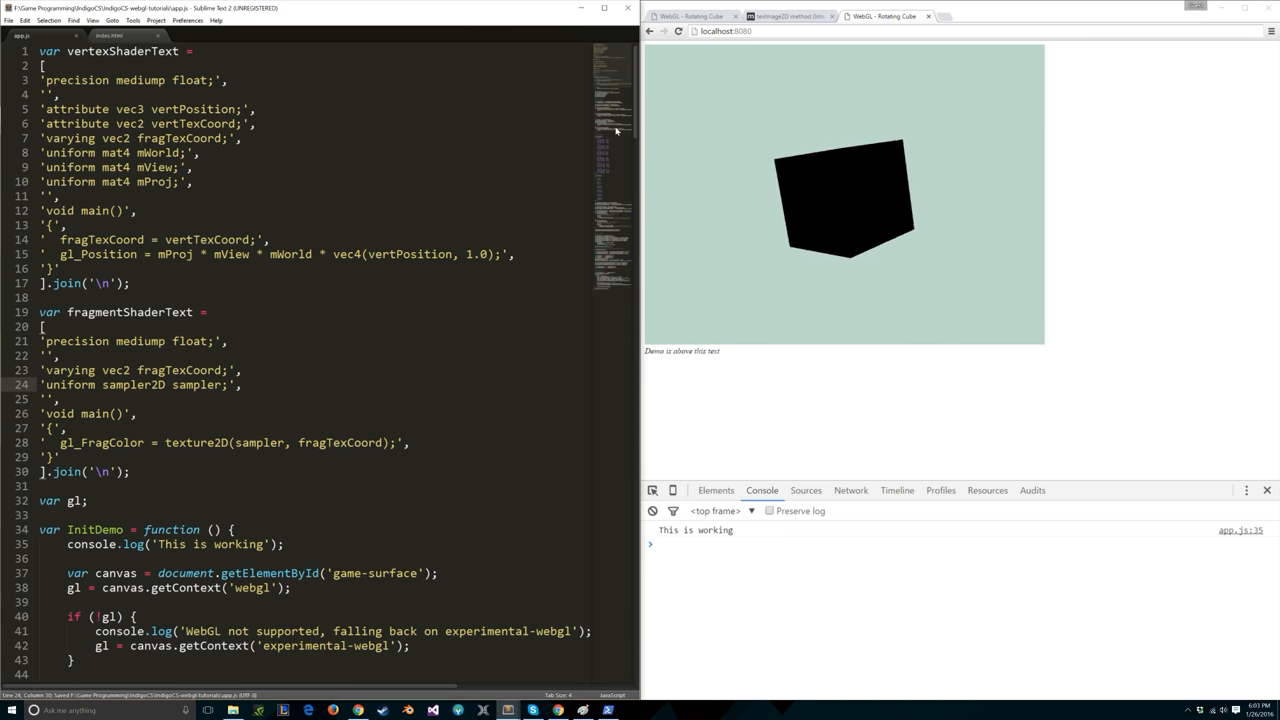
scroll(down, 3)
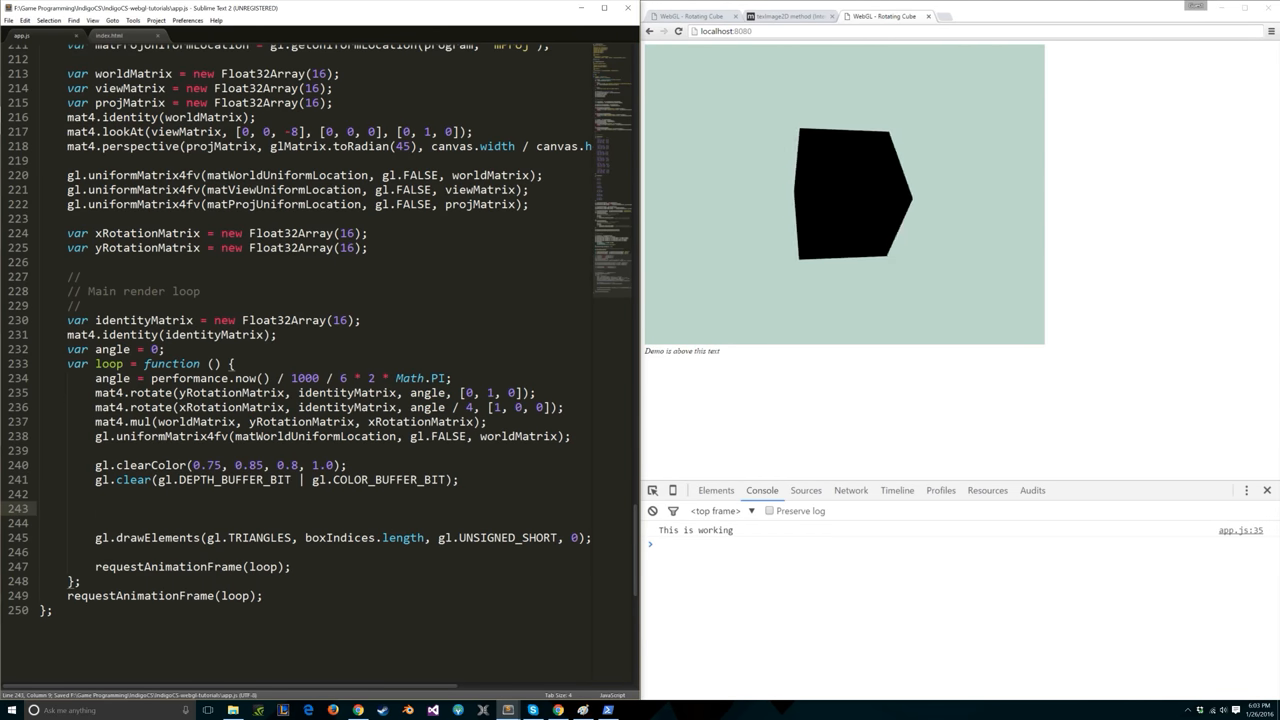
Add gl.bindTexture(gl.TEXTURE_2D, boxTexture) and gl.activeTexture(gl.TEXTURE0) before drawing; check crate.png details.
text(gl.)
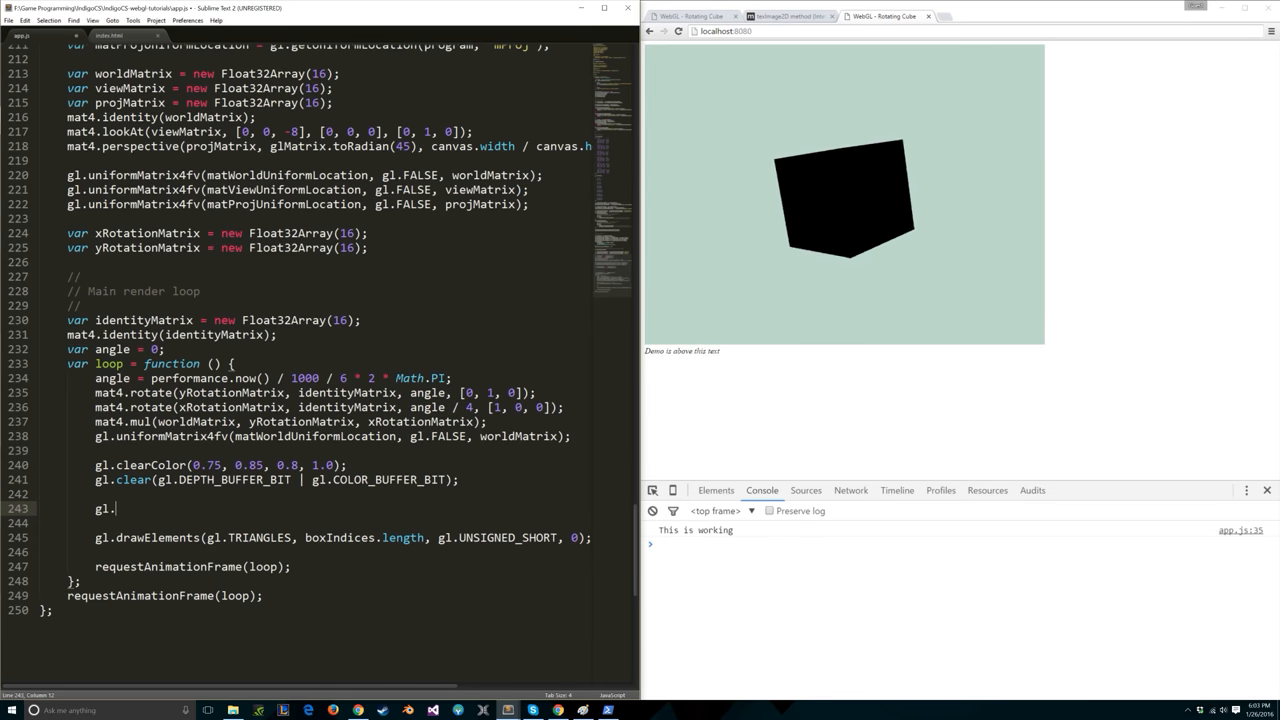
text(bindTexture(gl.TEXTURE_2D, boxTexture);)
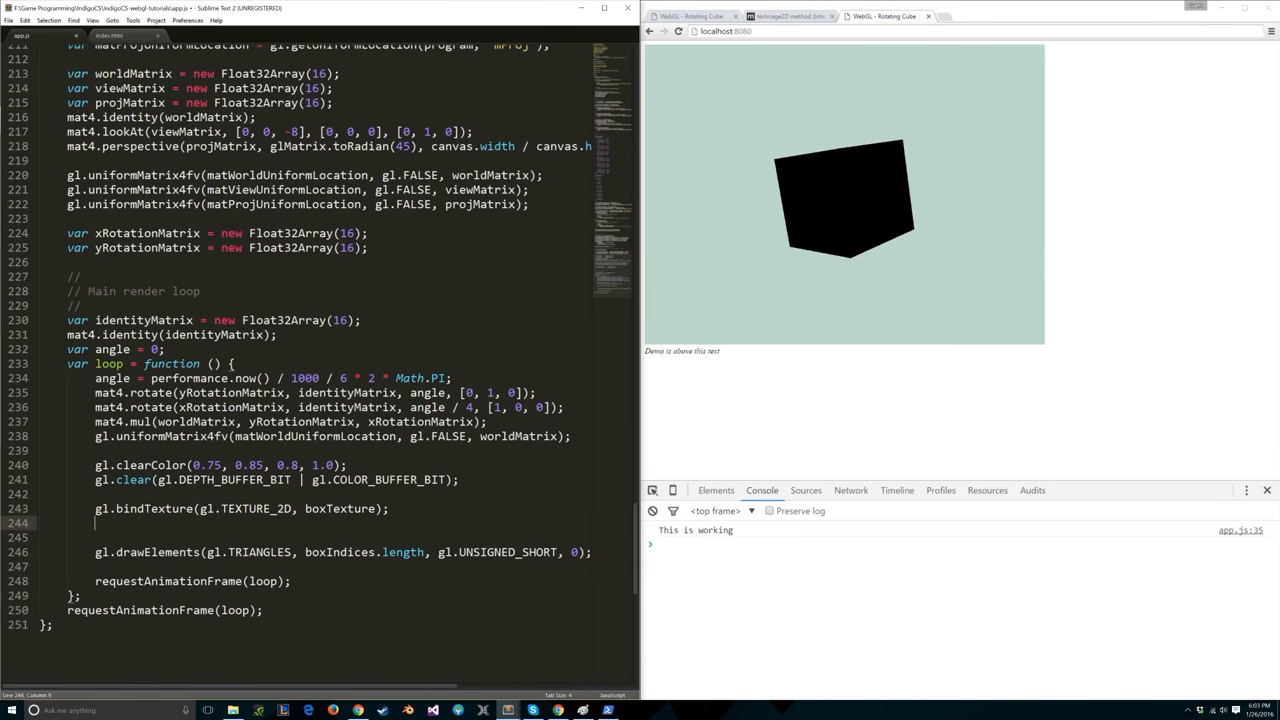
text(gl.active)
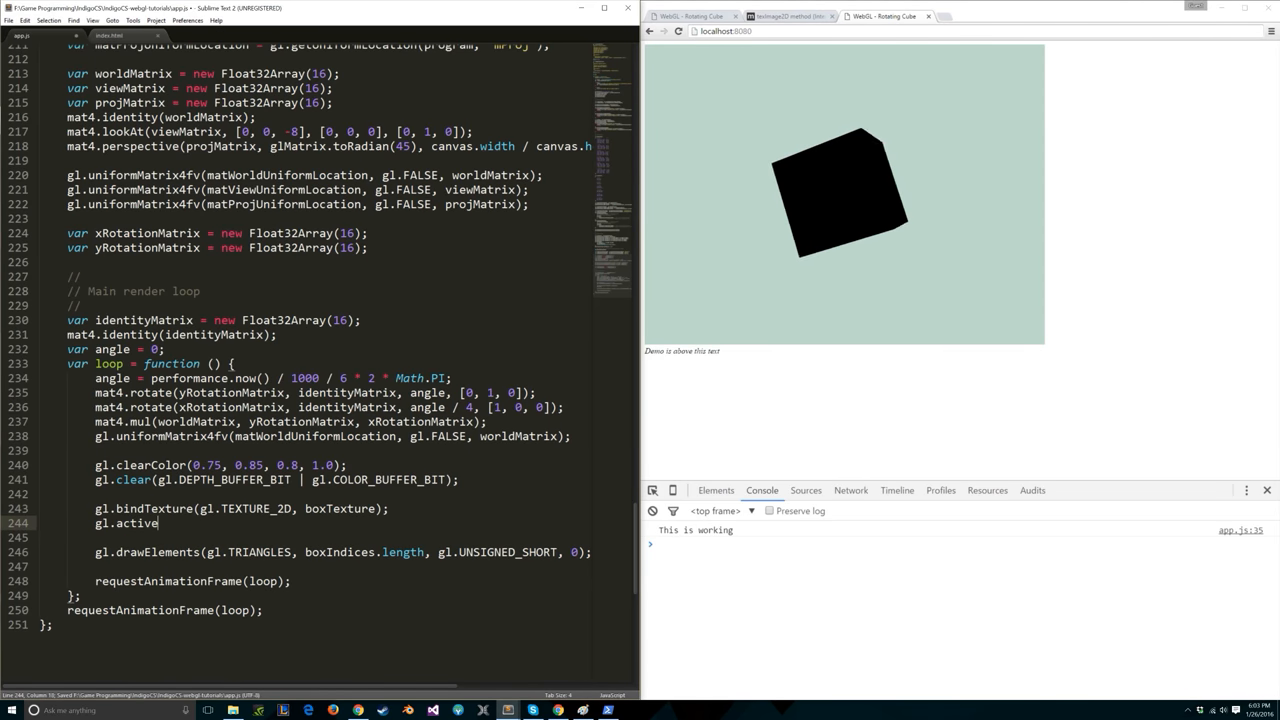
text(Texture(gl.)
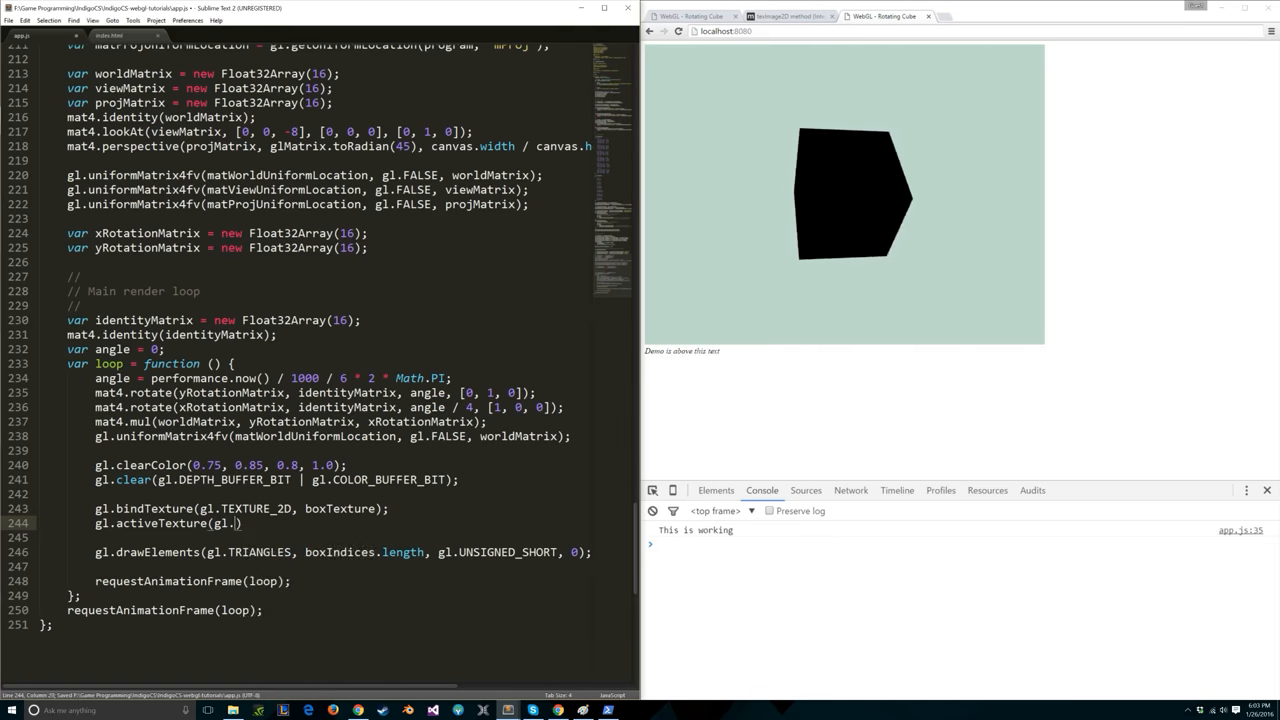
text(TEXTURE0);)
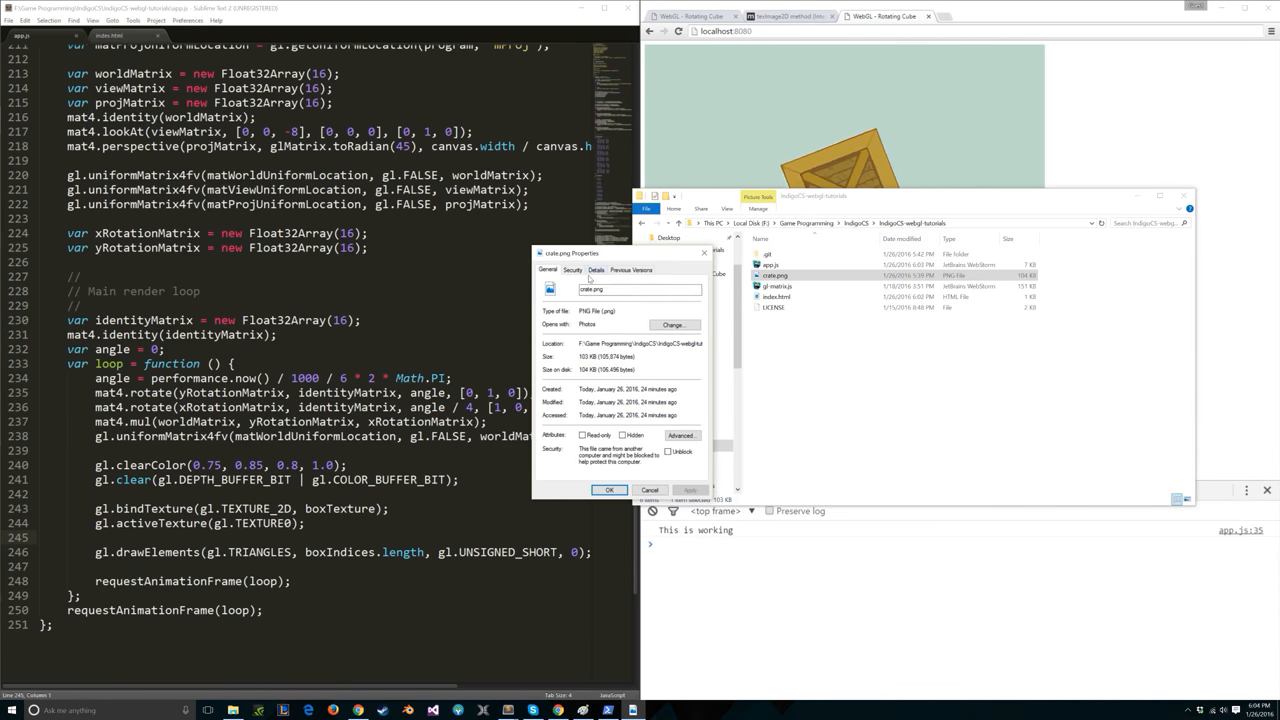
click(596, 270)
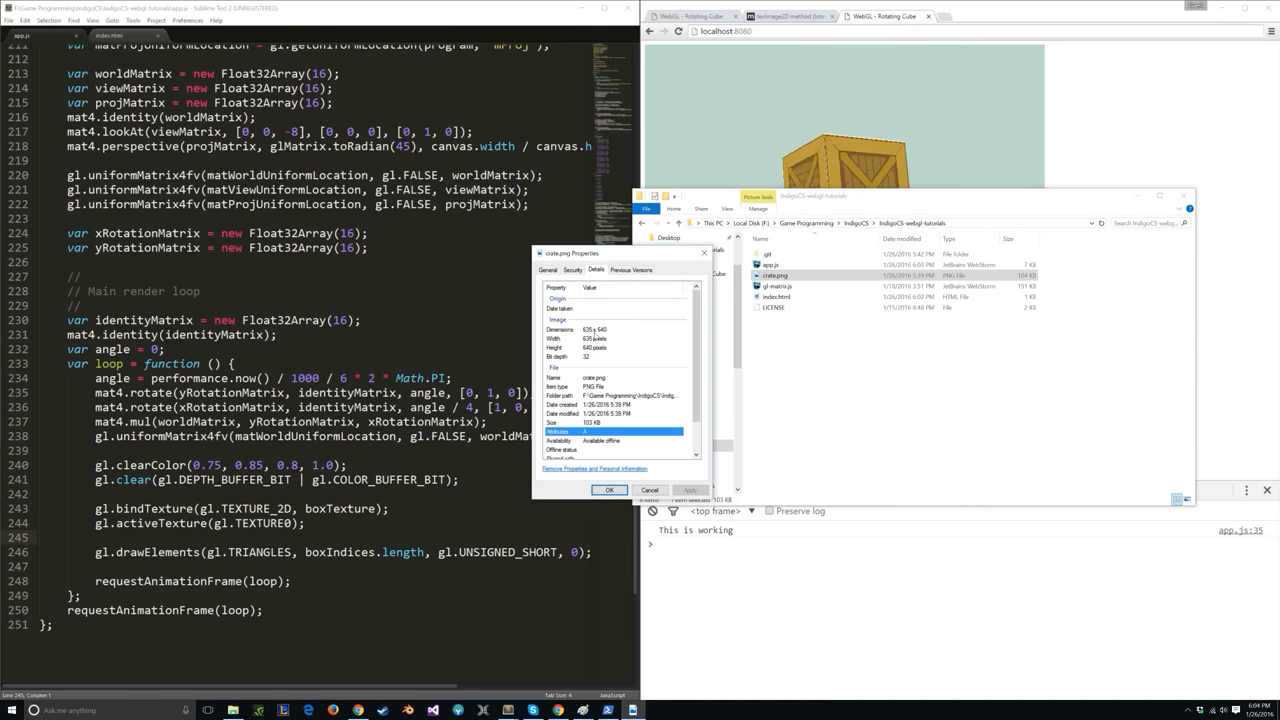